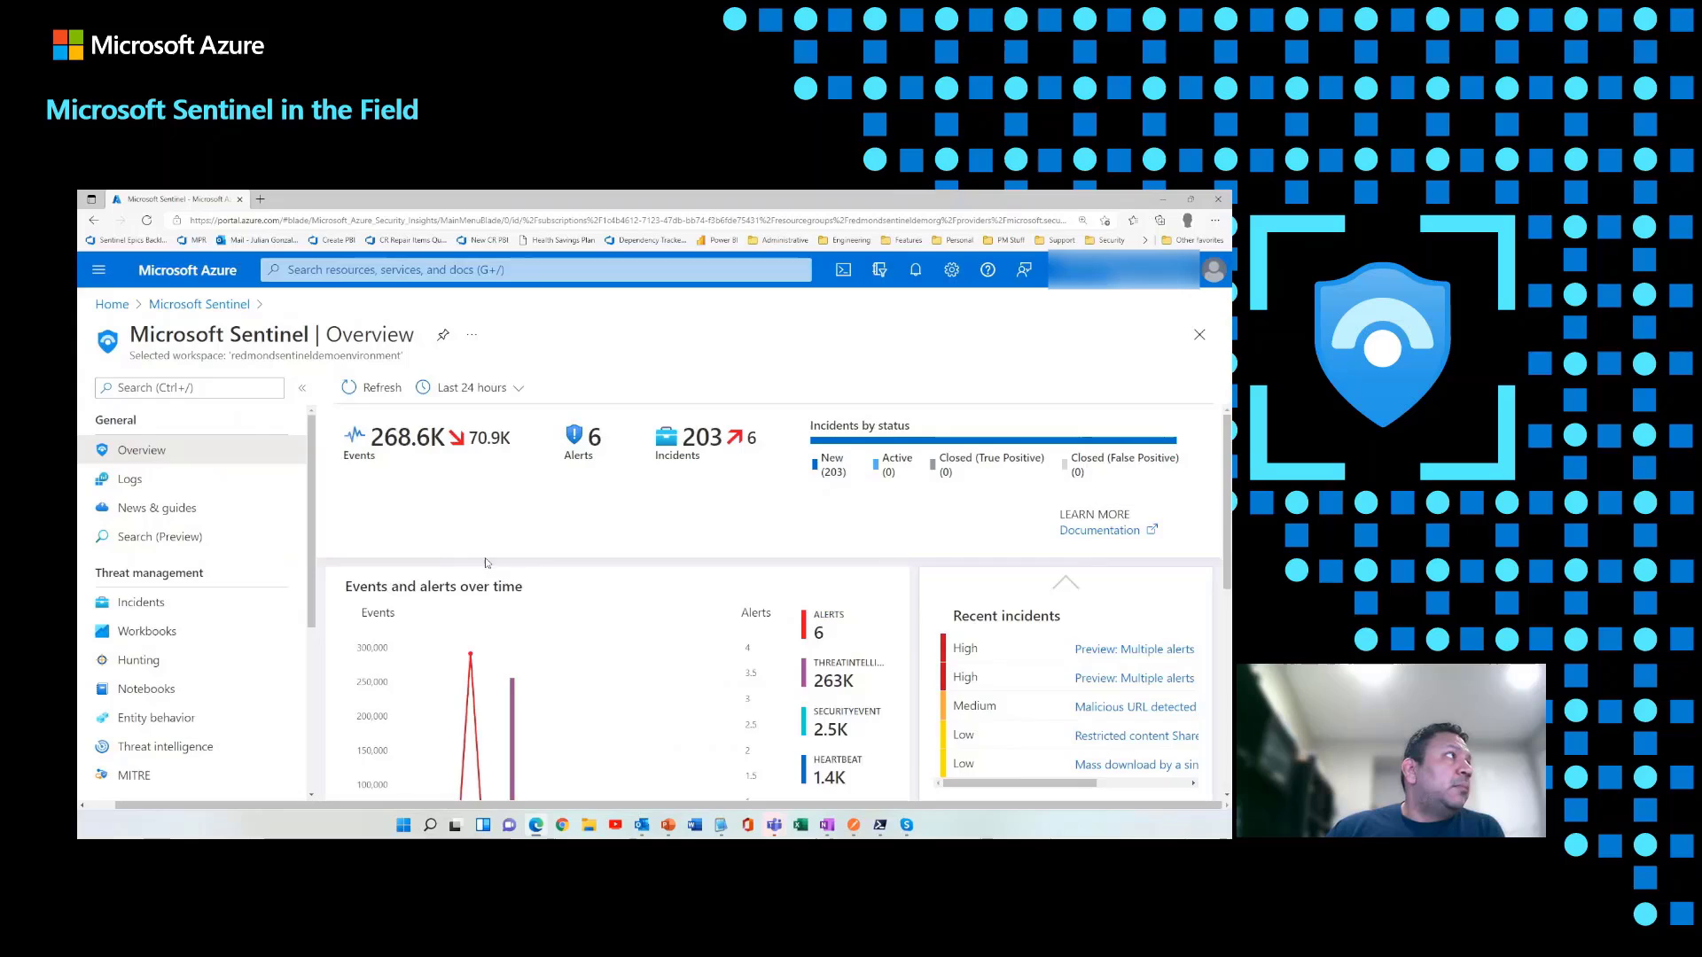
Step: Open the Search (Preview) page listing past SecurityEvent search jobs
scroll("down", 3)
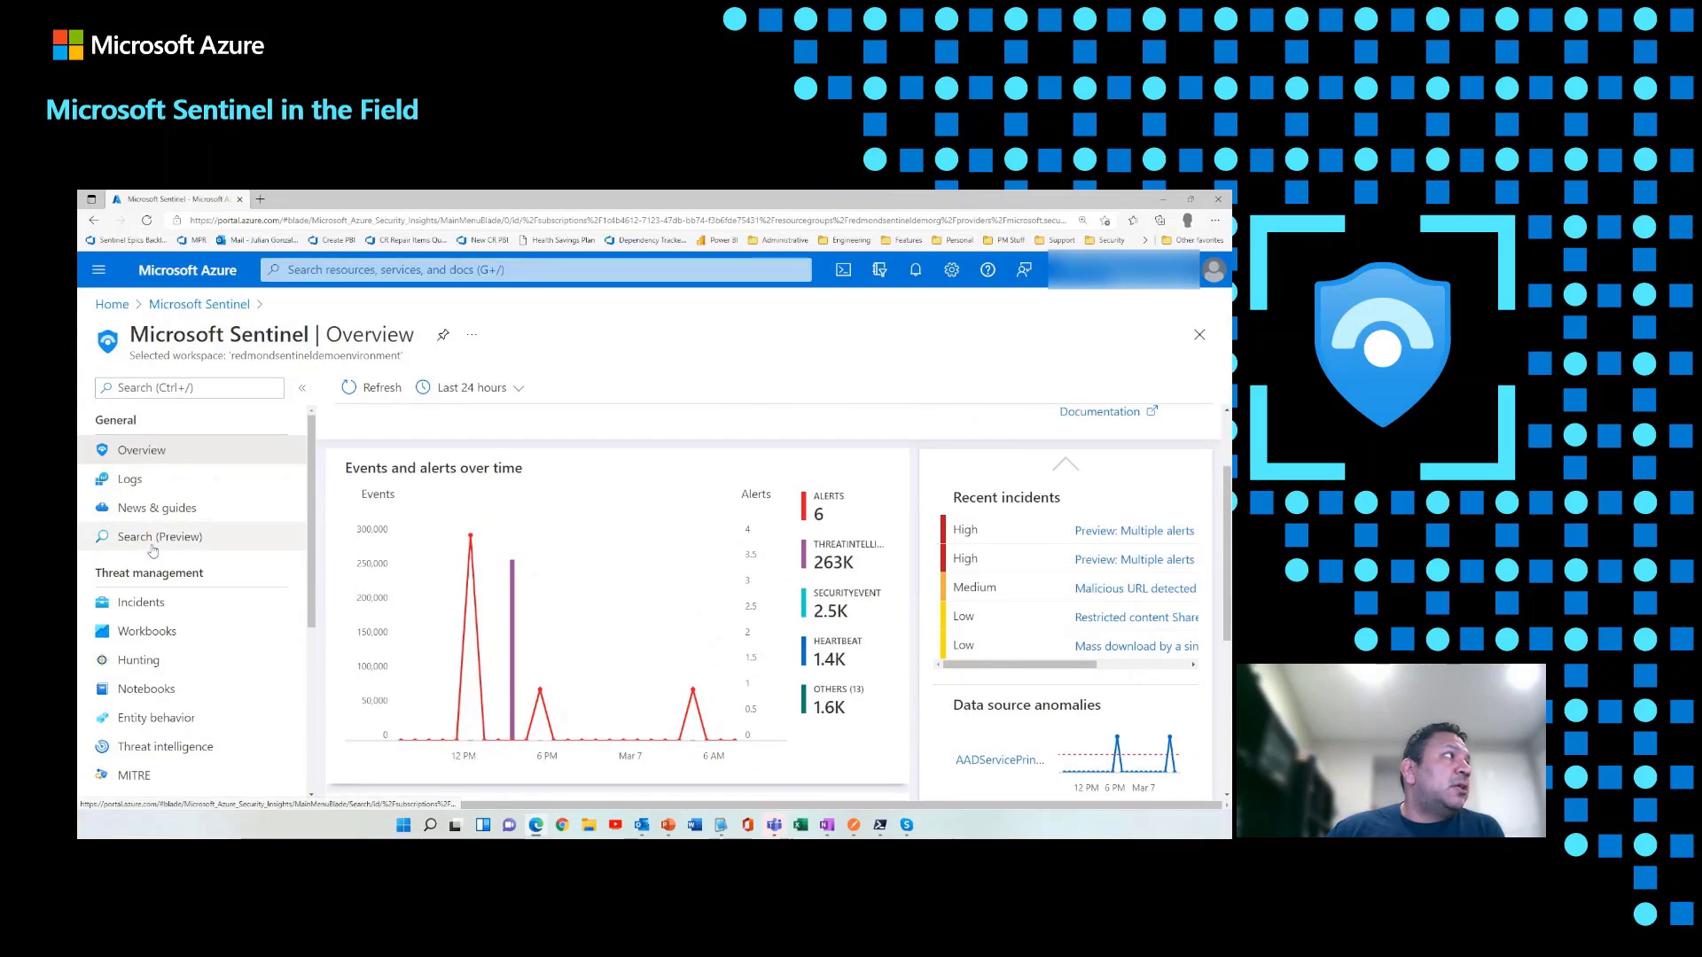
left_click(153, 536)
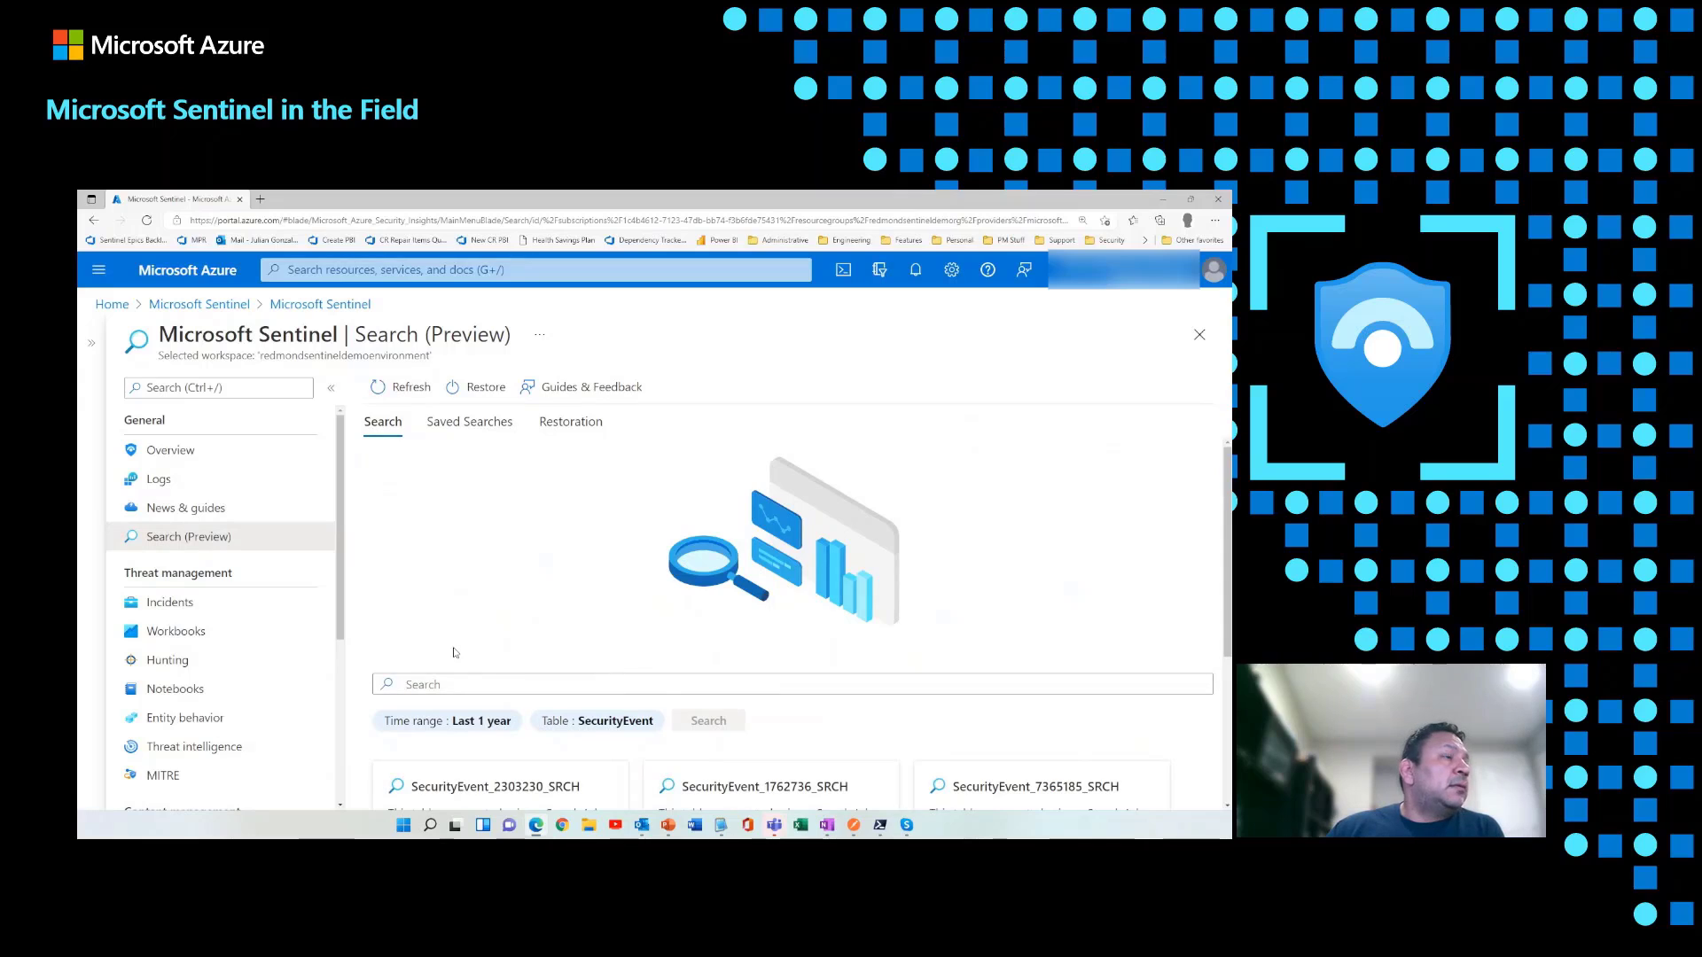
Step: Collapse the navigation and switch the search time range to Custom
left_click(331, 388)
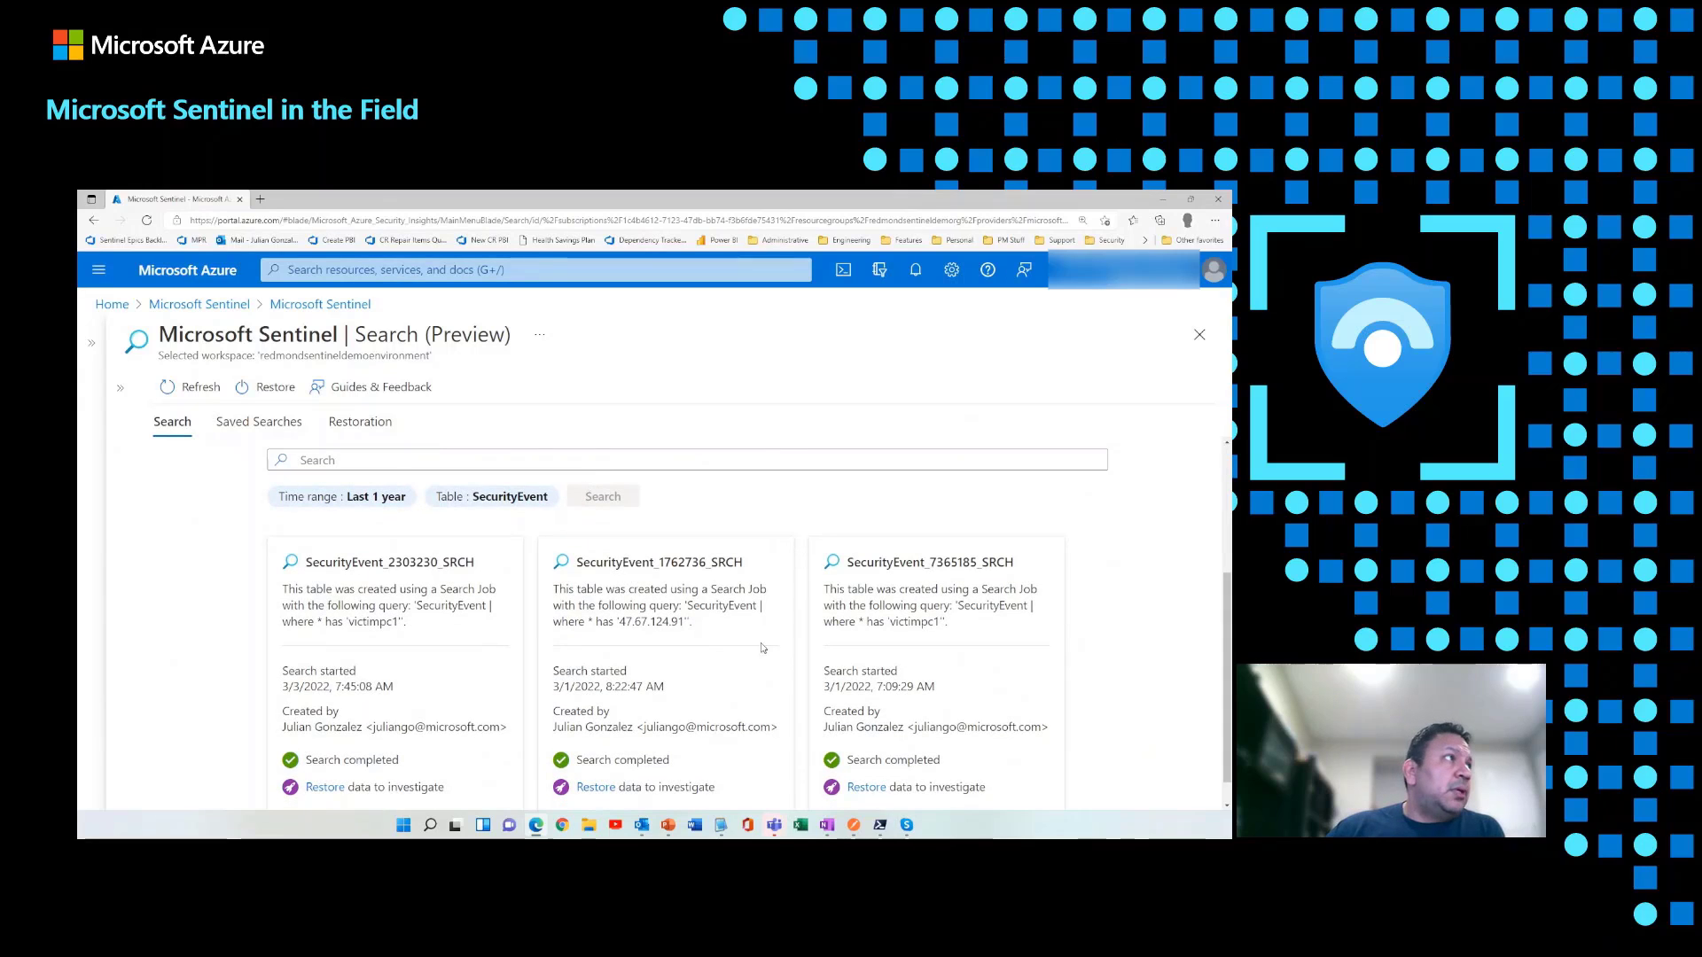
mouse_move(291, 488)
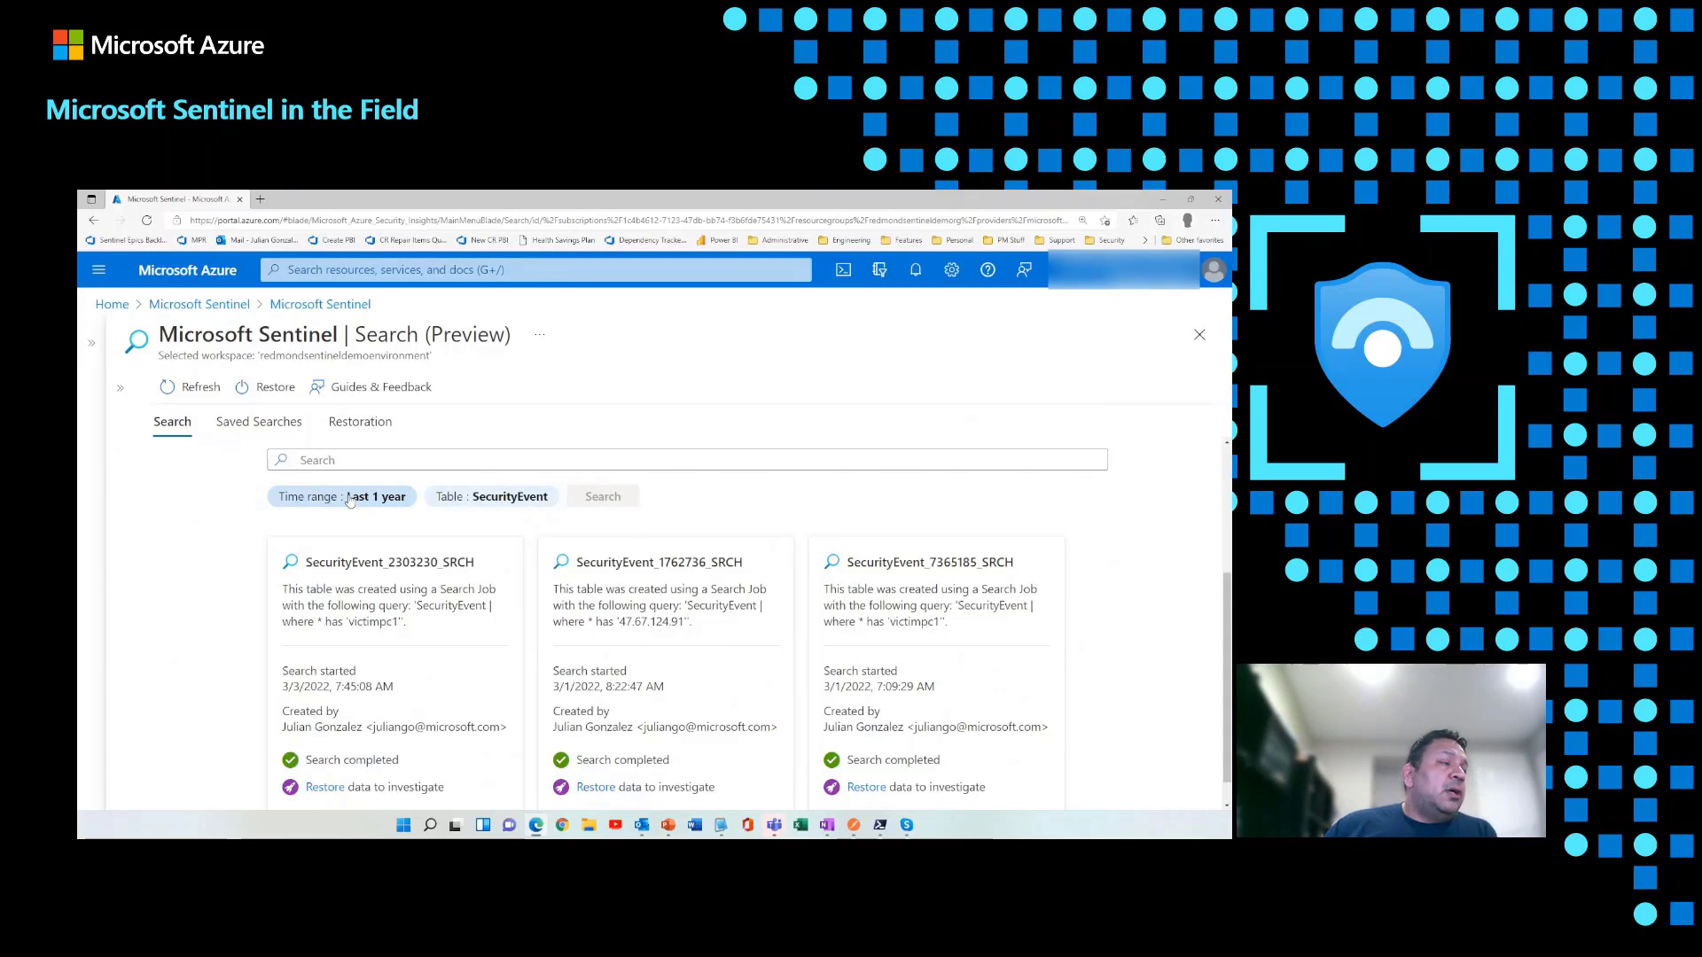
left_click(340, 496)
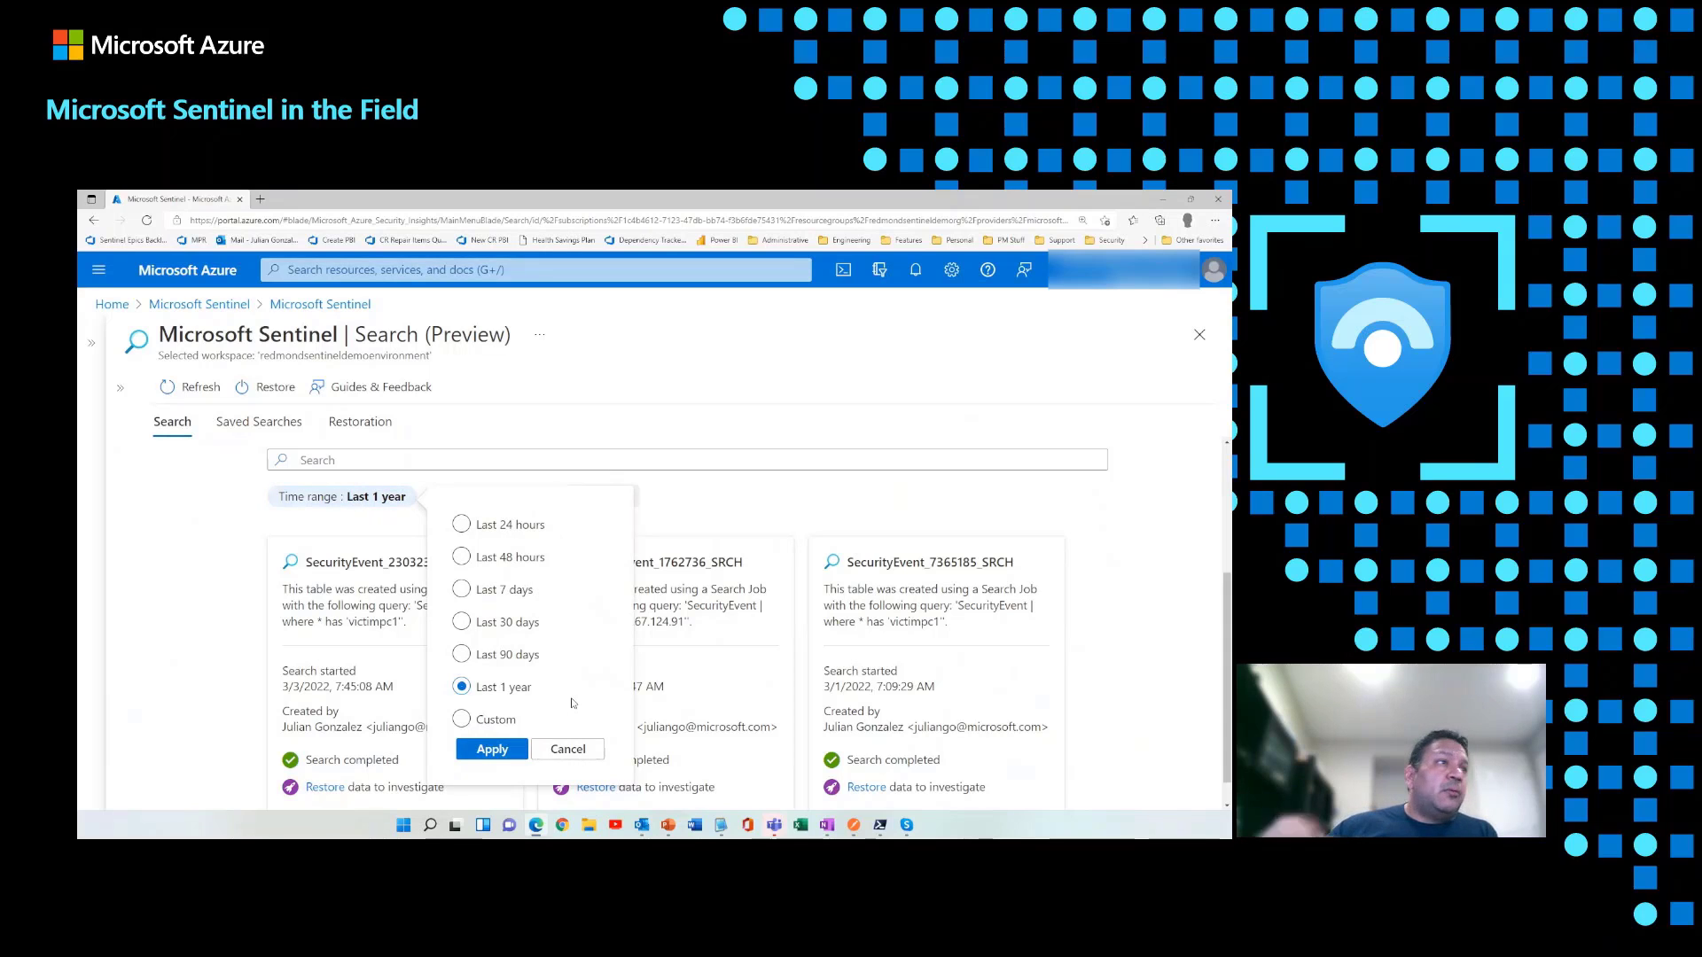
left_click(461, 718)
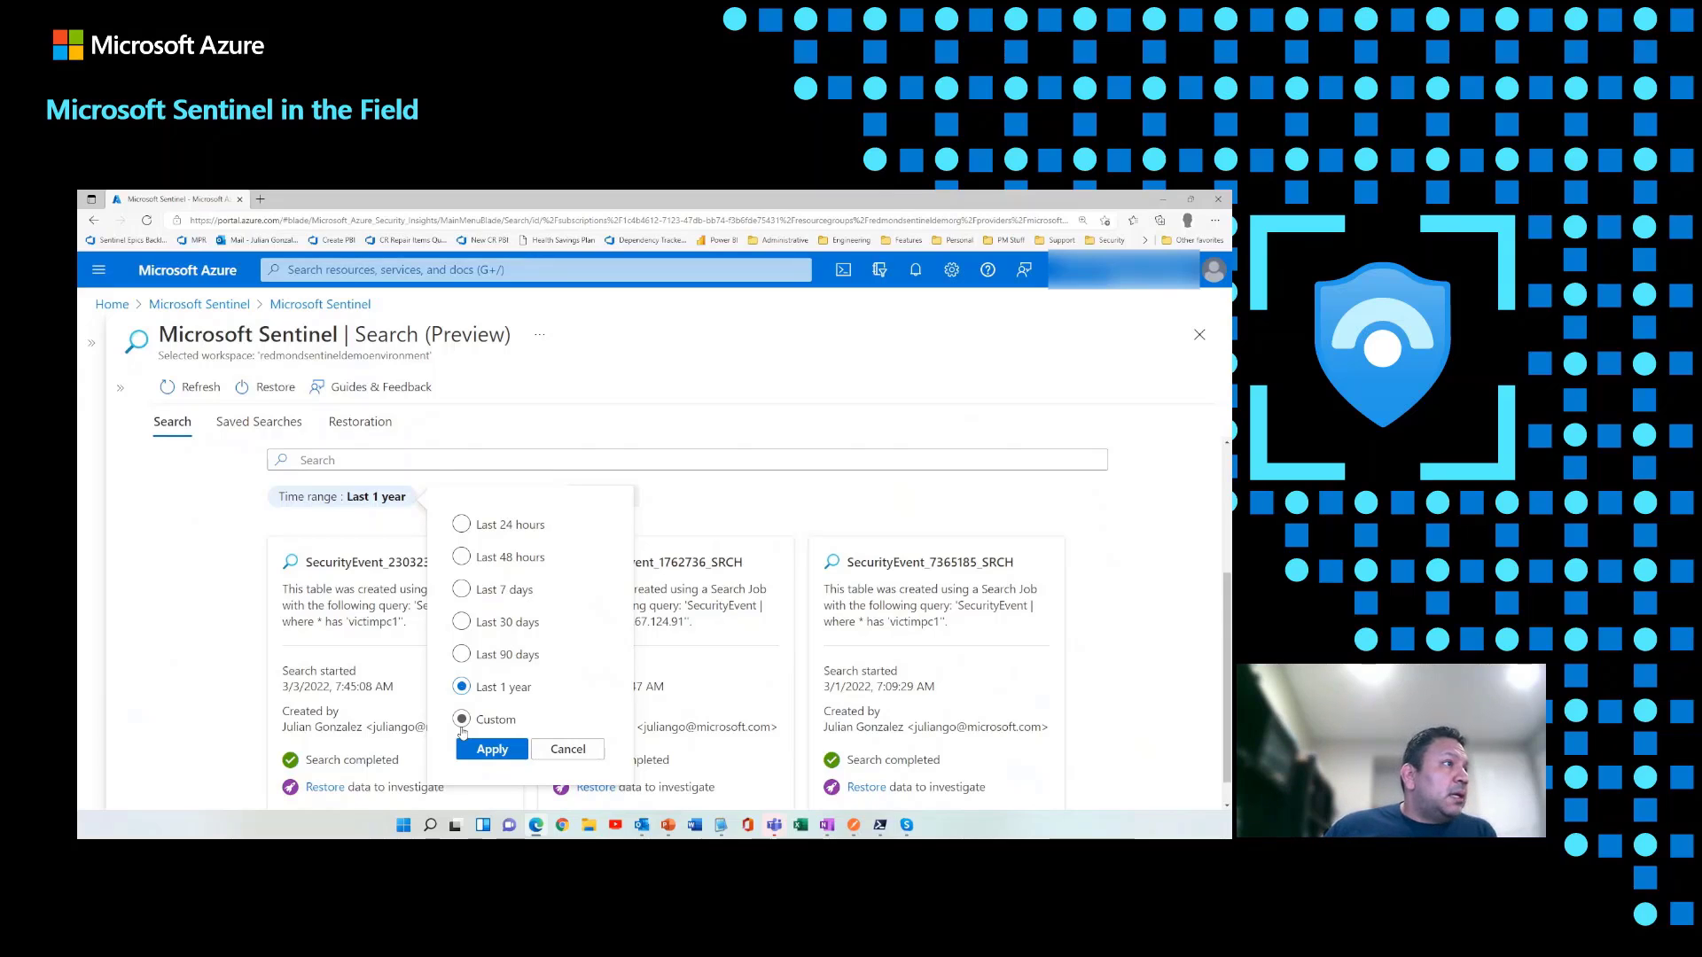
left_click(462, 719)
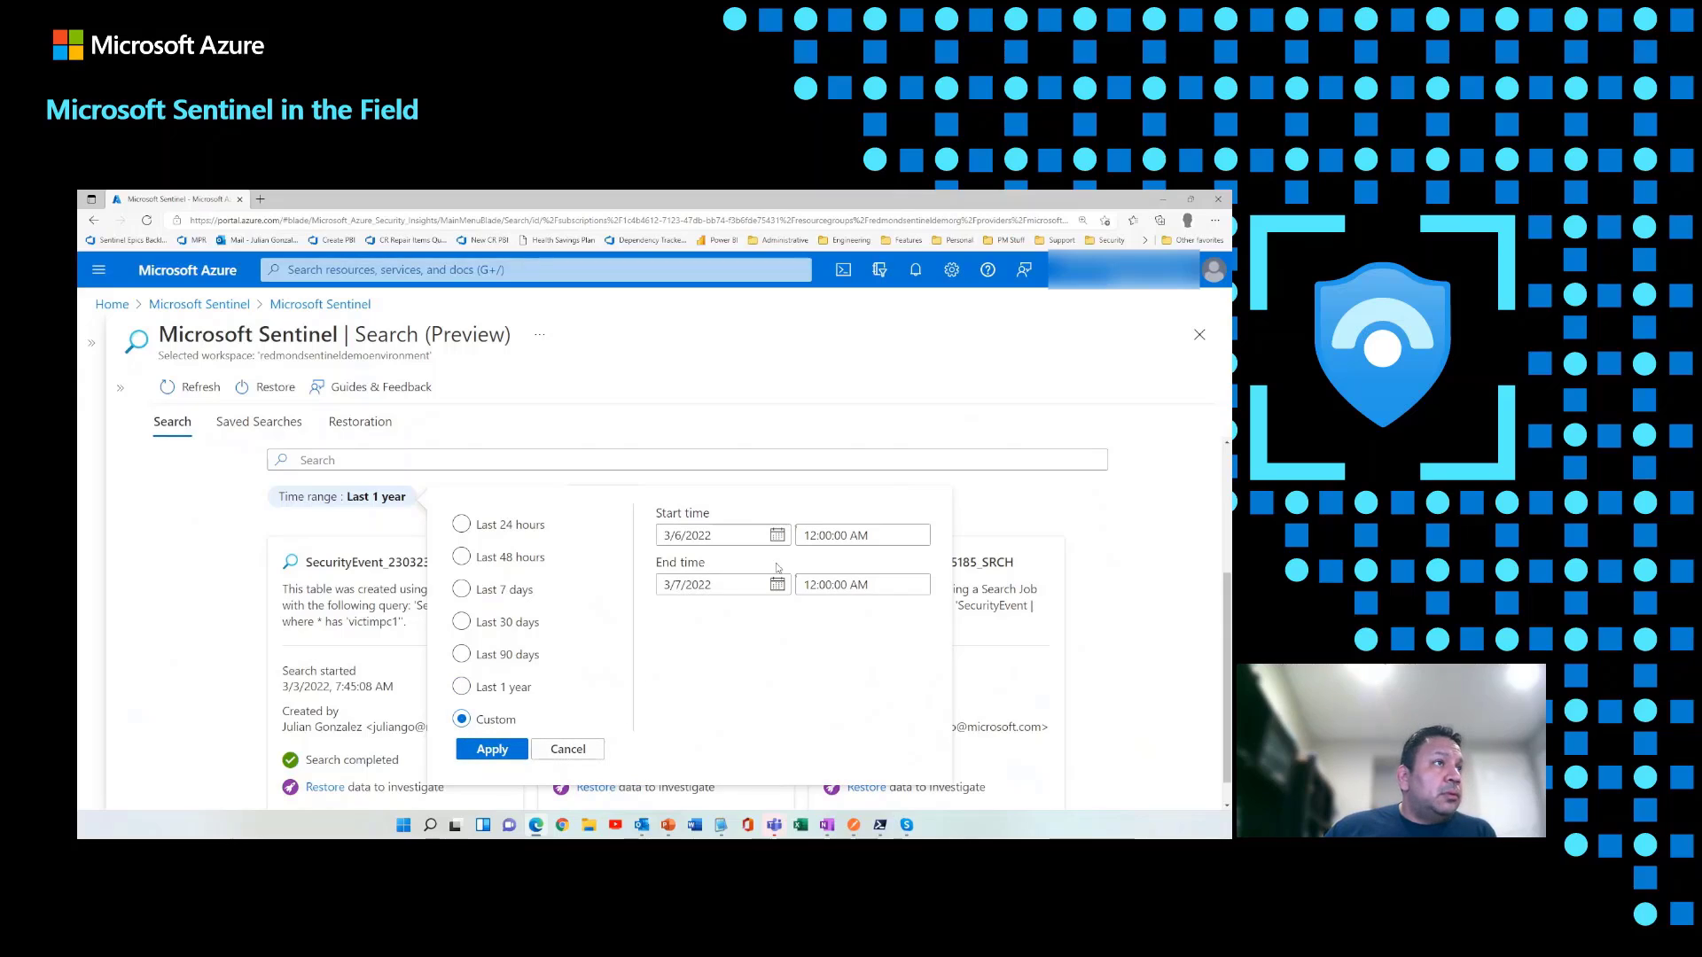
Step: Set start date 1/1/2021 and end date 12/31/2021, then apply
left_click(777, 534)
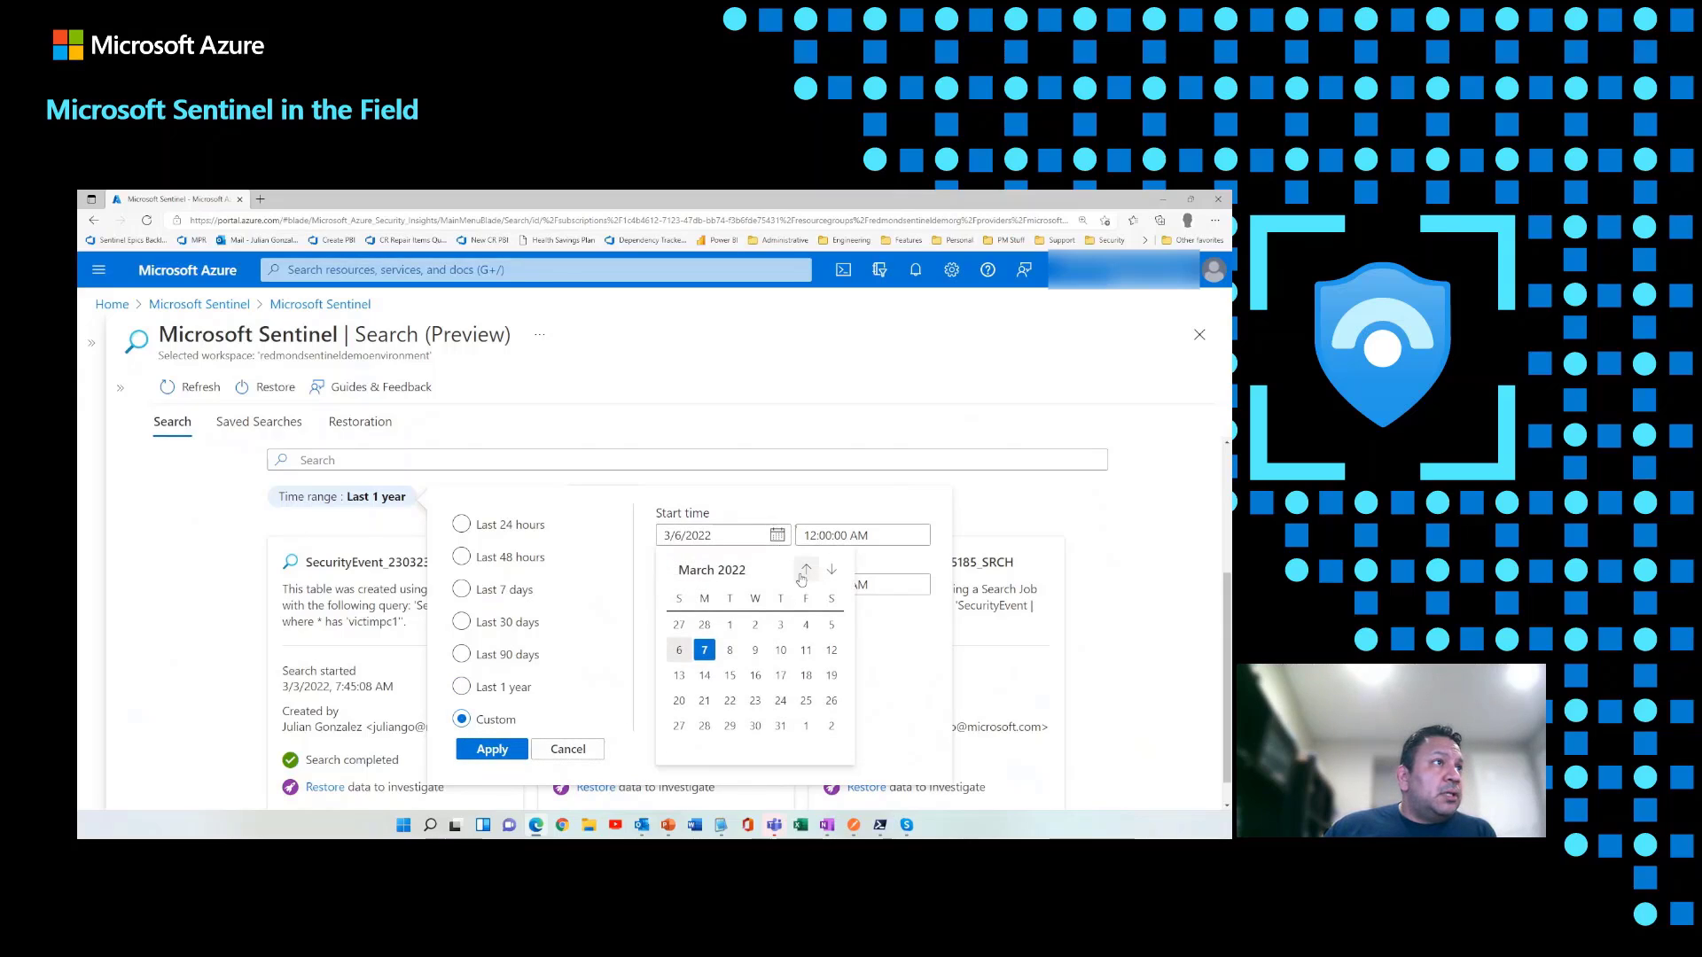
left_click(804, 570)
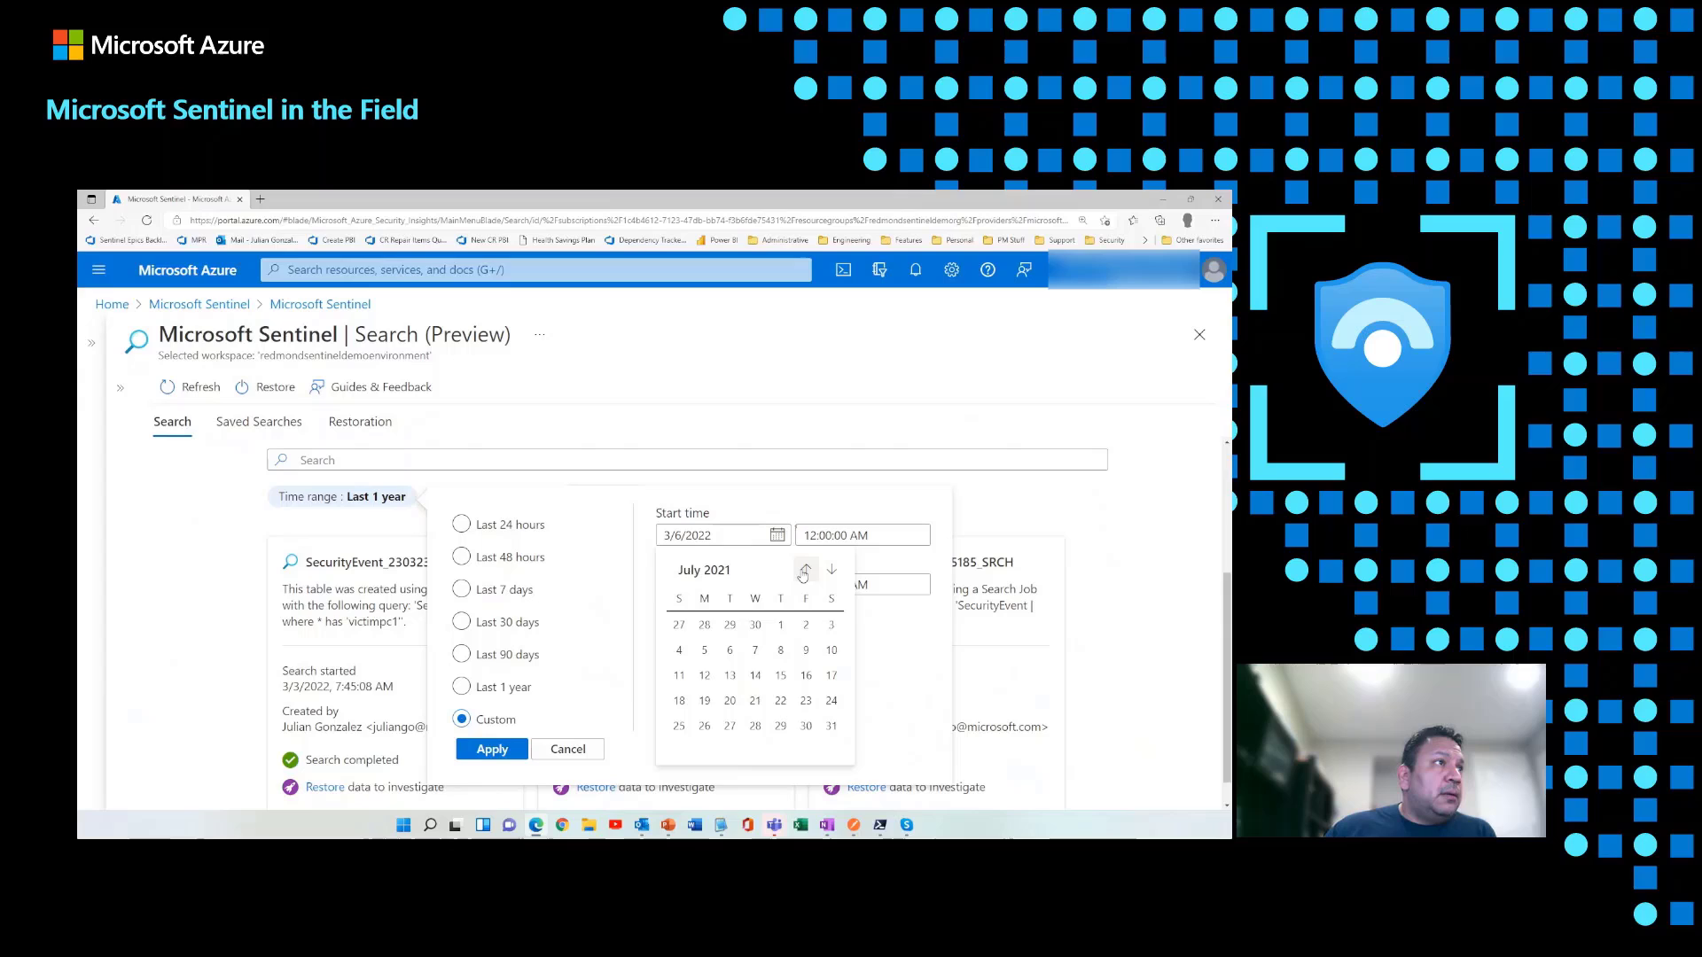
left_click(806, 570)
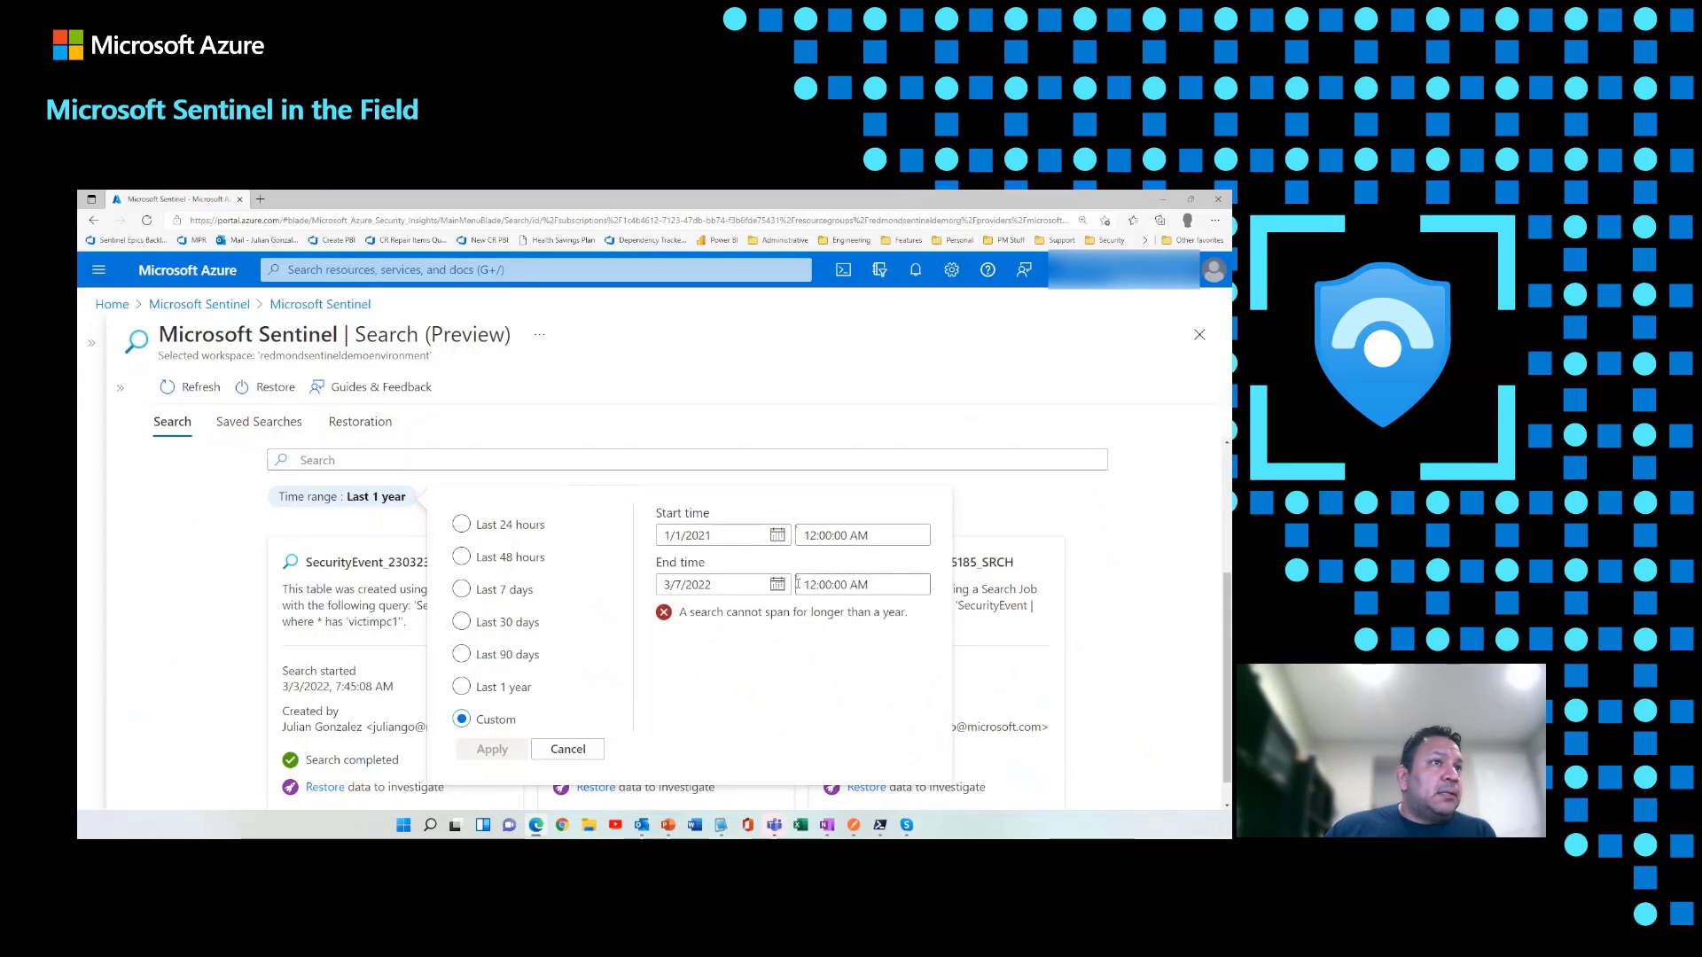
left_click(774, 584)
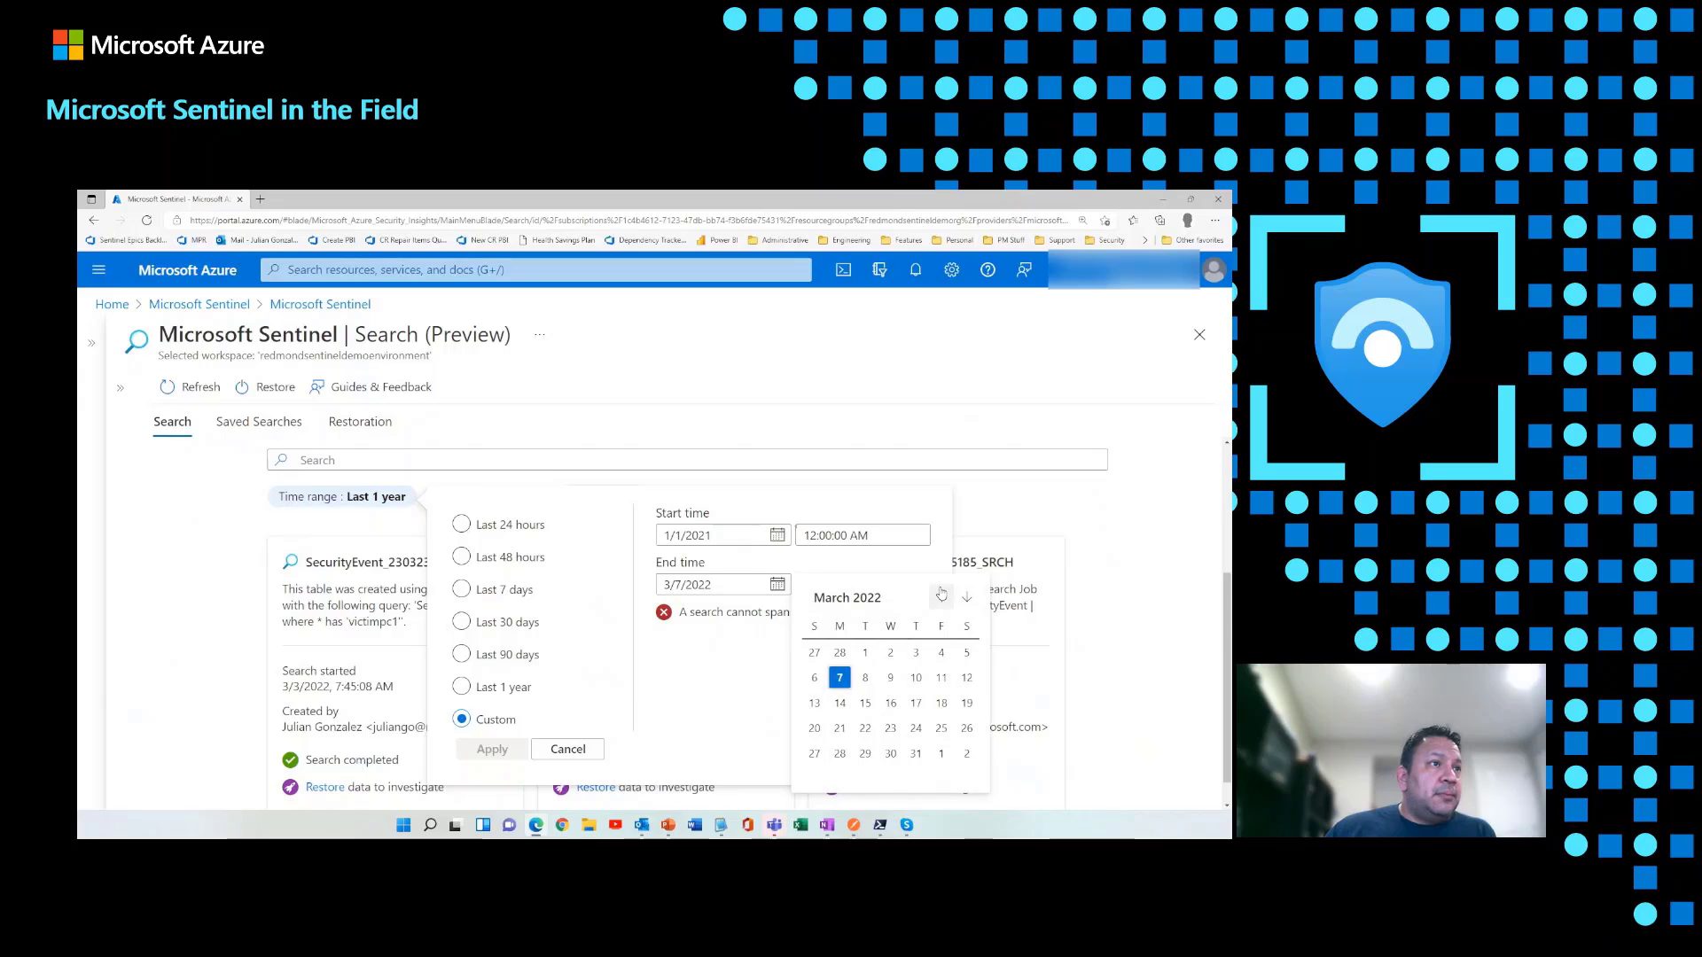
left_click(939, 595)
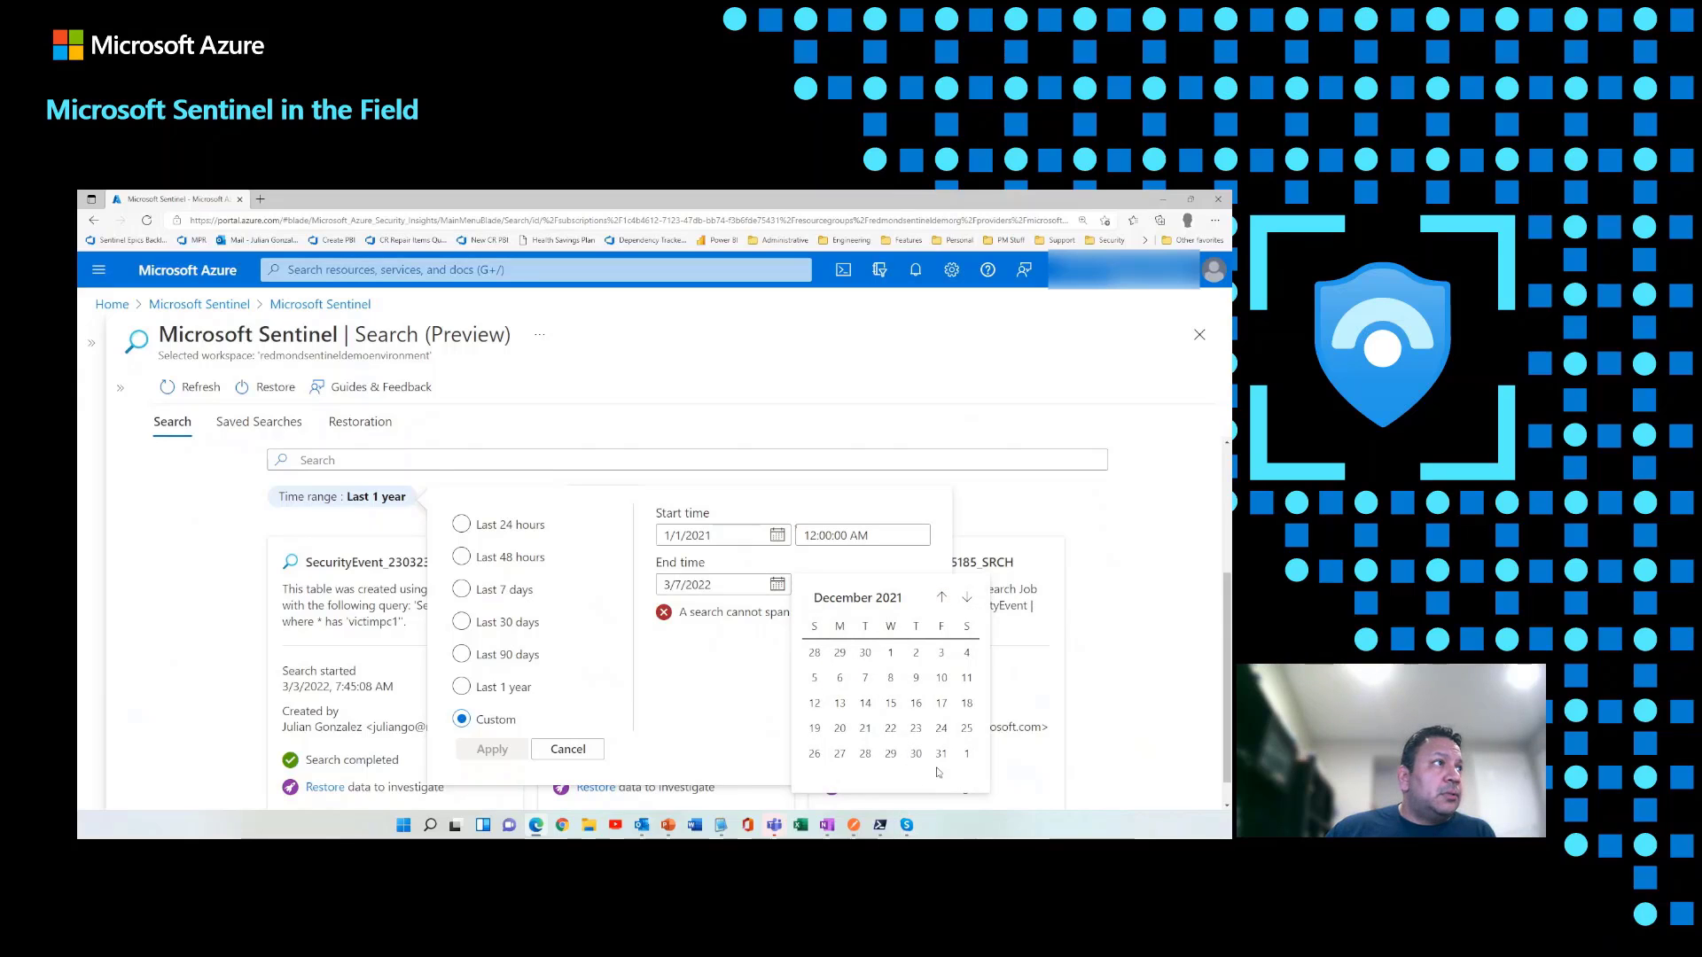
left_click(942, 754)
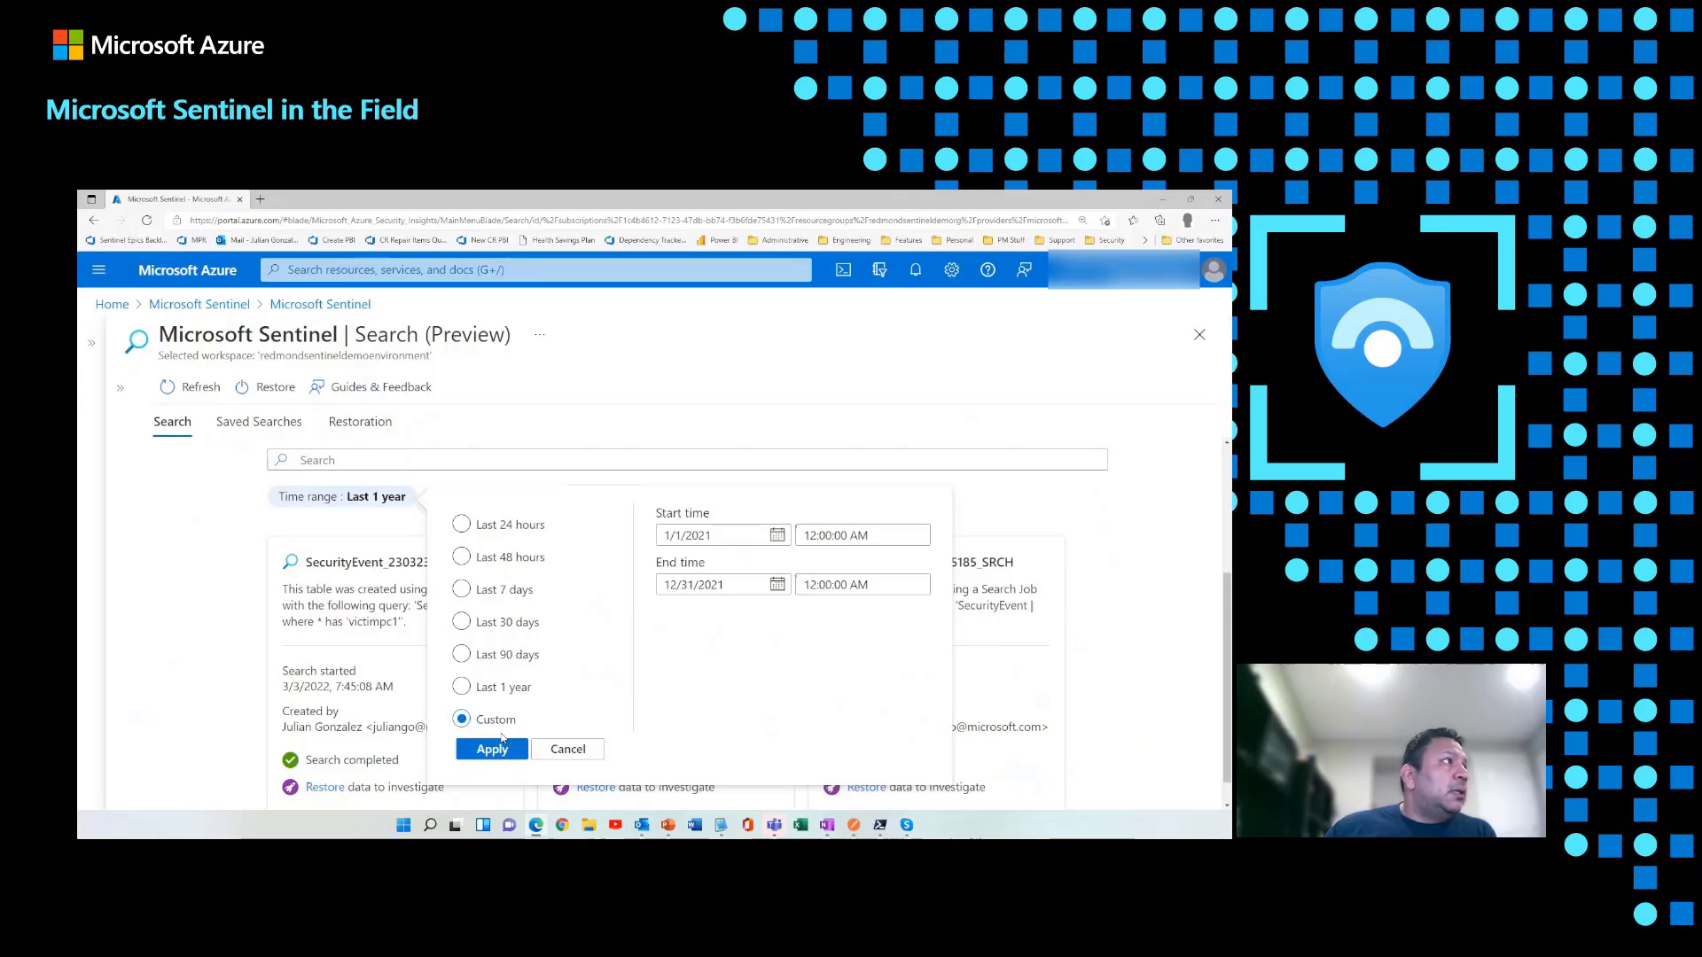
left_click(490, 749)
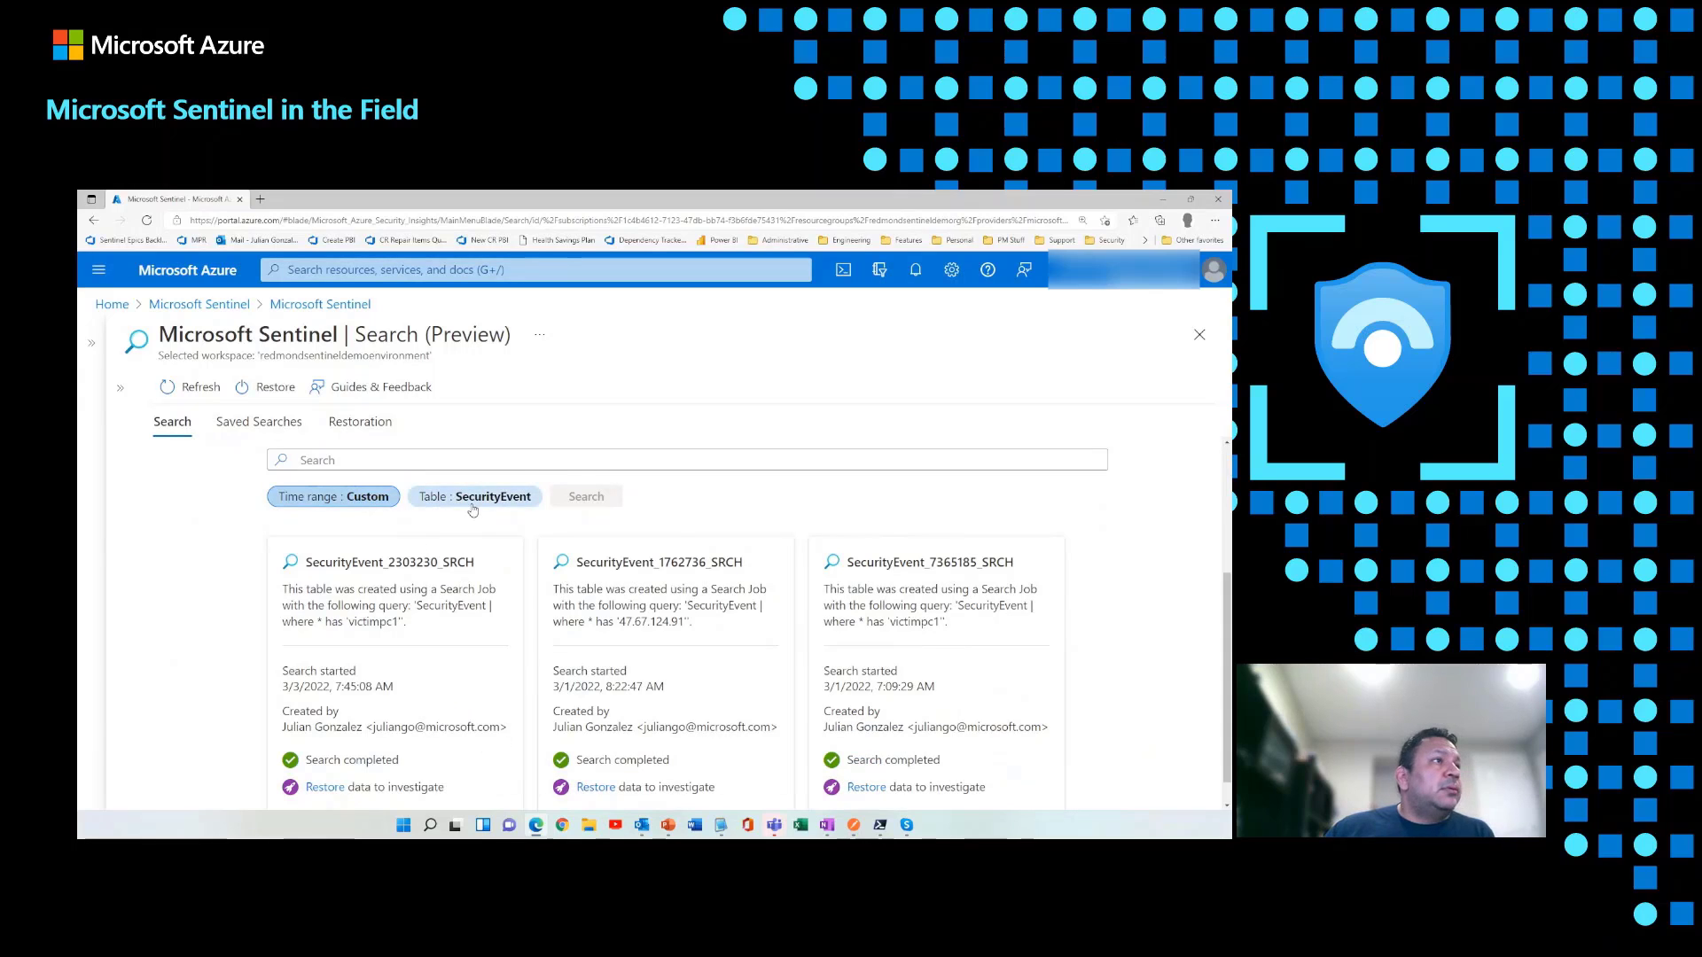
left_click(474, 496)
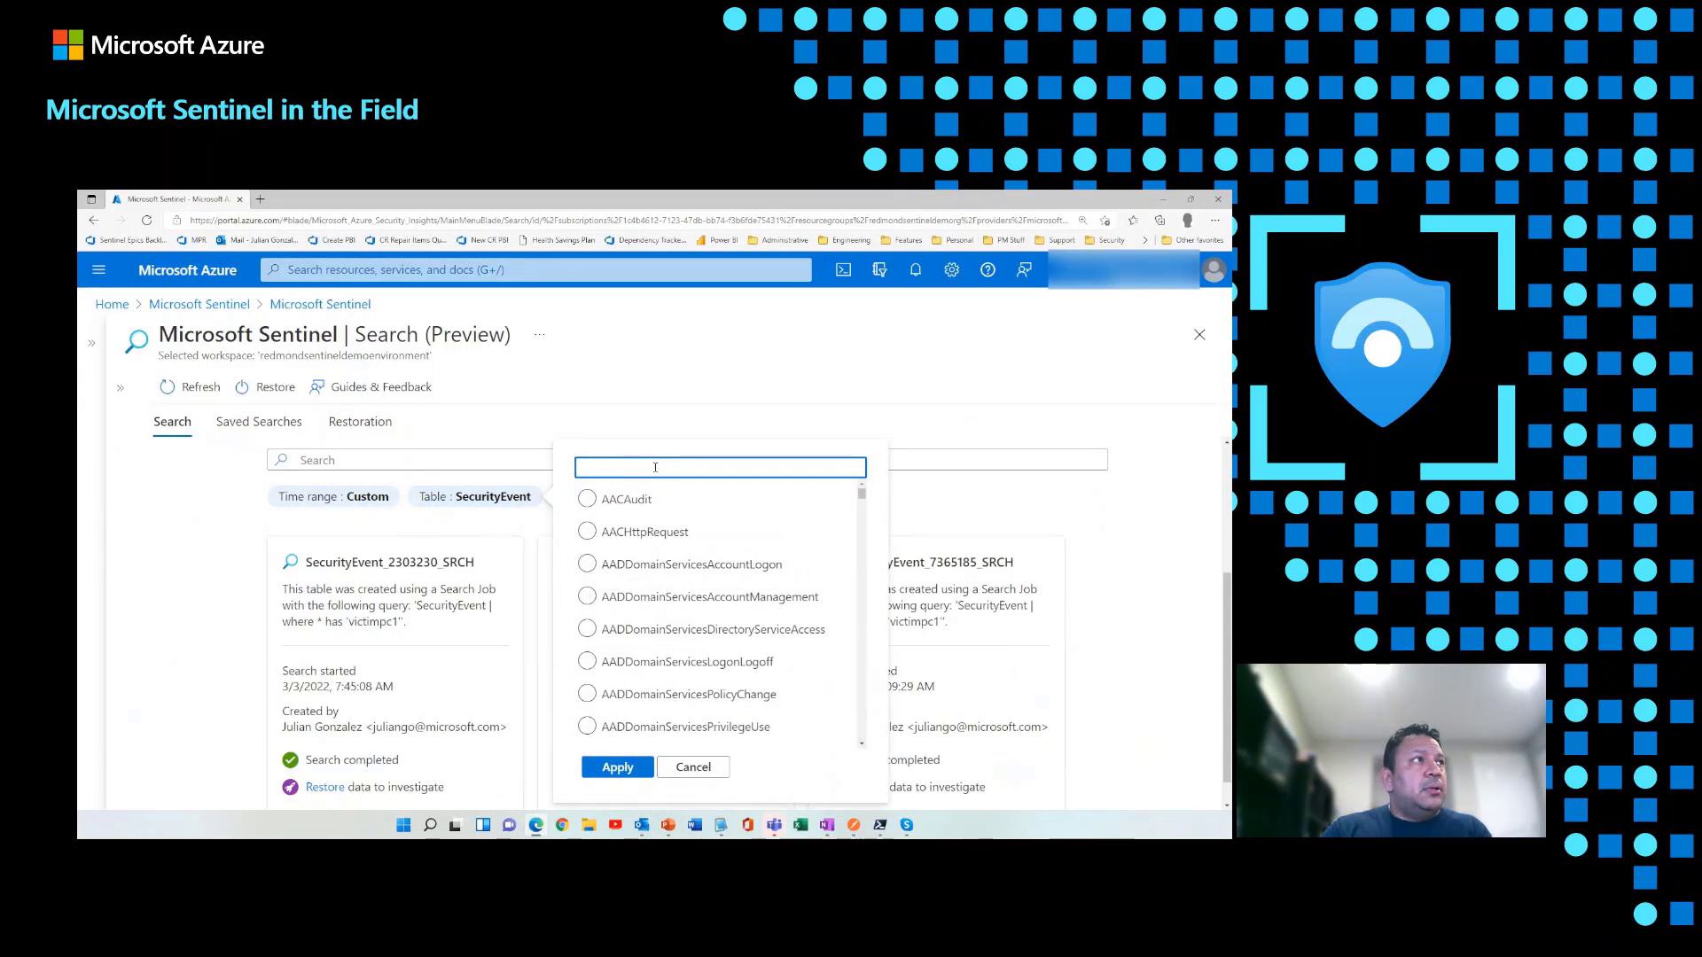
type("Threat")
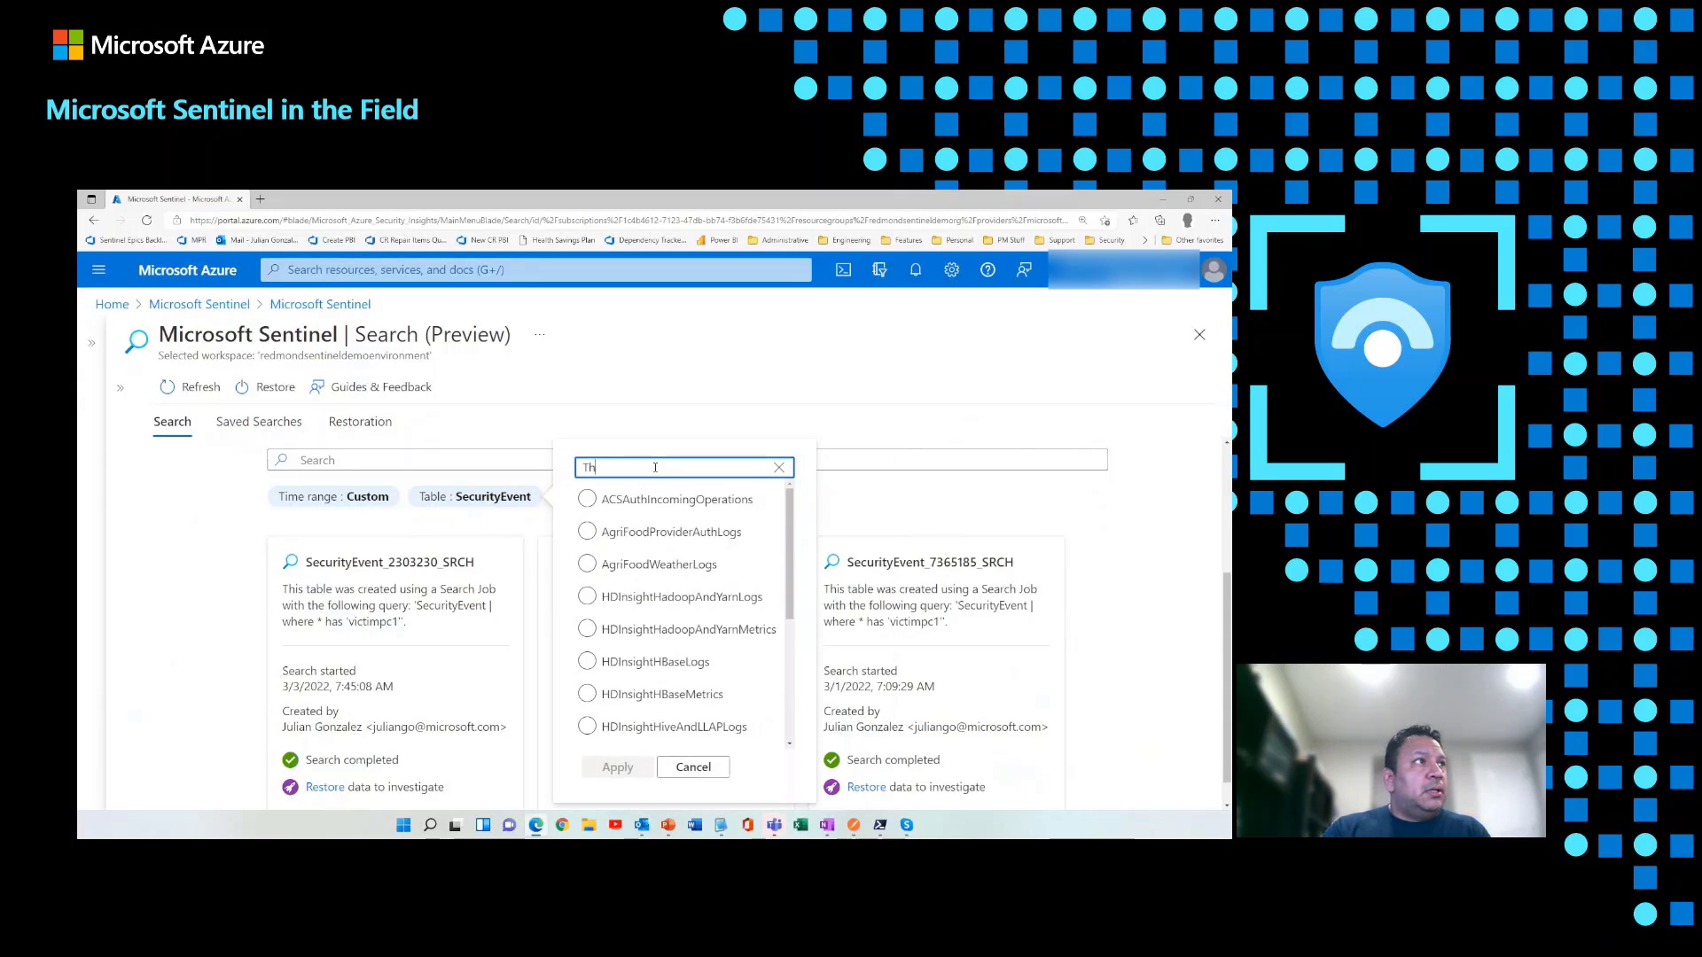
type("SecurityEve")
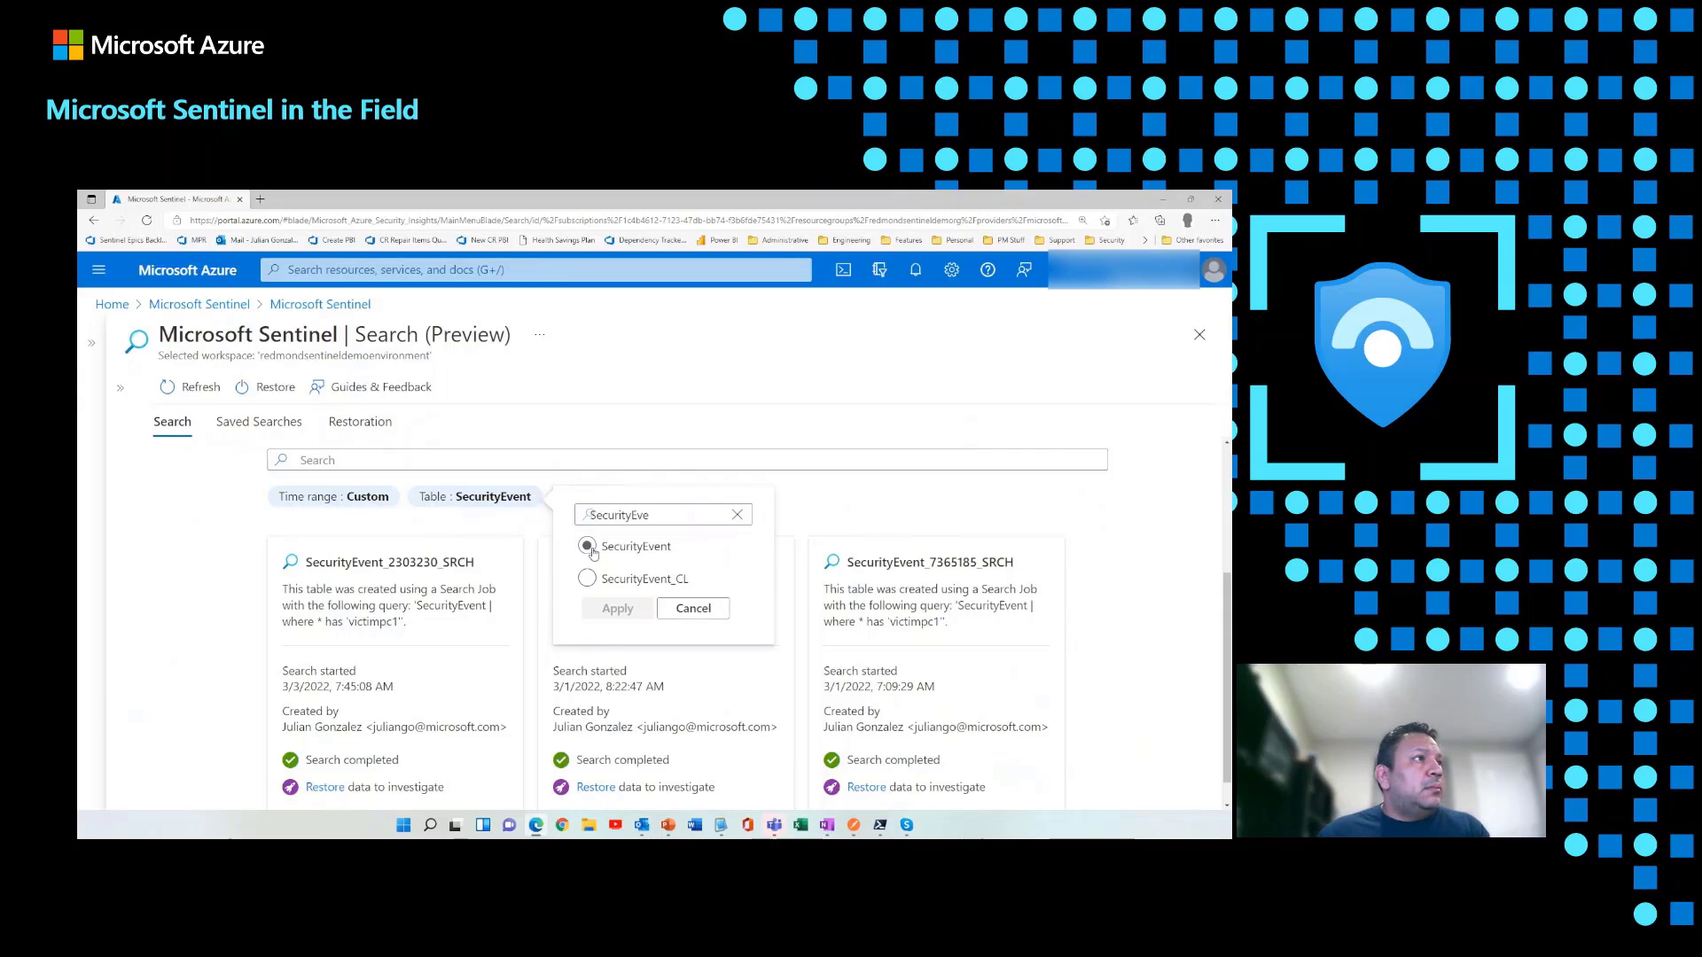
left_click(617, 608)
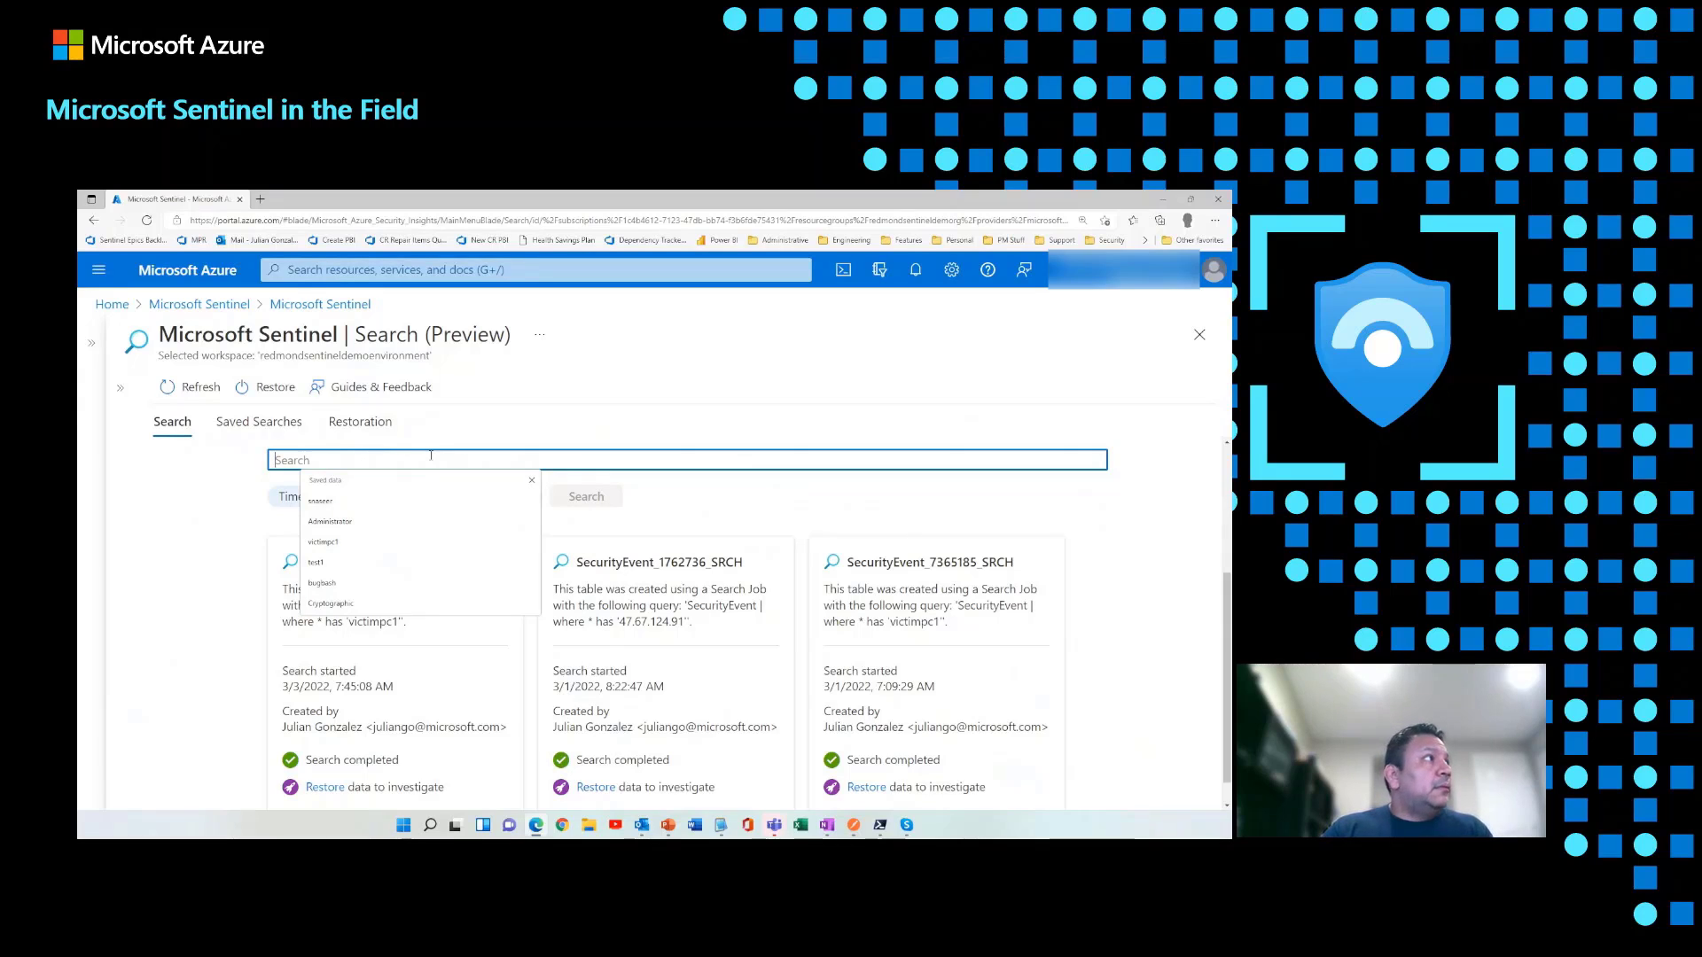
Step: Start a search job for 'victimpc1' and dismiss the creation notice
type("victimpc")
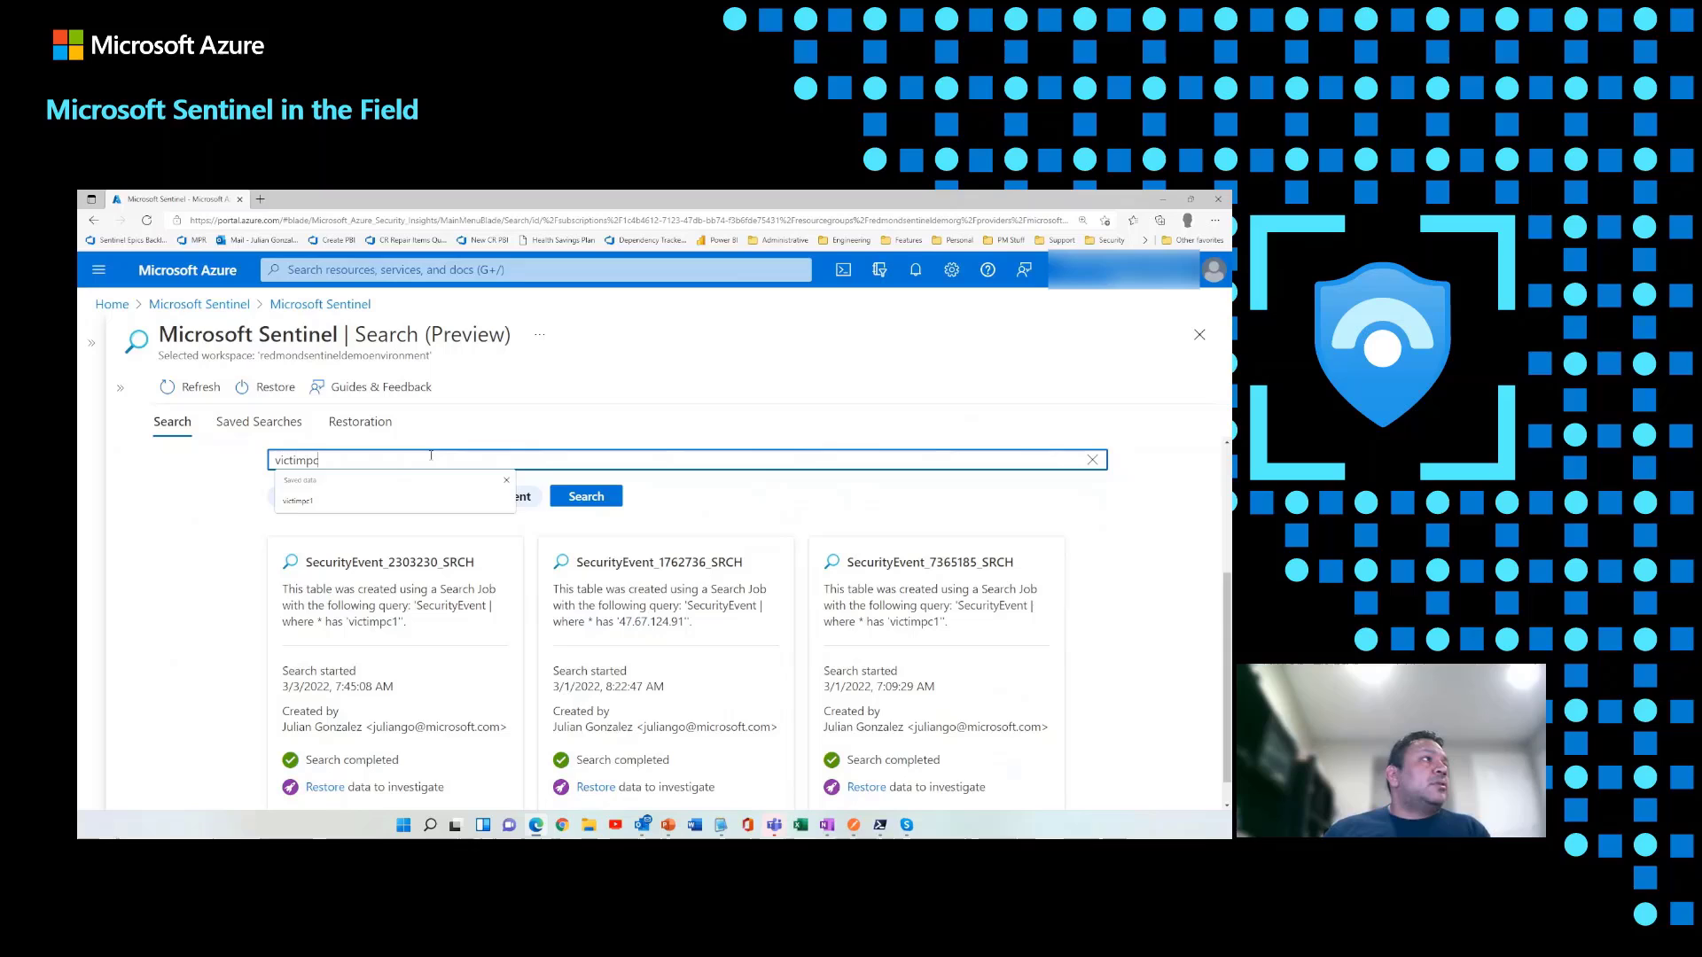
left_click(298, 500)
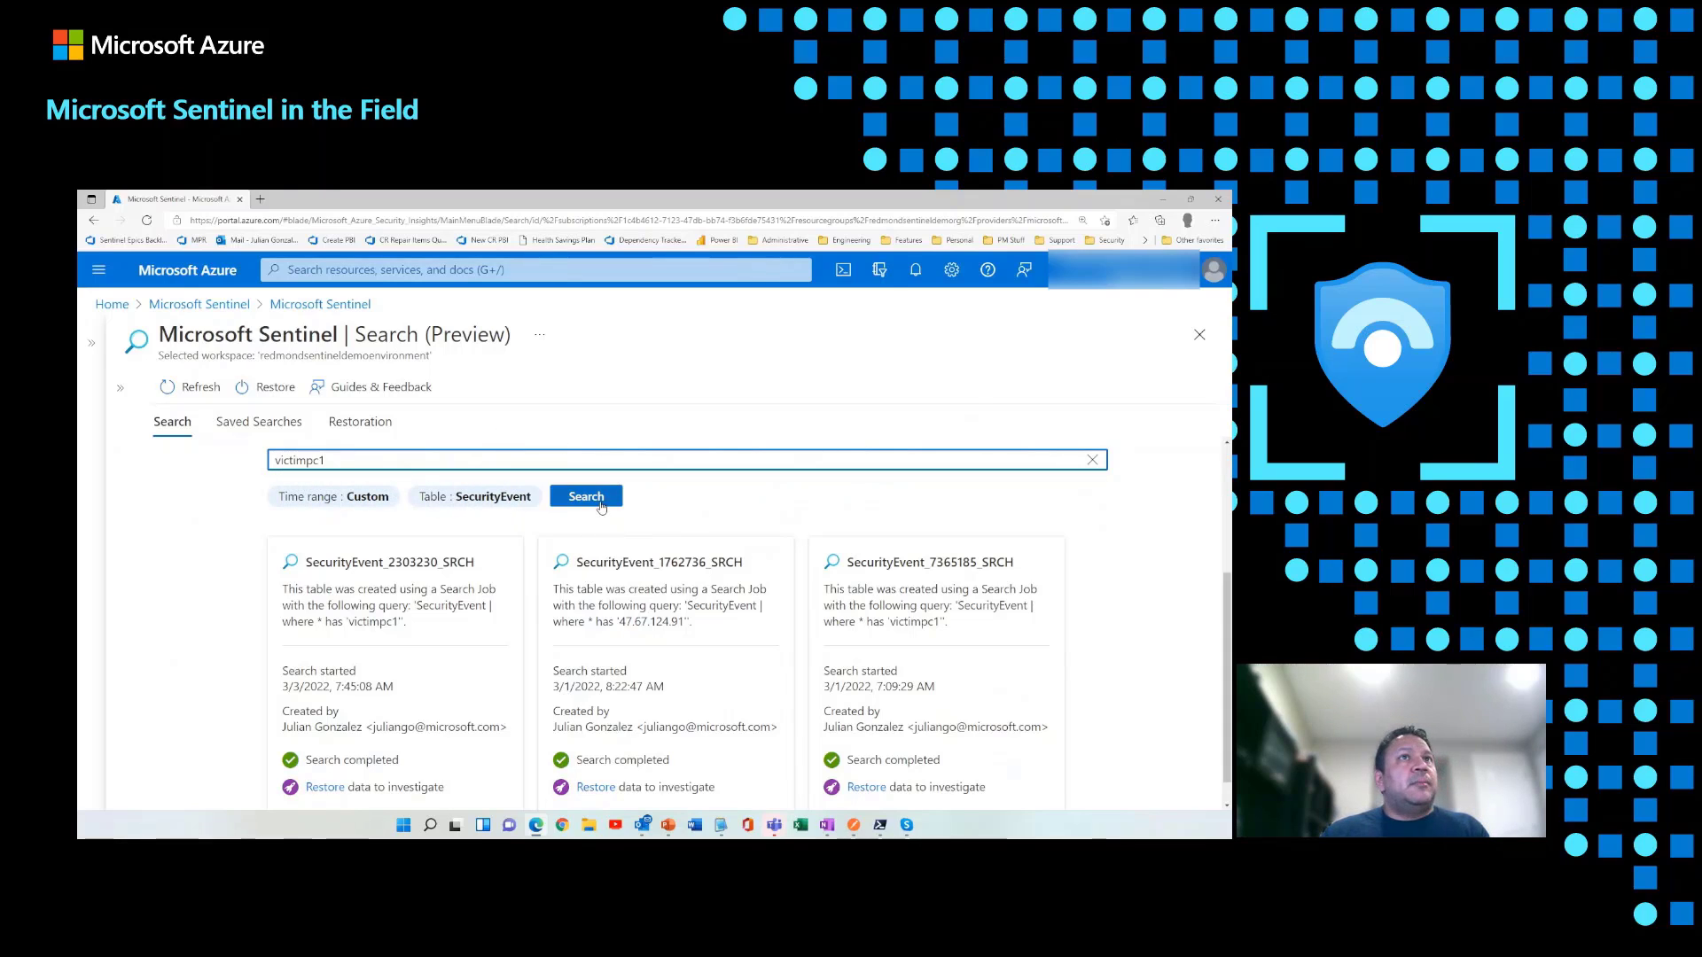
left_click(585, 497)
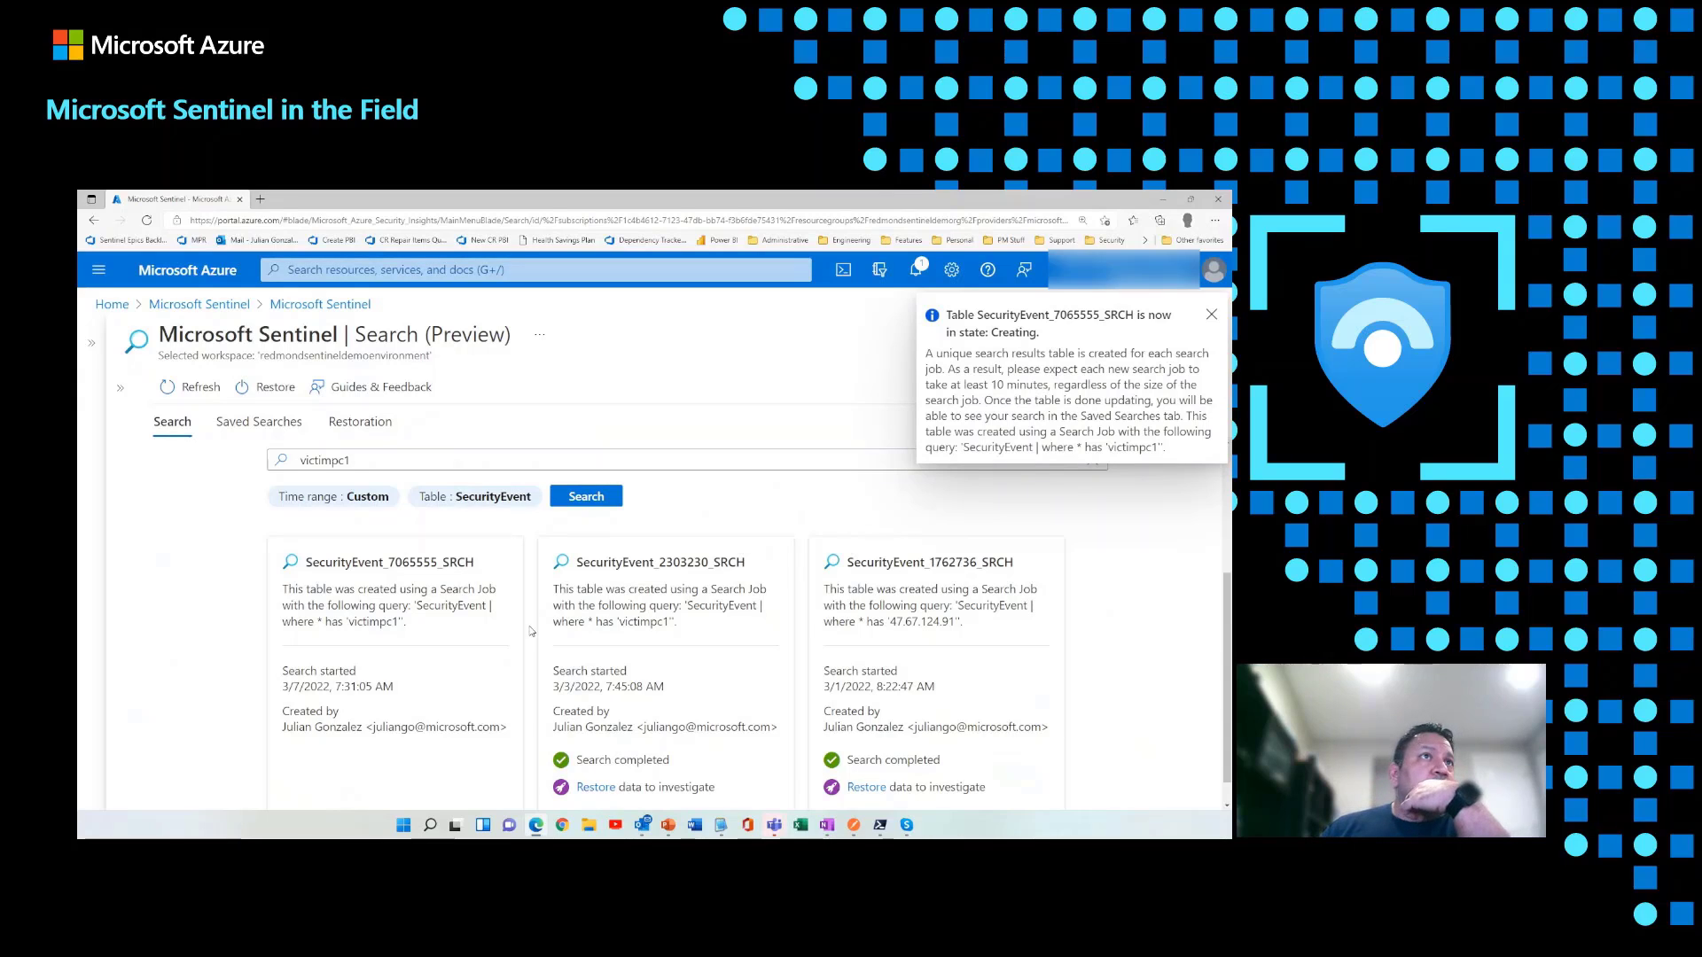
left_click(1210, 314)
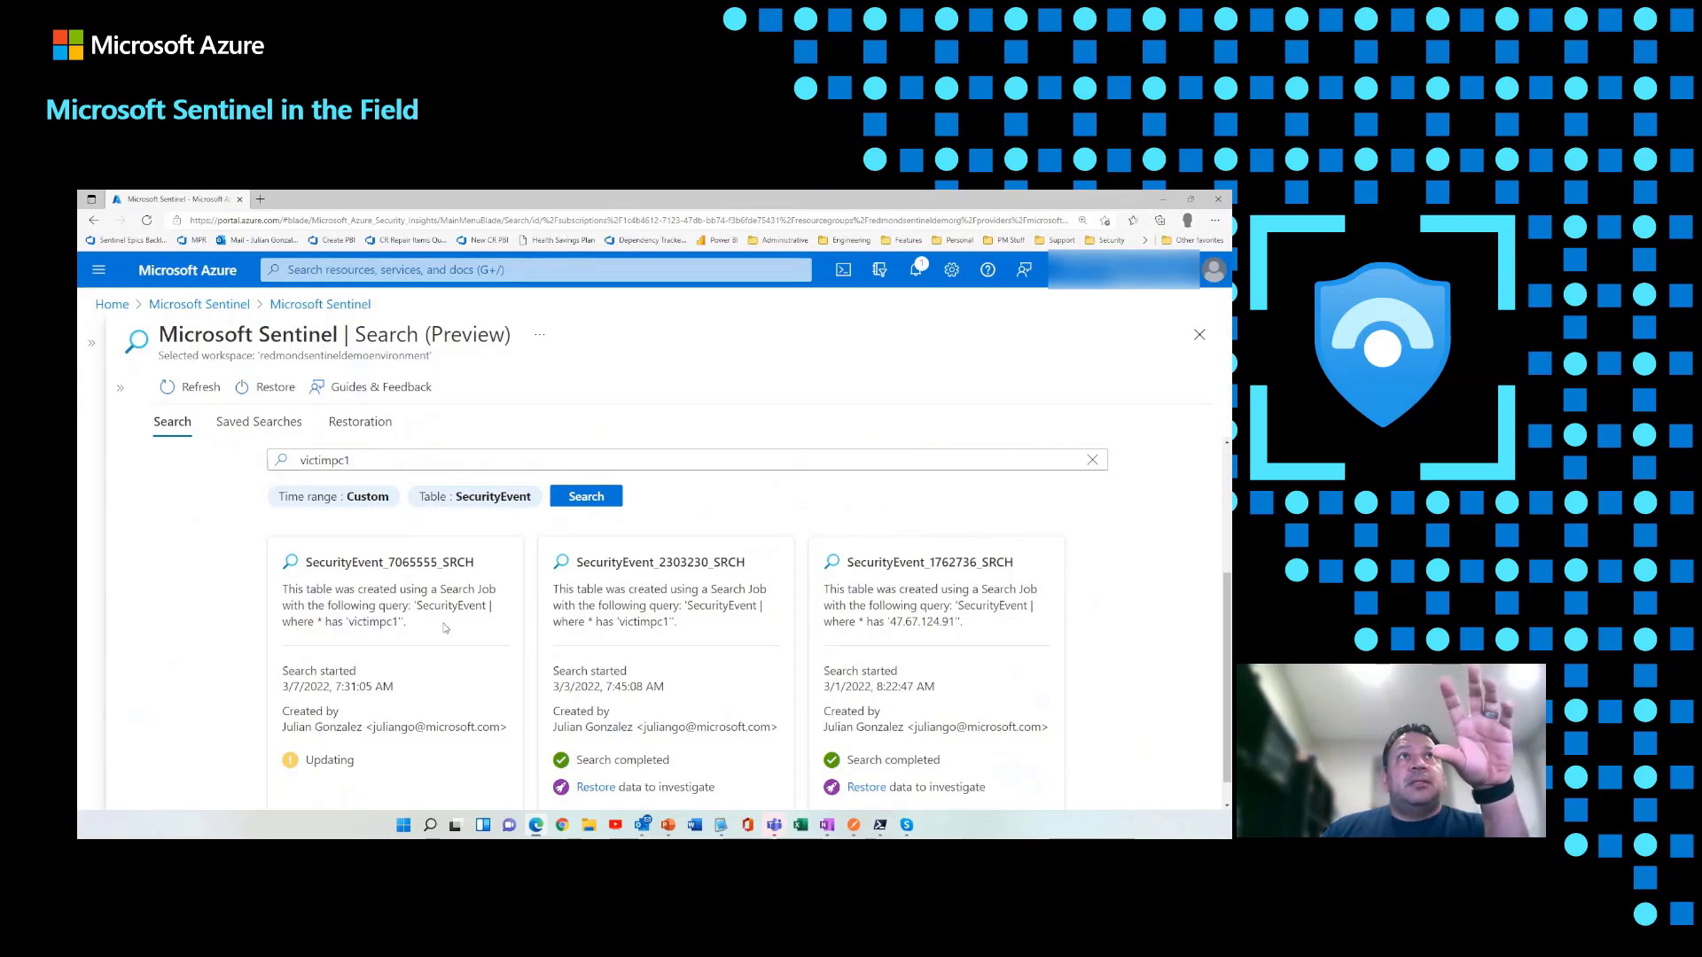
mouse_move(453, 627)
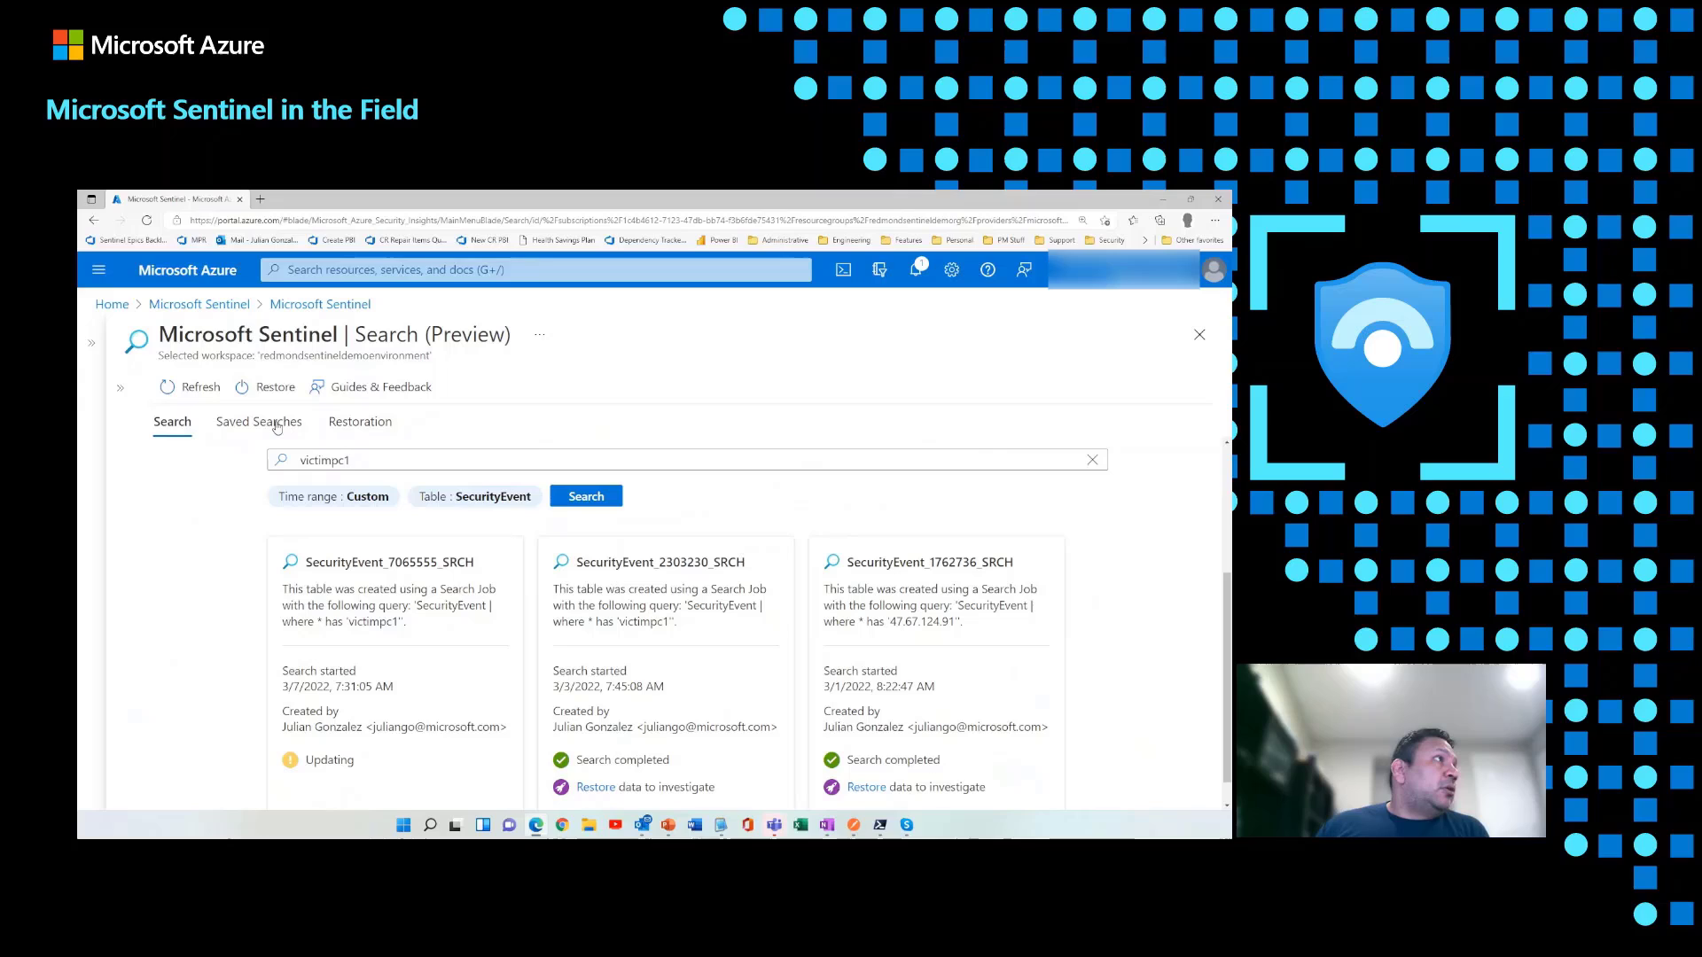
Step: Open the SecurityEvent_2303230_SRCH results in Logs from the Saved Searches tab
left_click(258, 421)
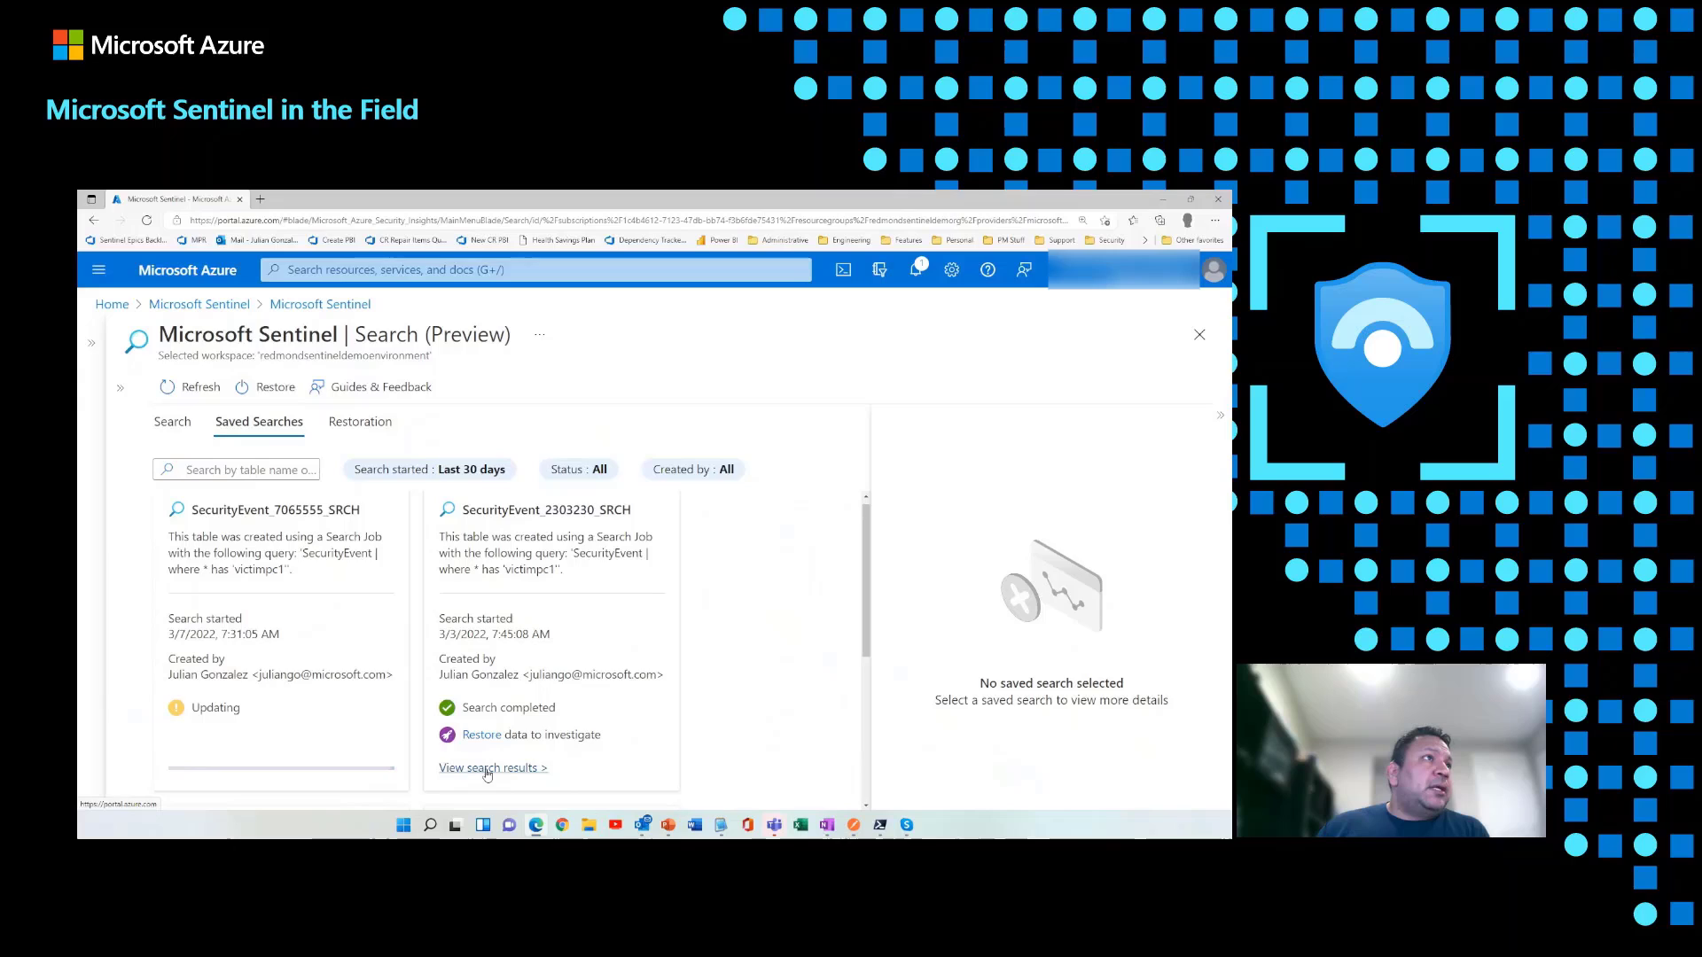
left_click(488, 768)
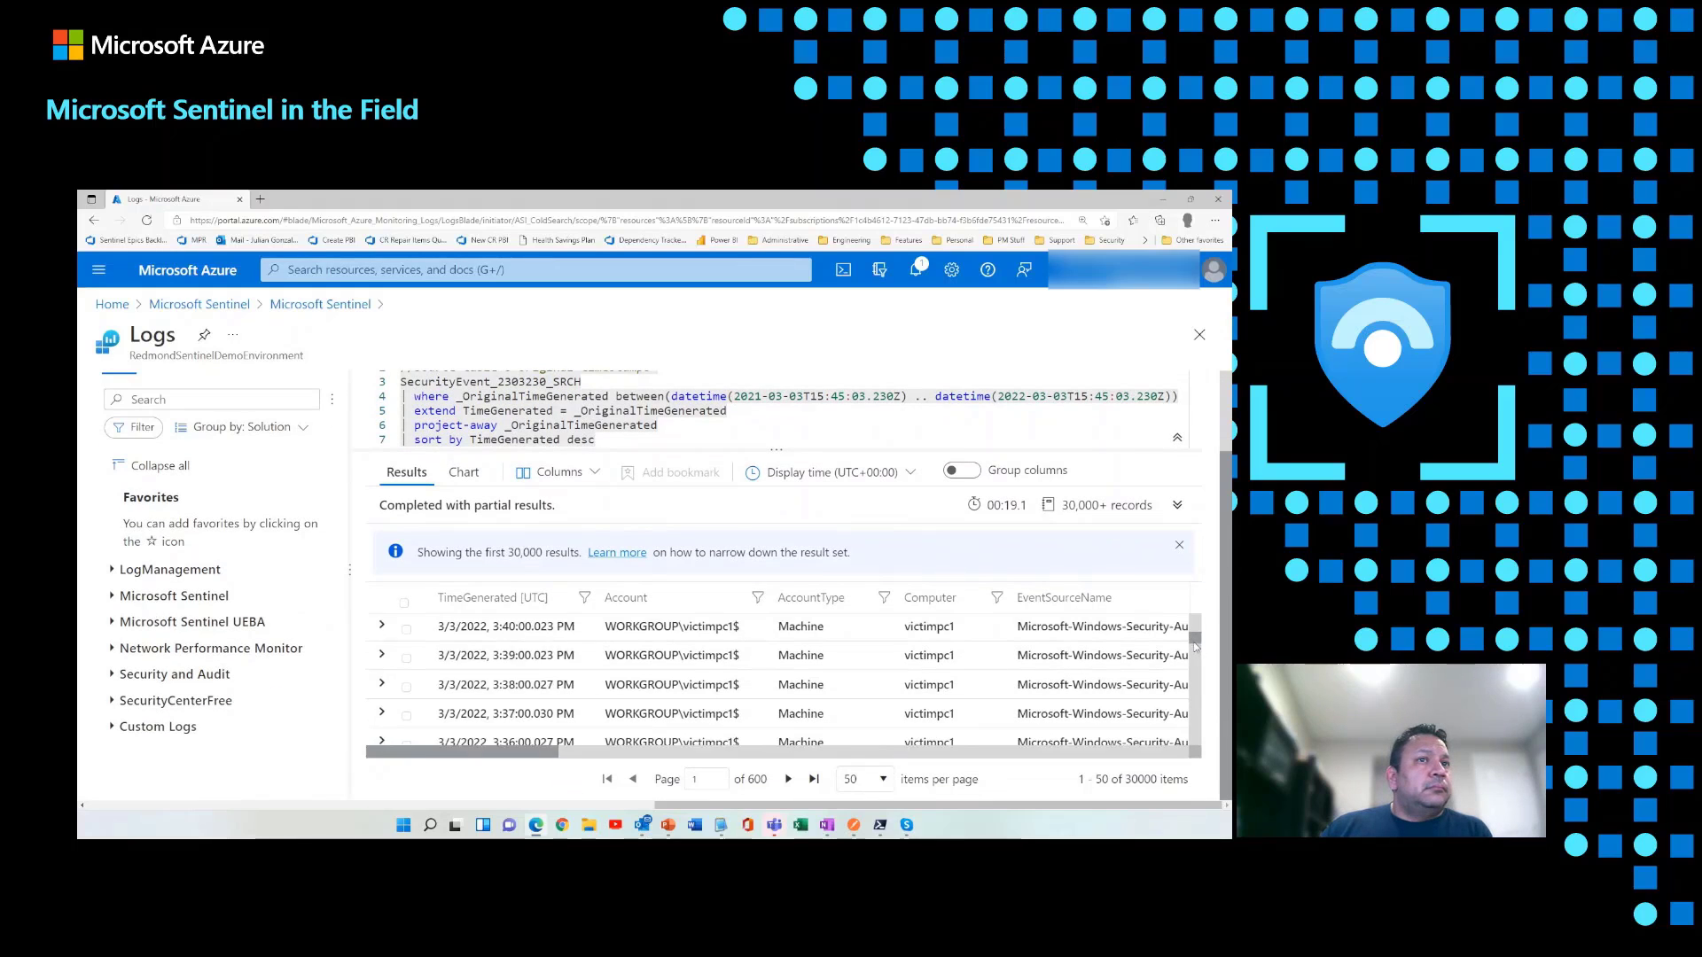
Step: Sort the Logs results ascending, then select the SecurityEvent_2303230_SRCH saved search
scroll("down", 3)
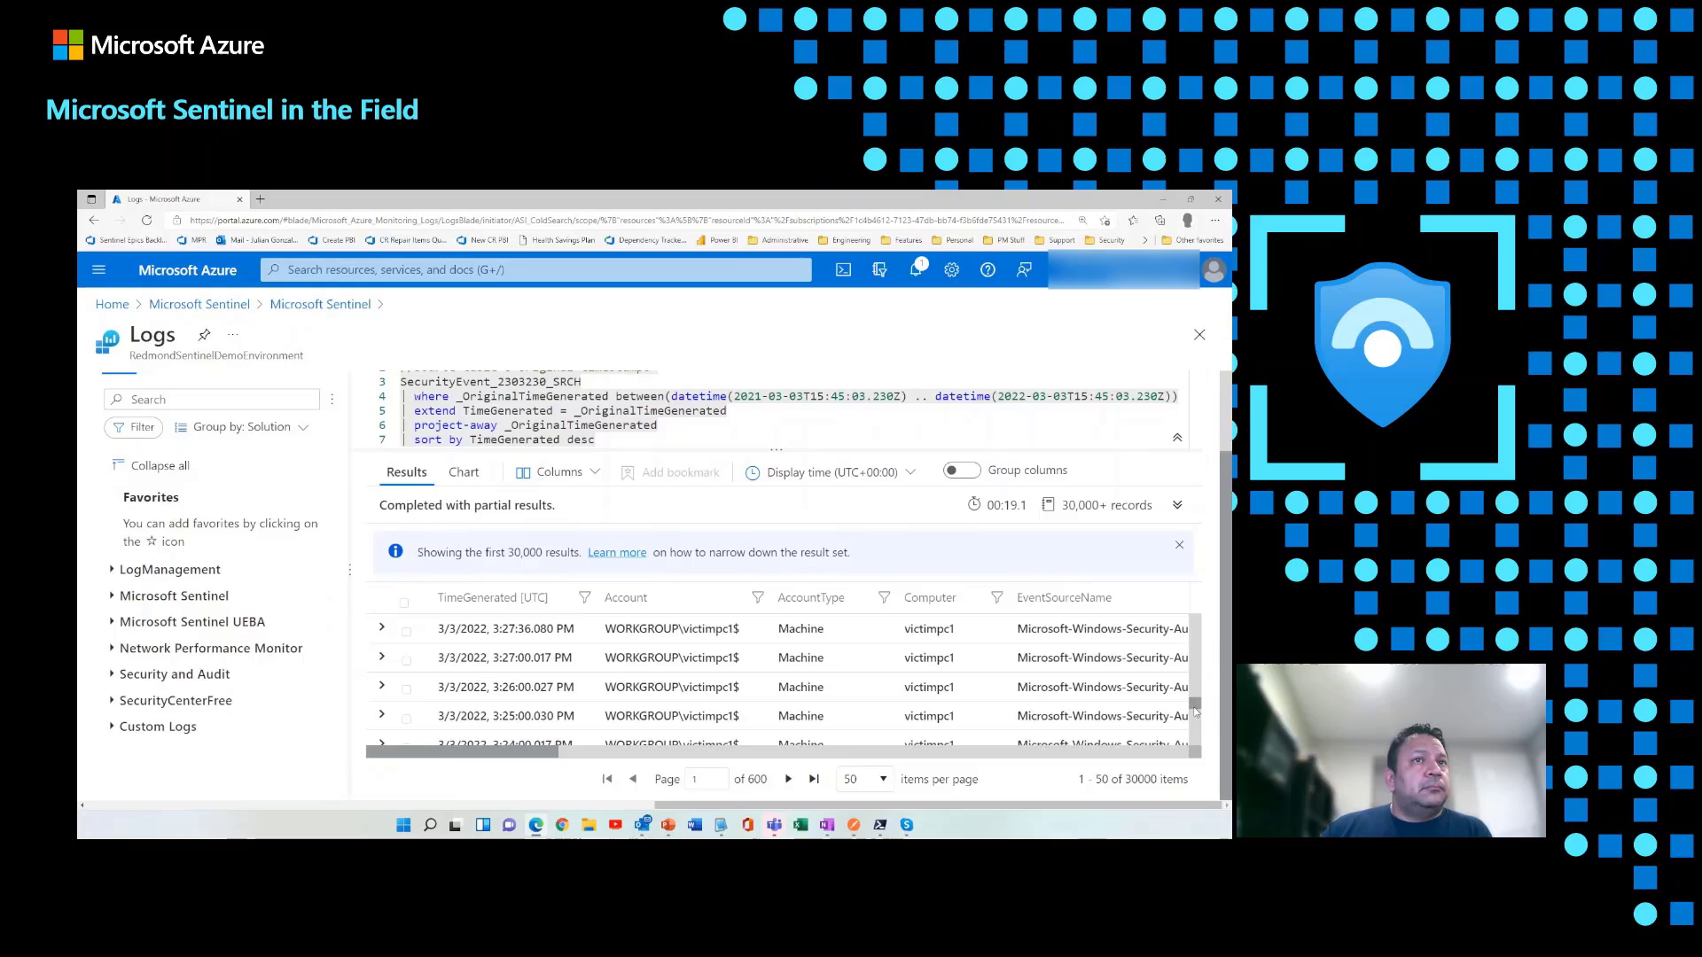
scroll("up", 3)
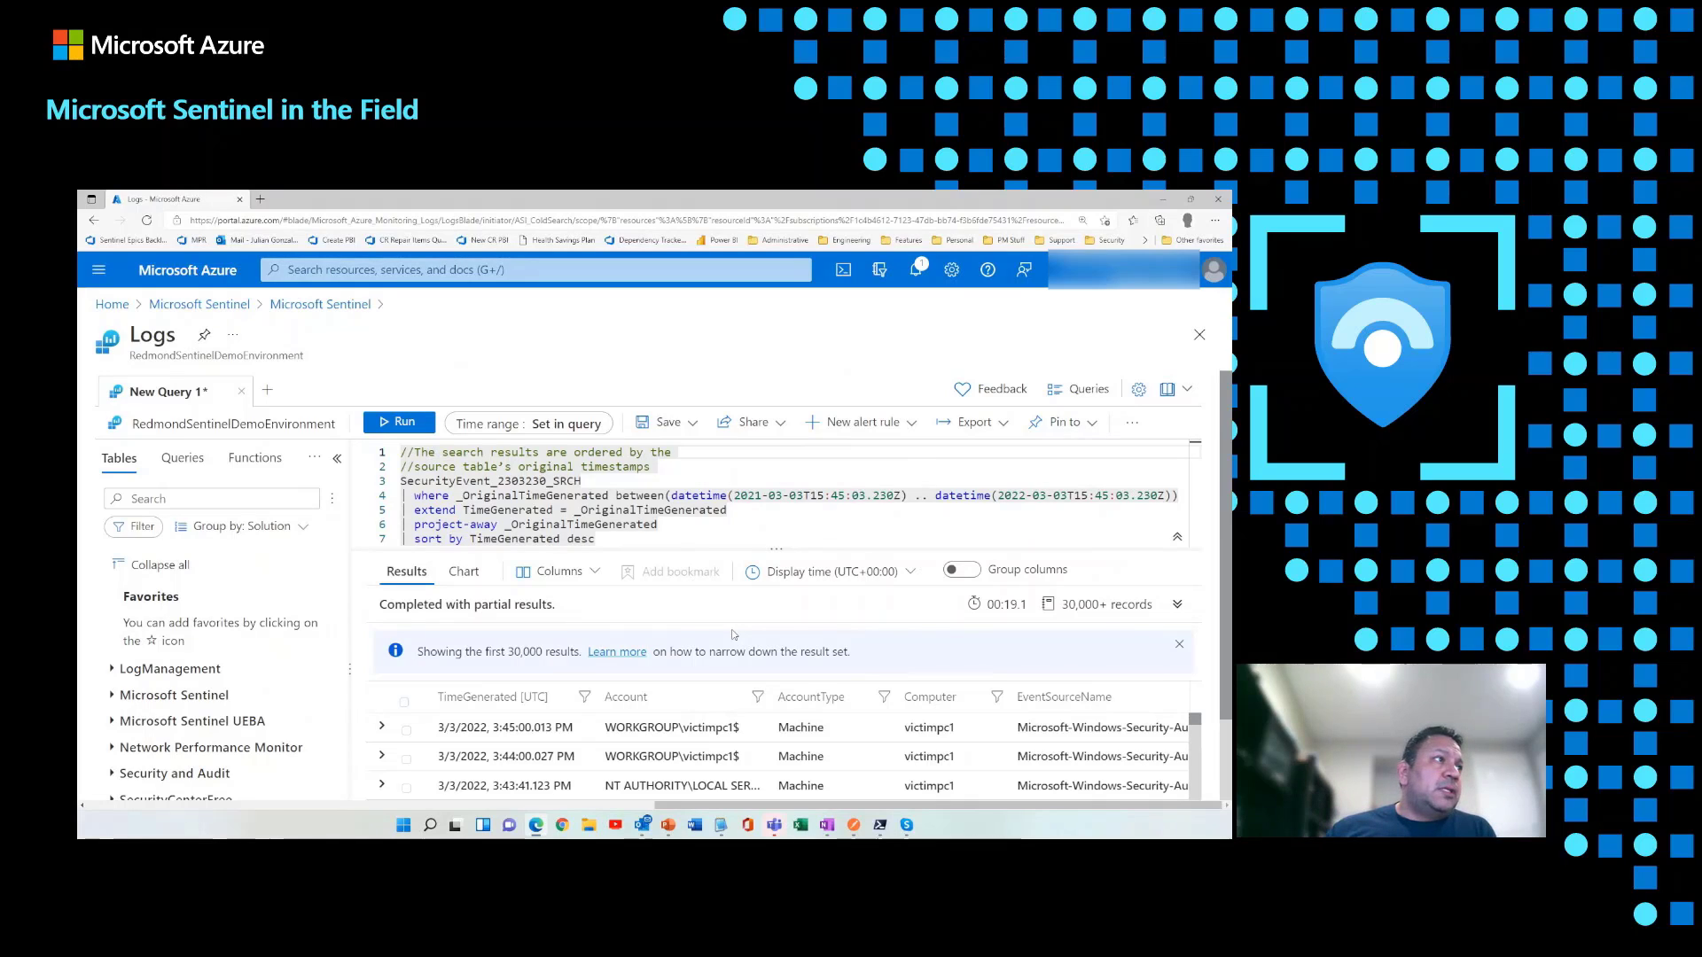
mouse_move(496, 565)
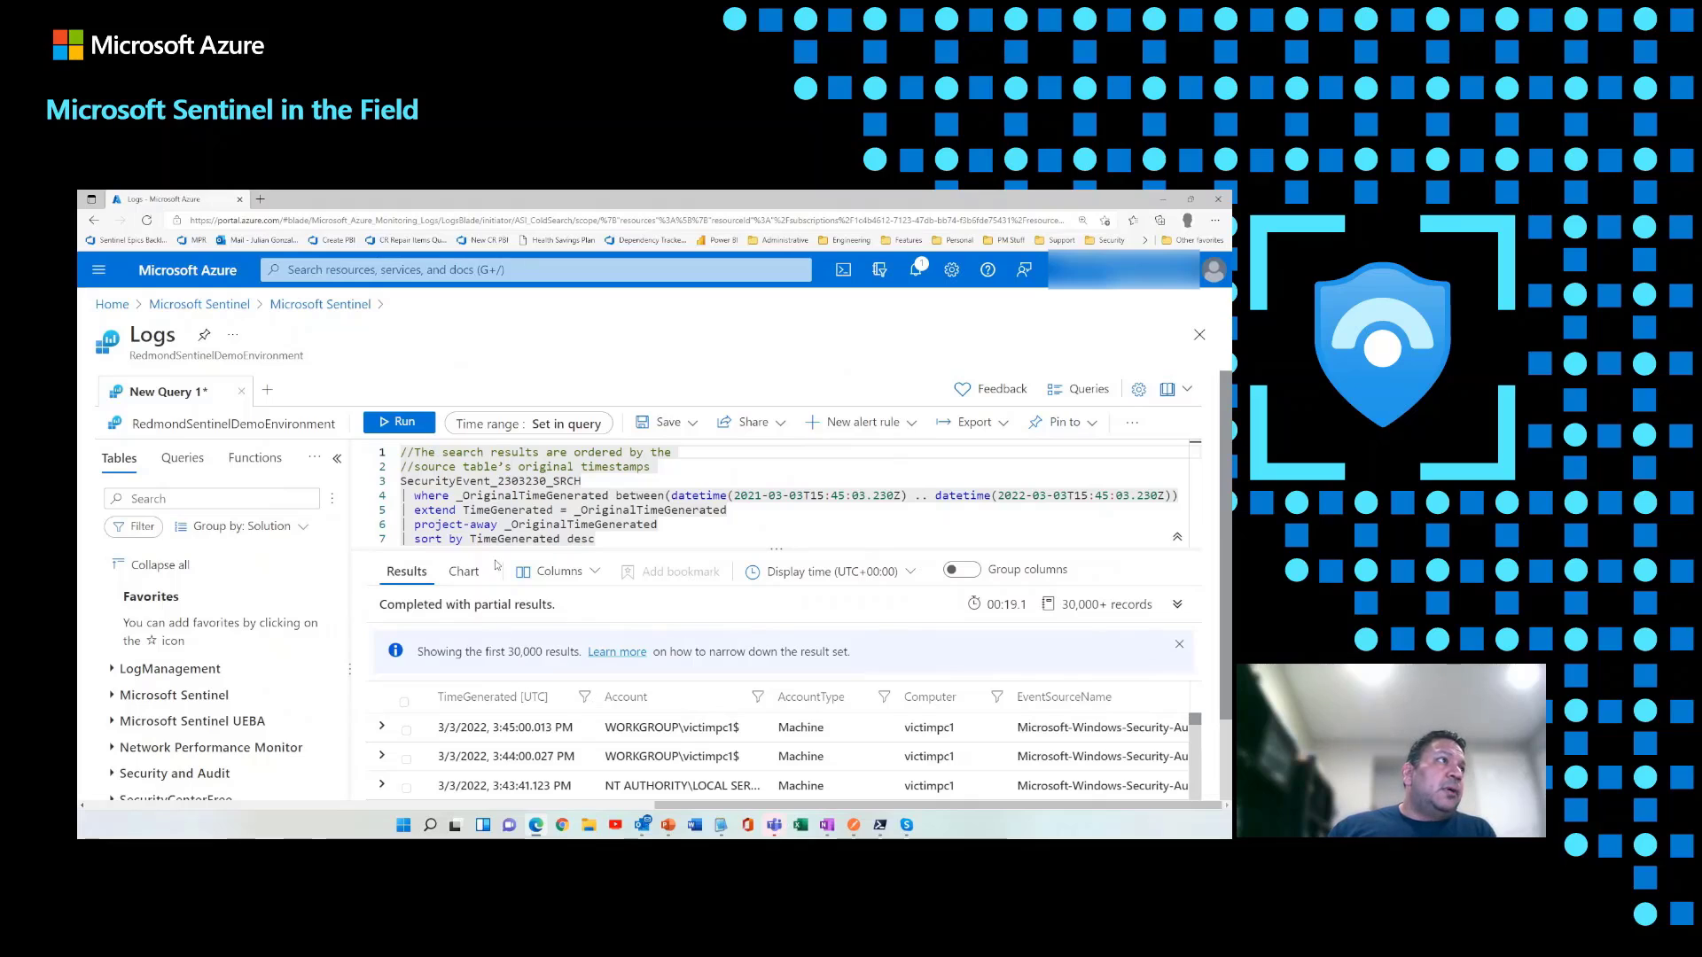
mouse_move(839, 740)
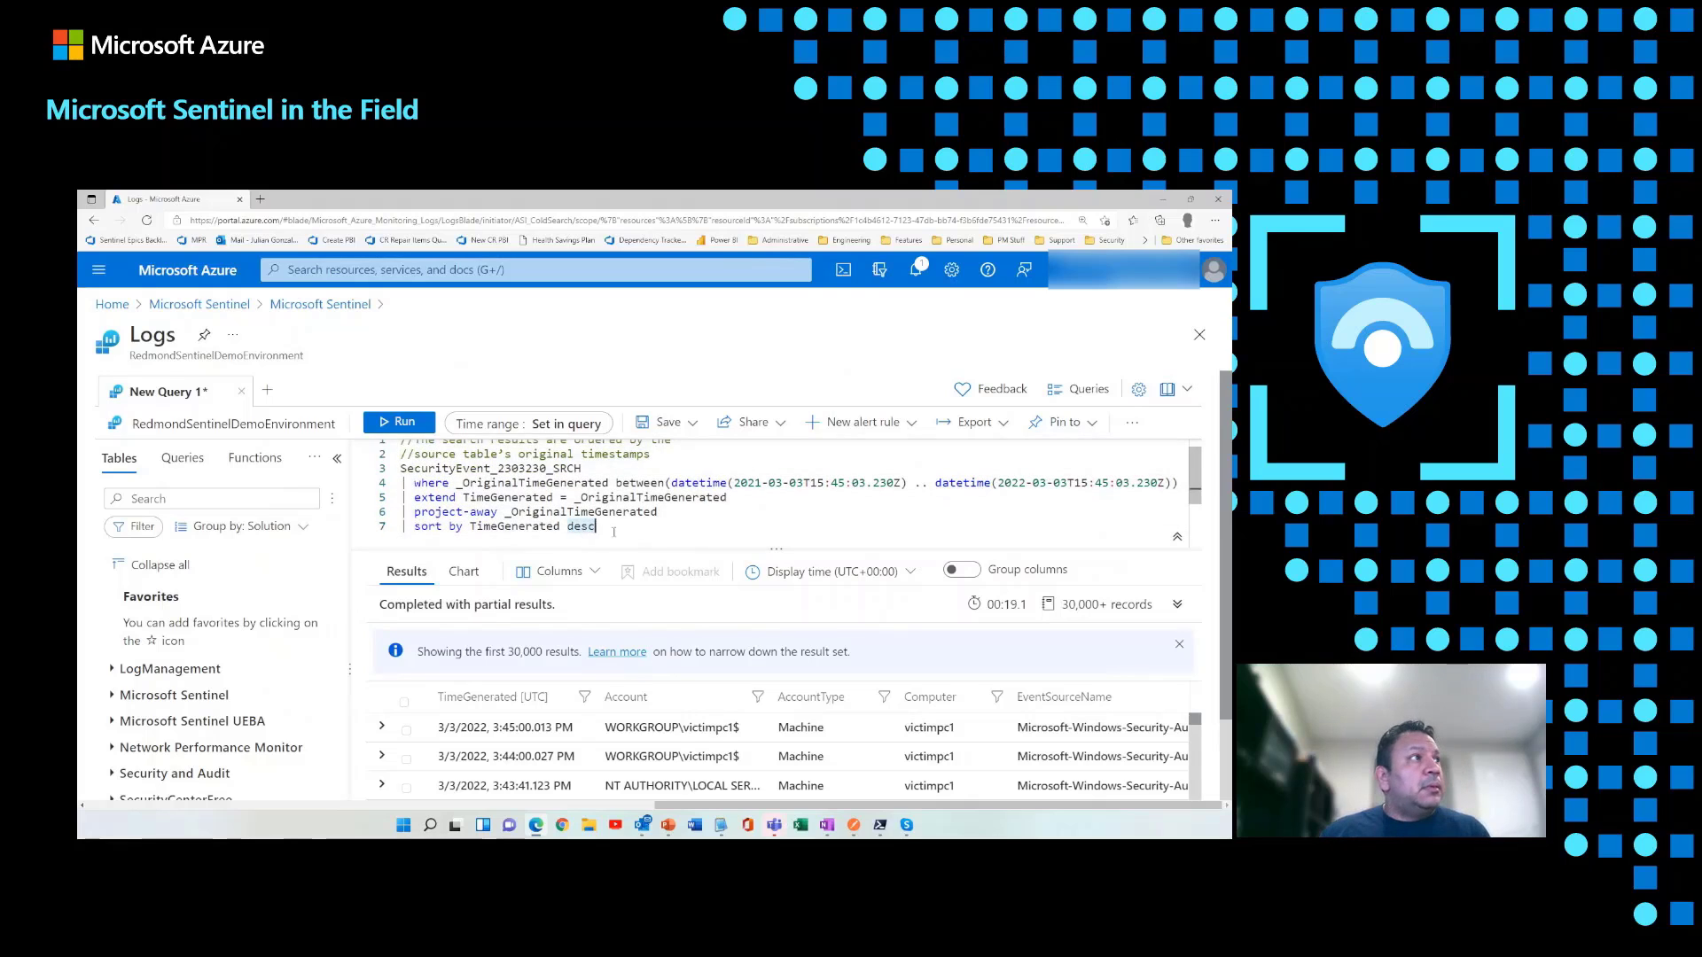
type("ascc")
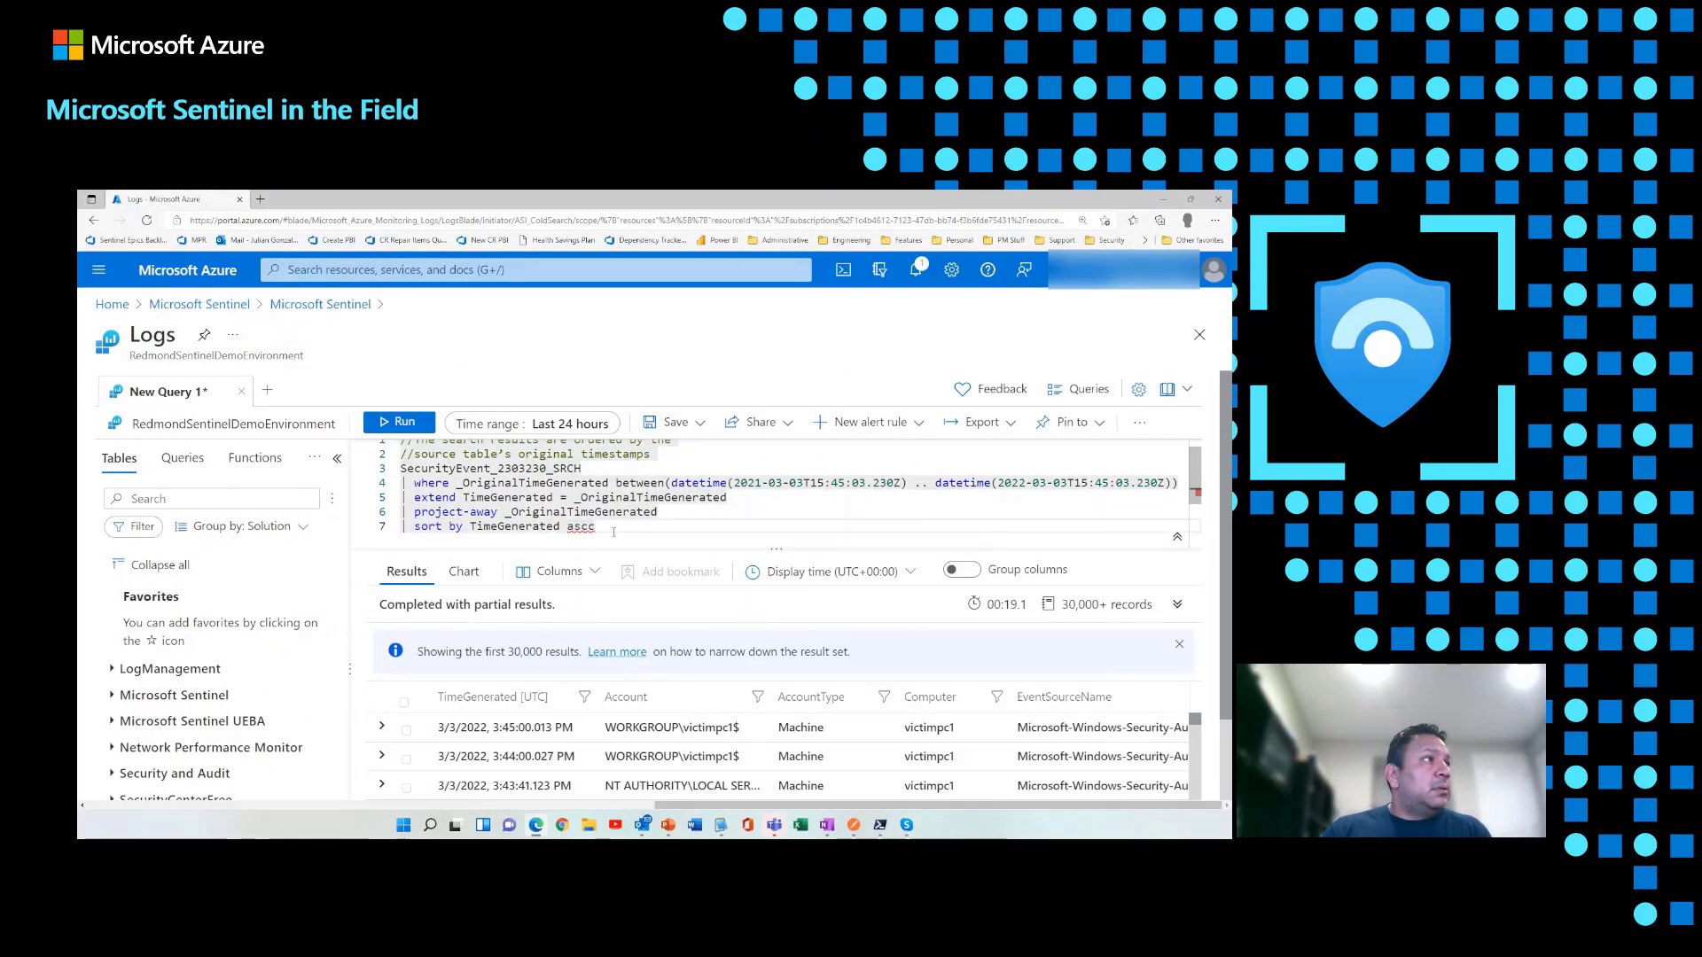
left_click(398, 421)
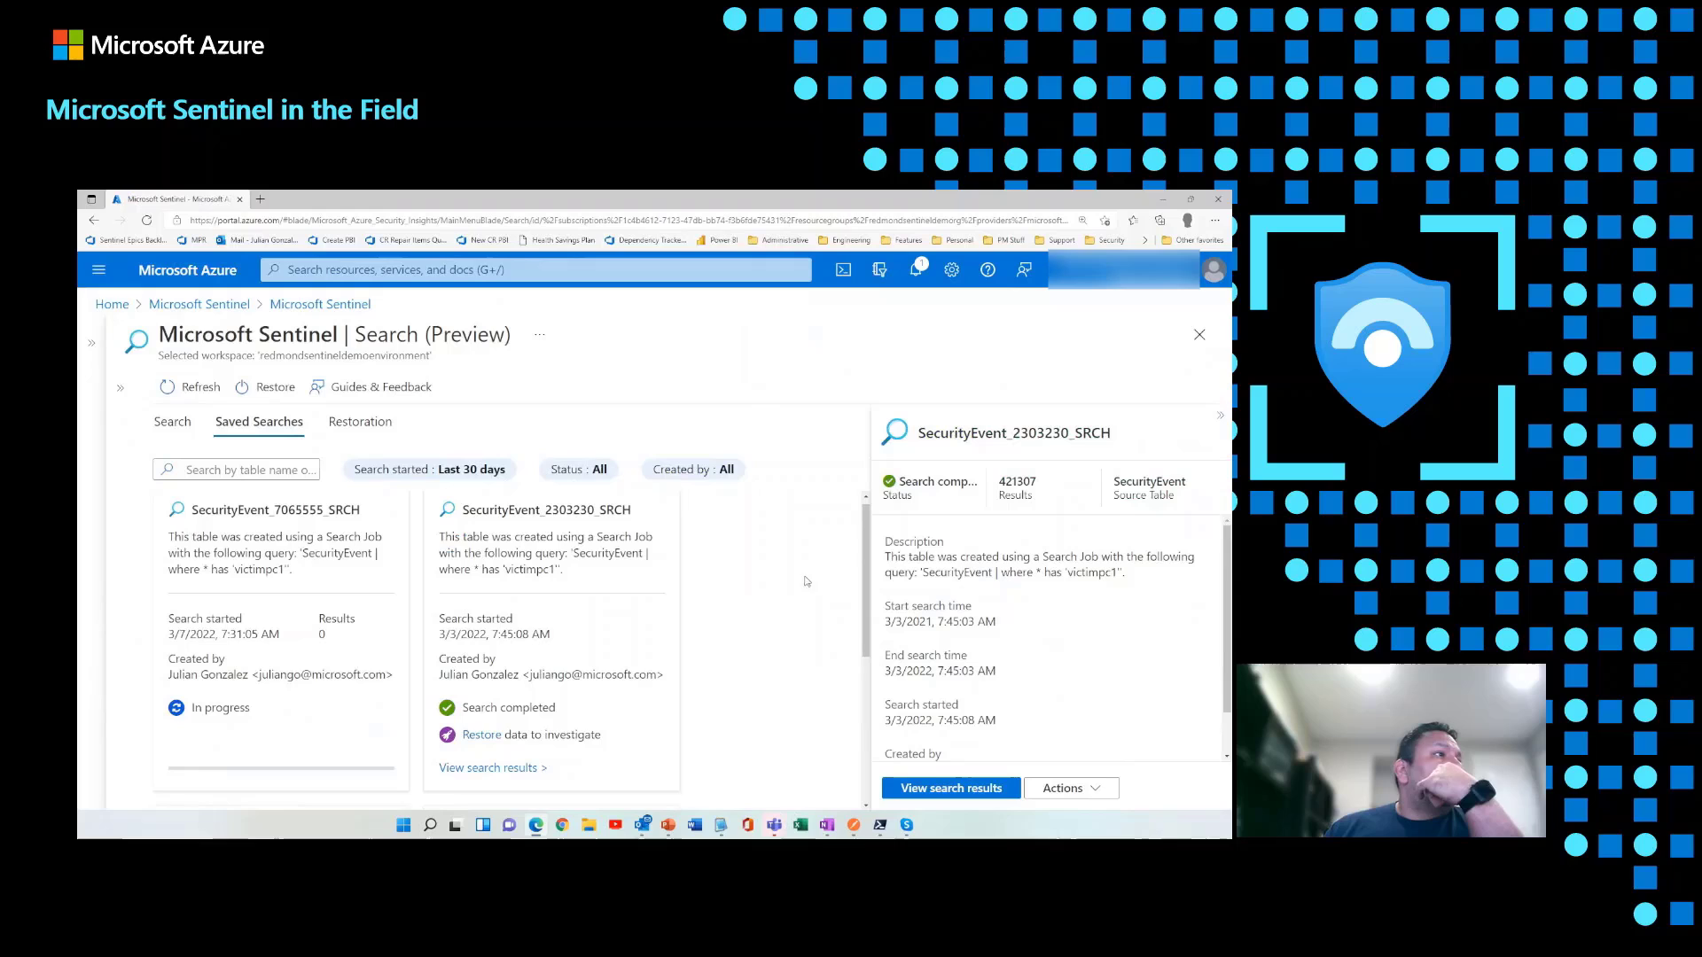
mouse_move(318, 651)
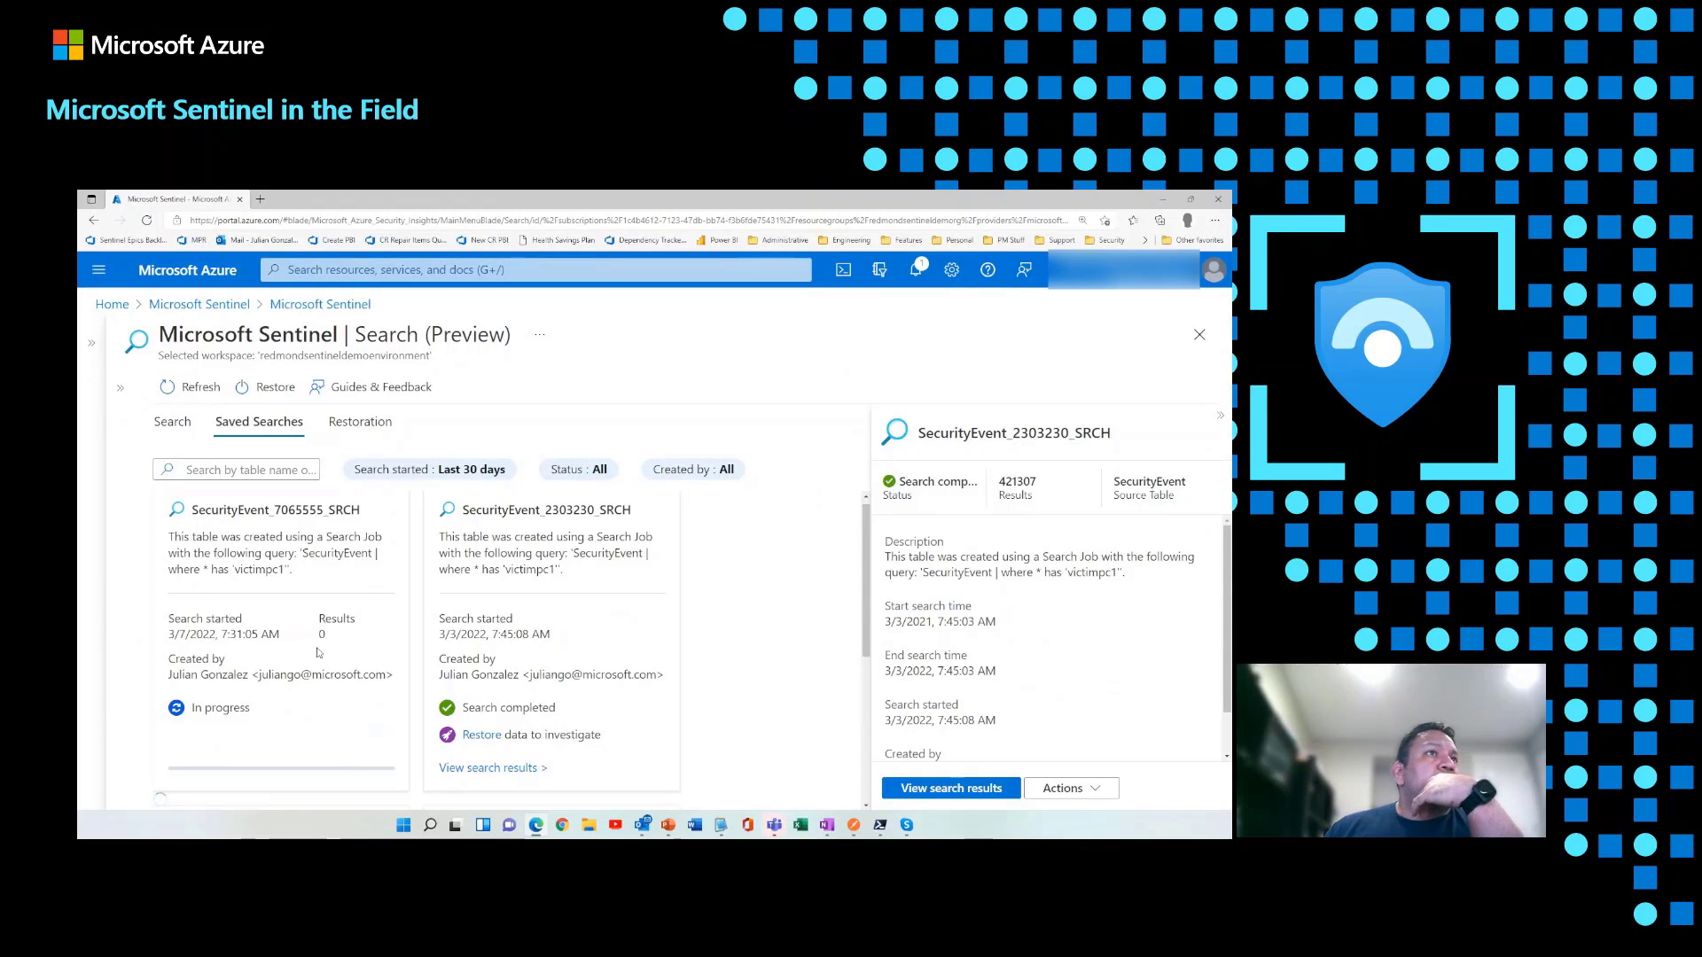
mouse_move(574, 528)
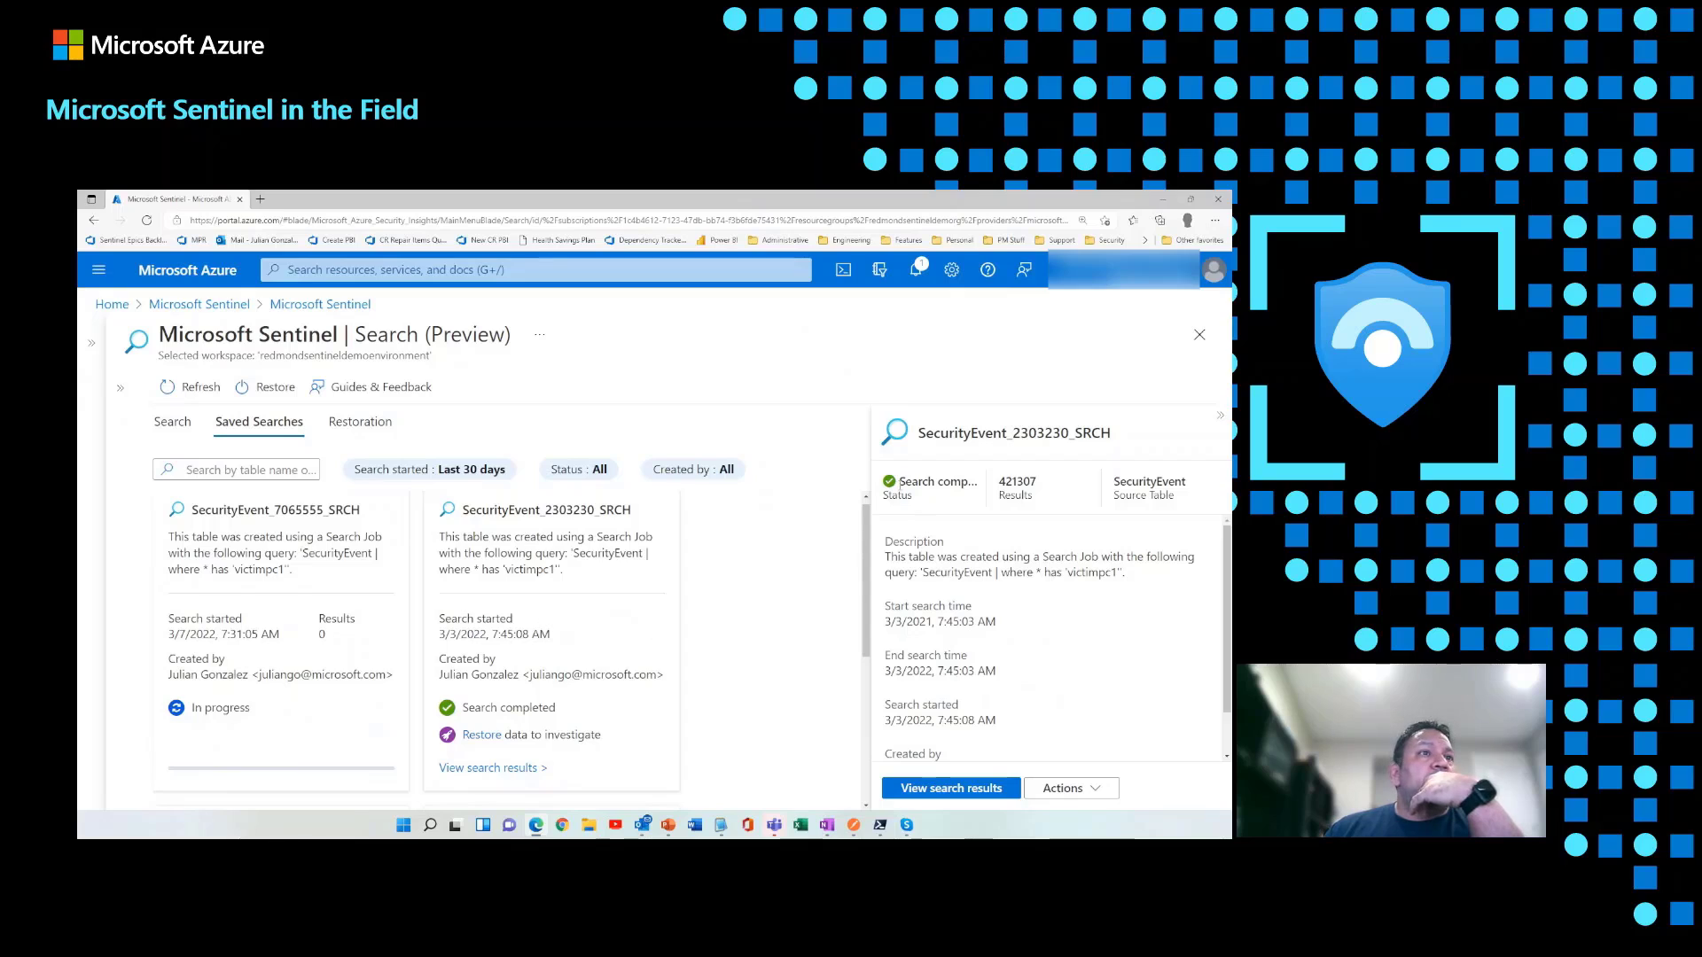
mouse_move(1020, 677)
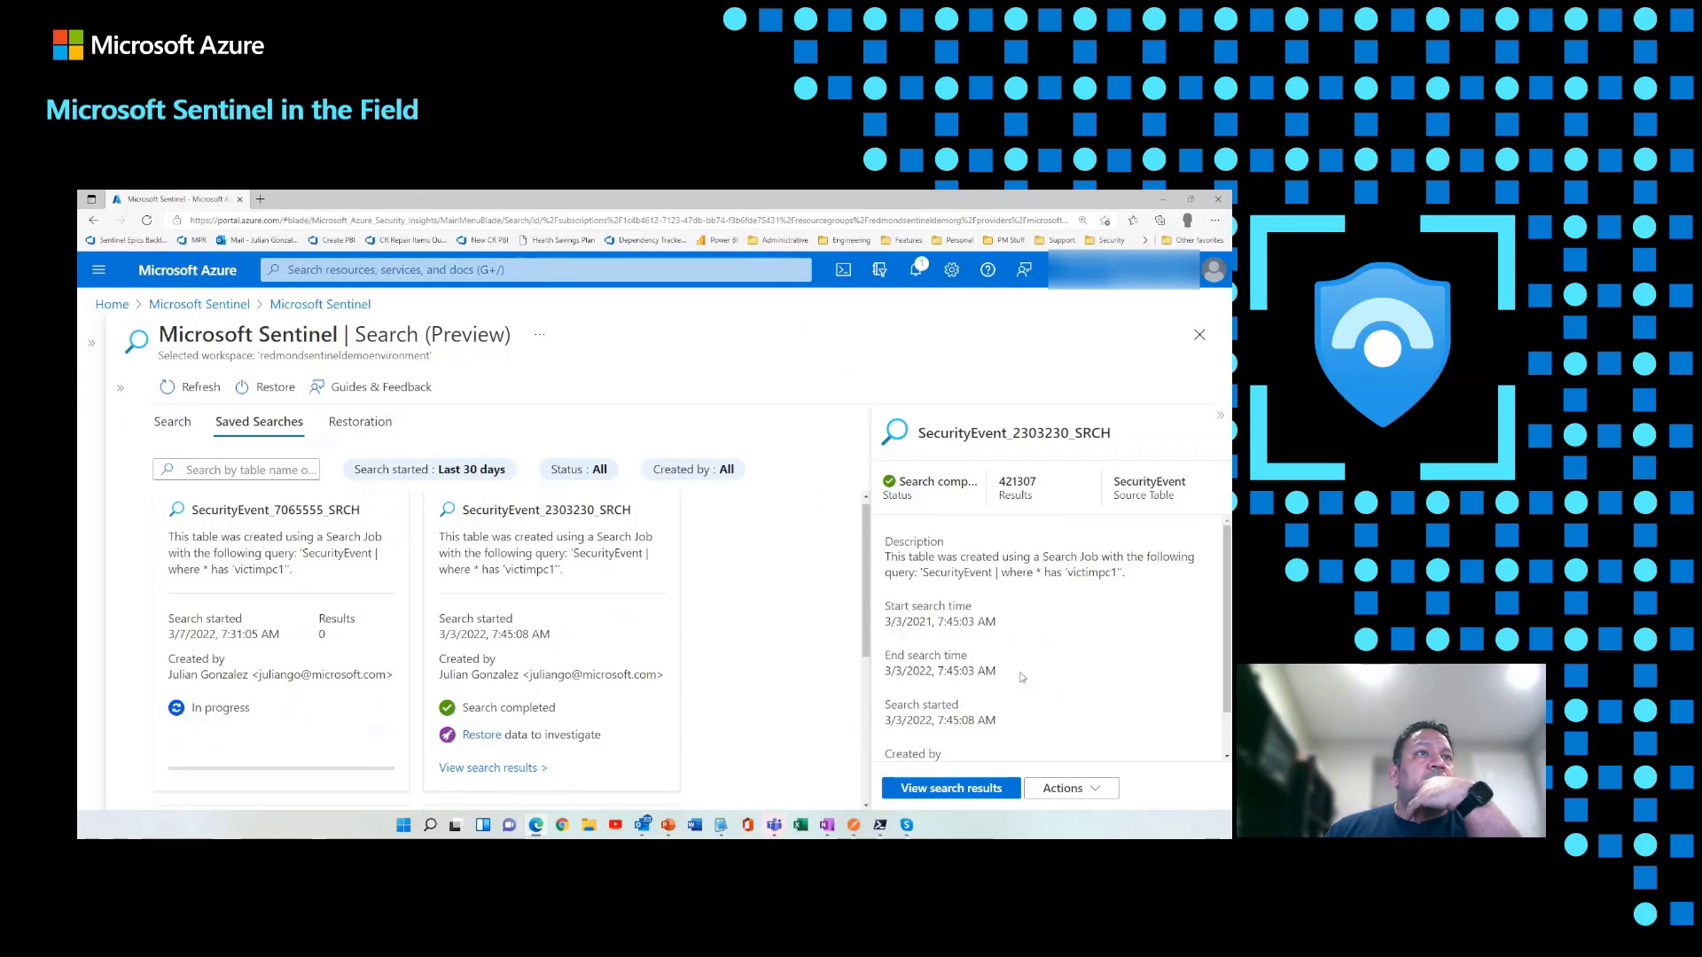
mouse_move(904, 562)
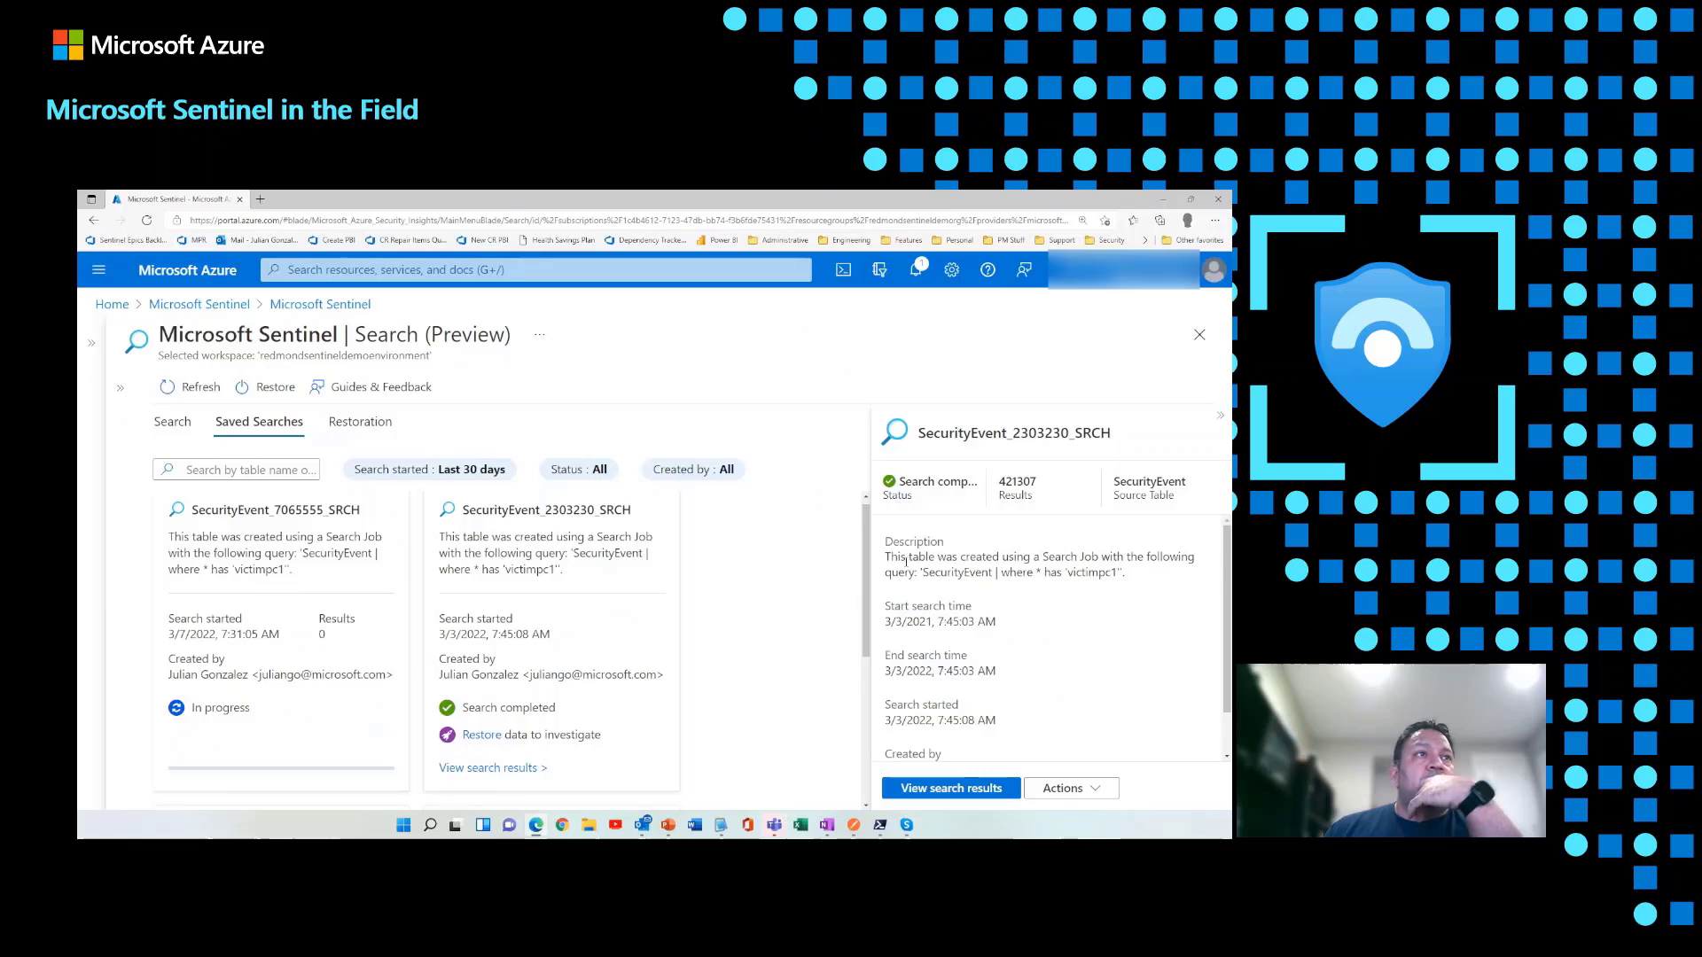
double_click(1015, 572)
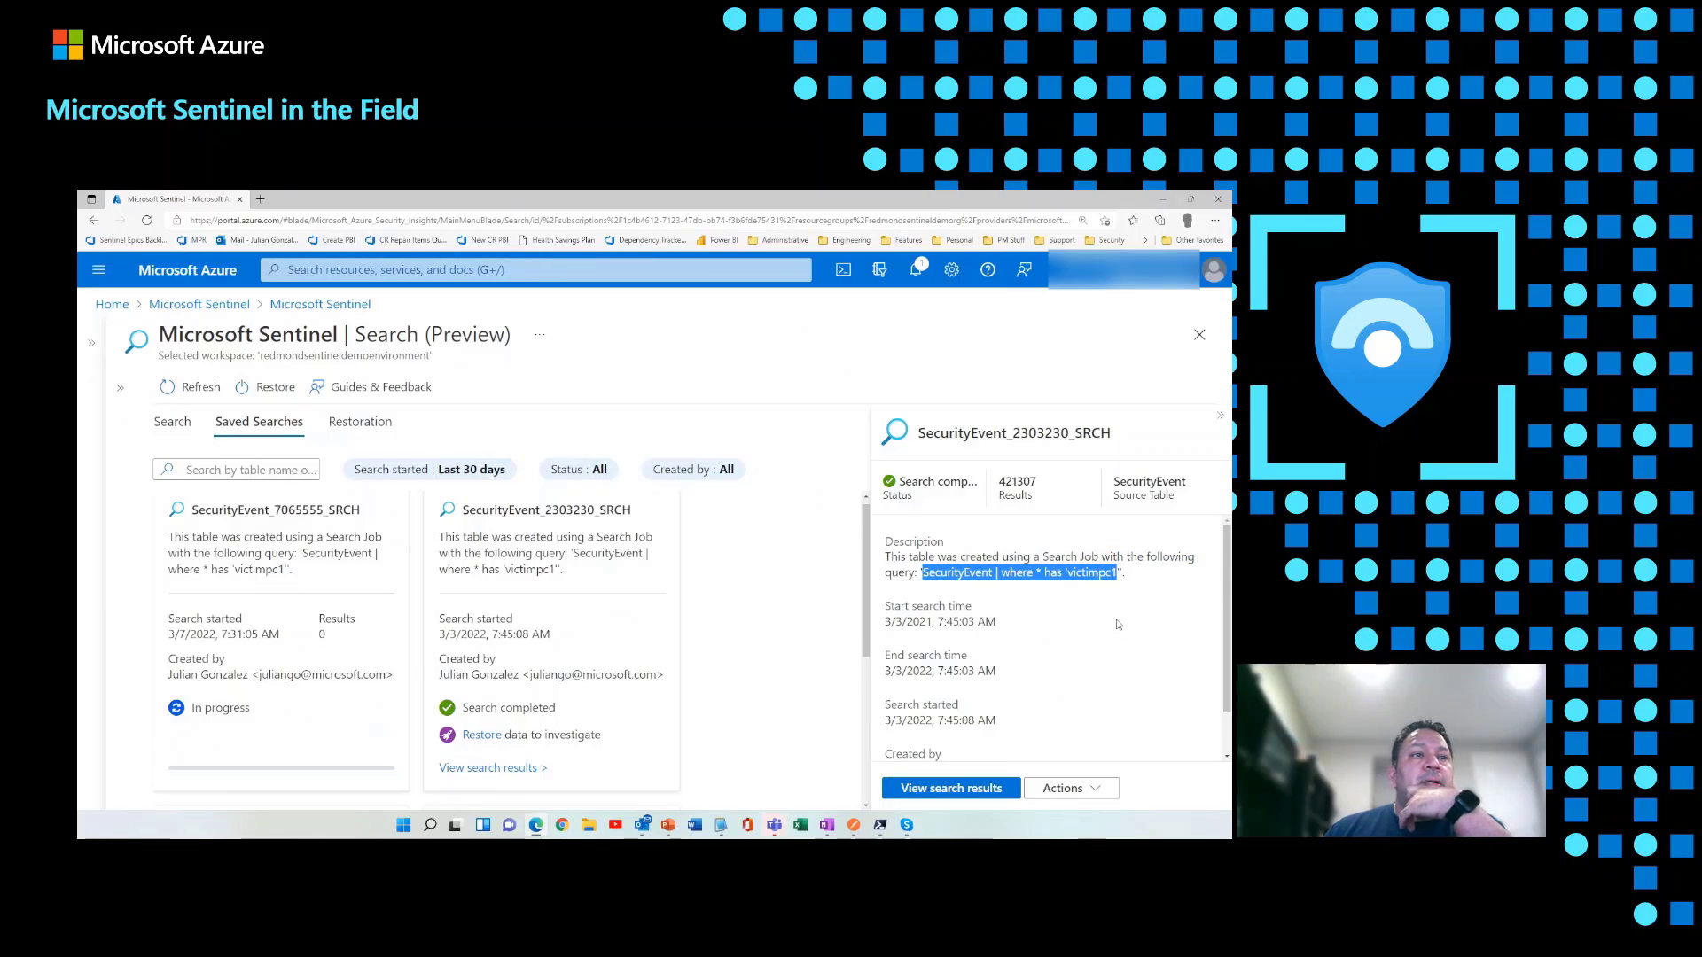
left_click(1069, 788)
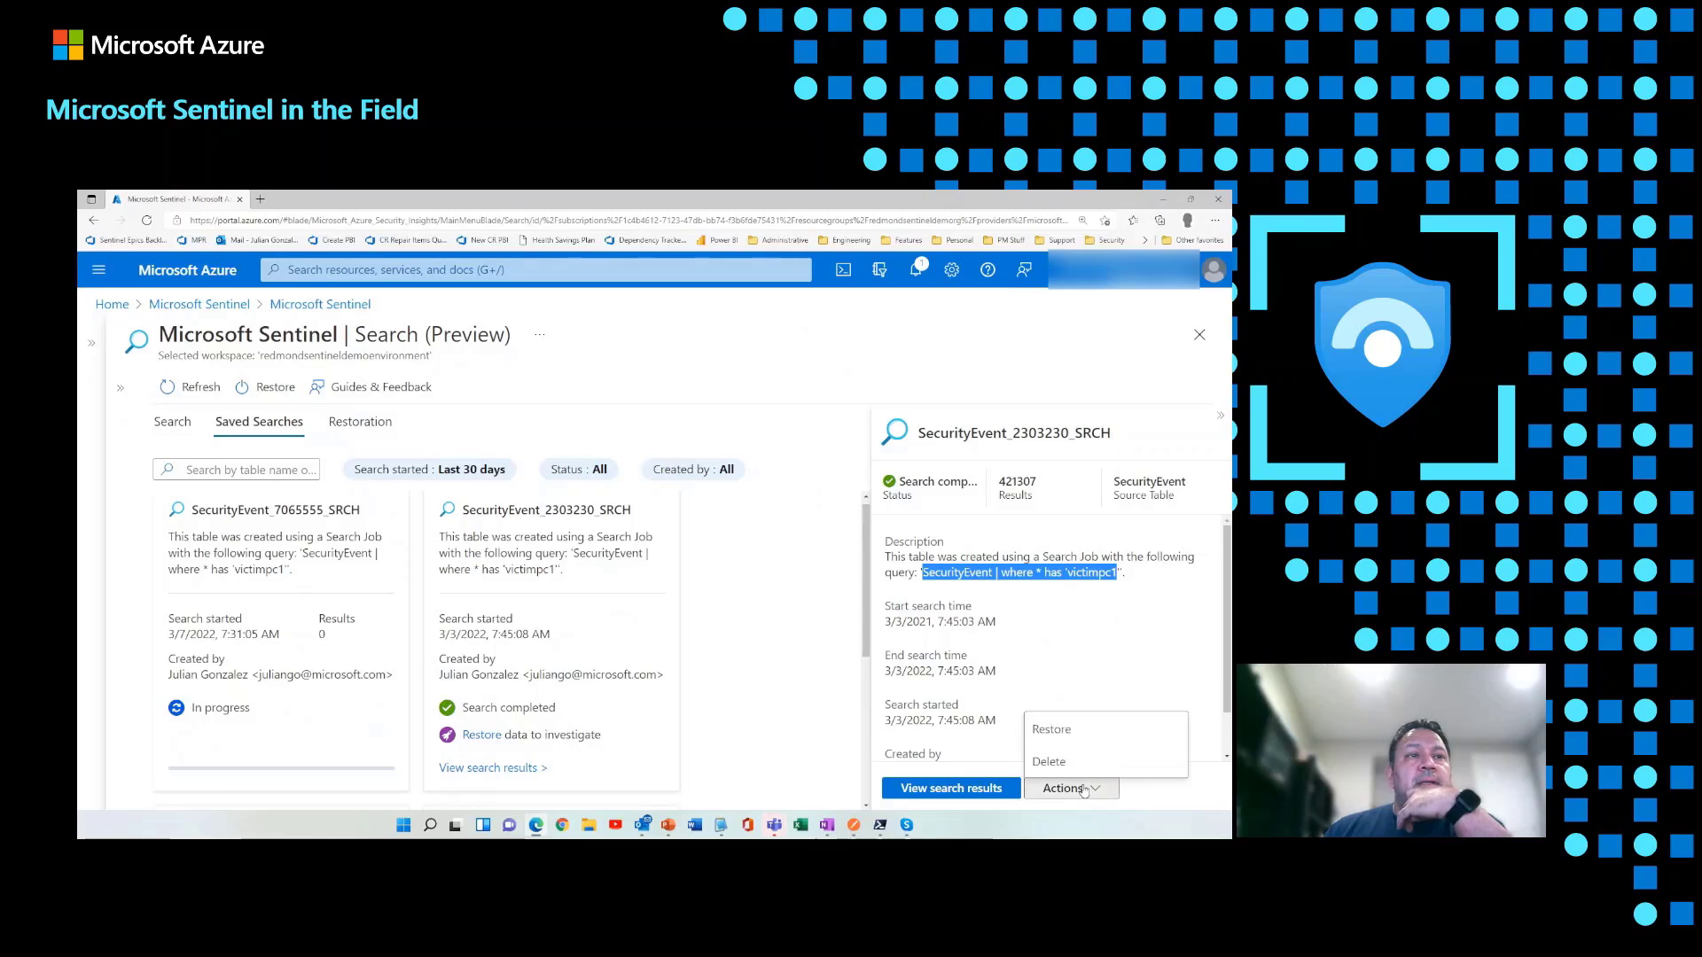
mouse_move(1091, 727)
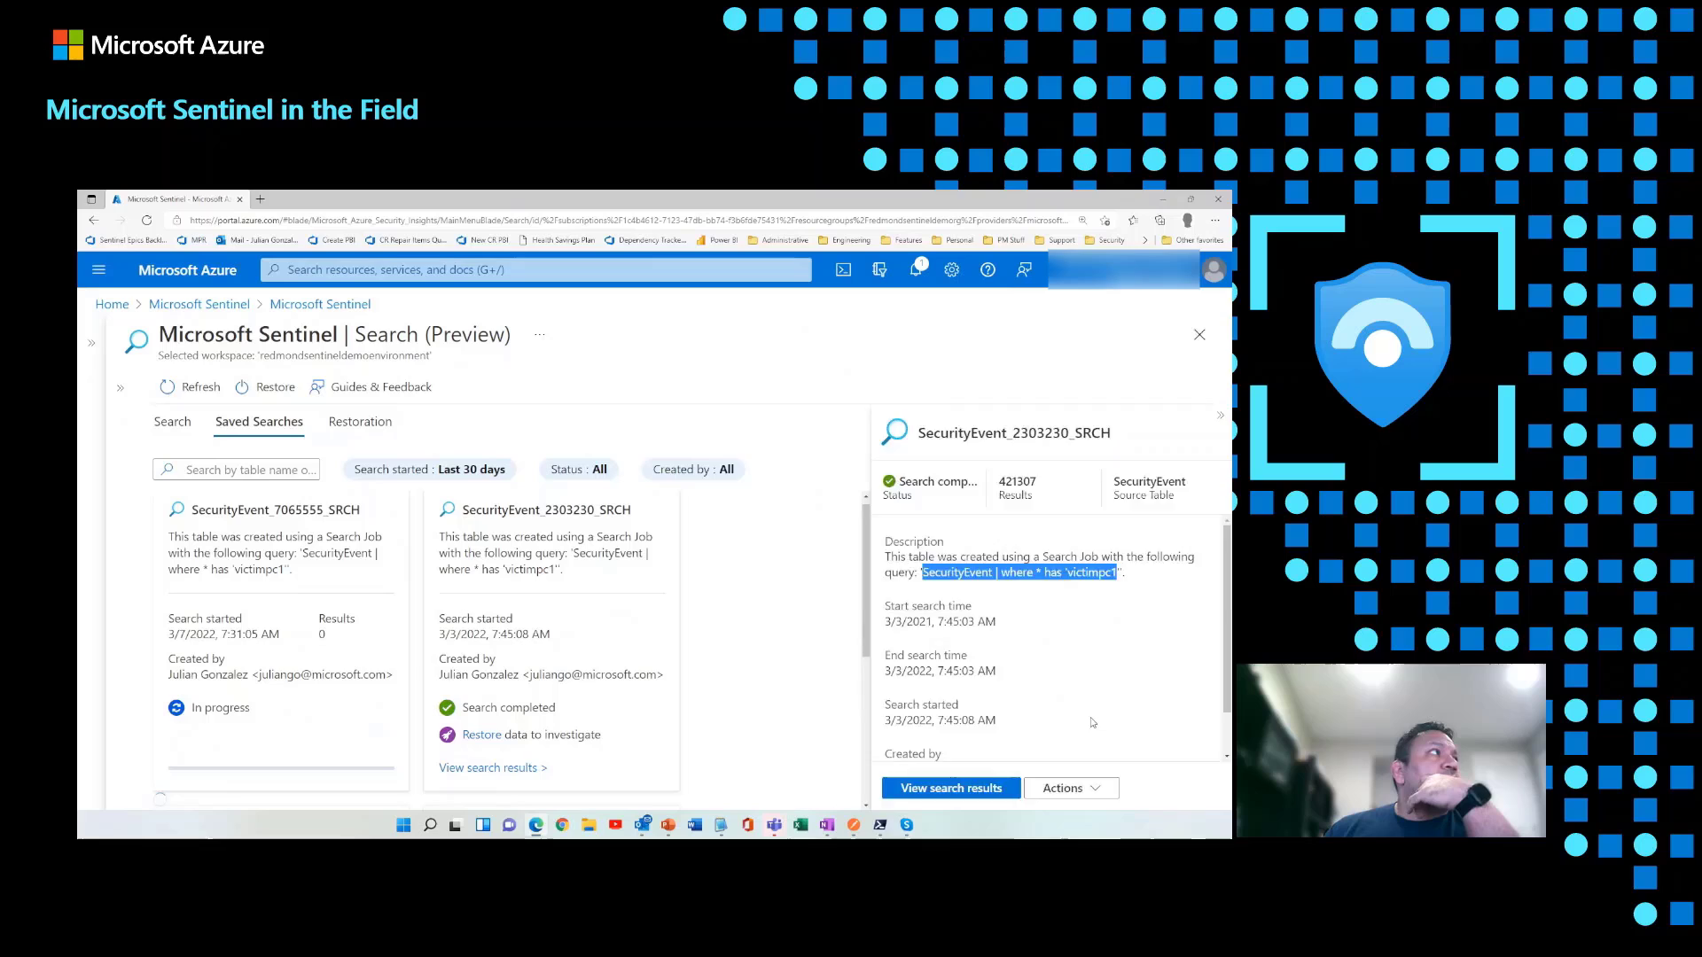
left_click(275, 387)
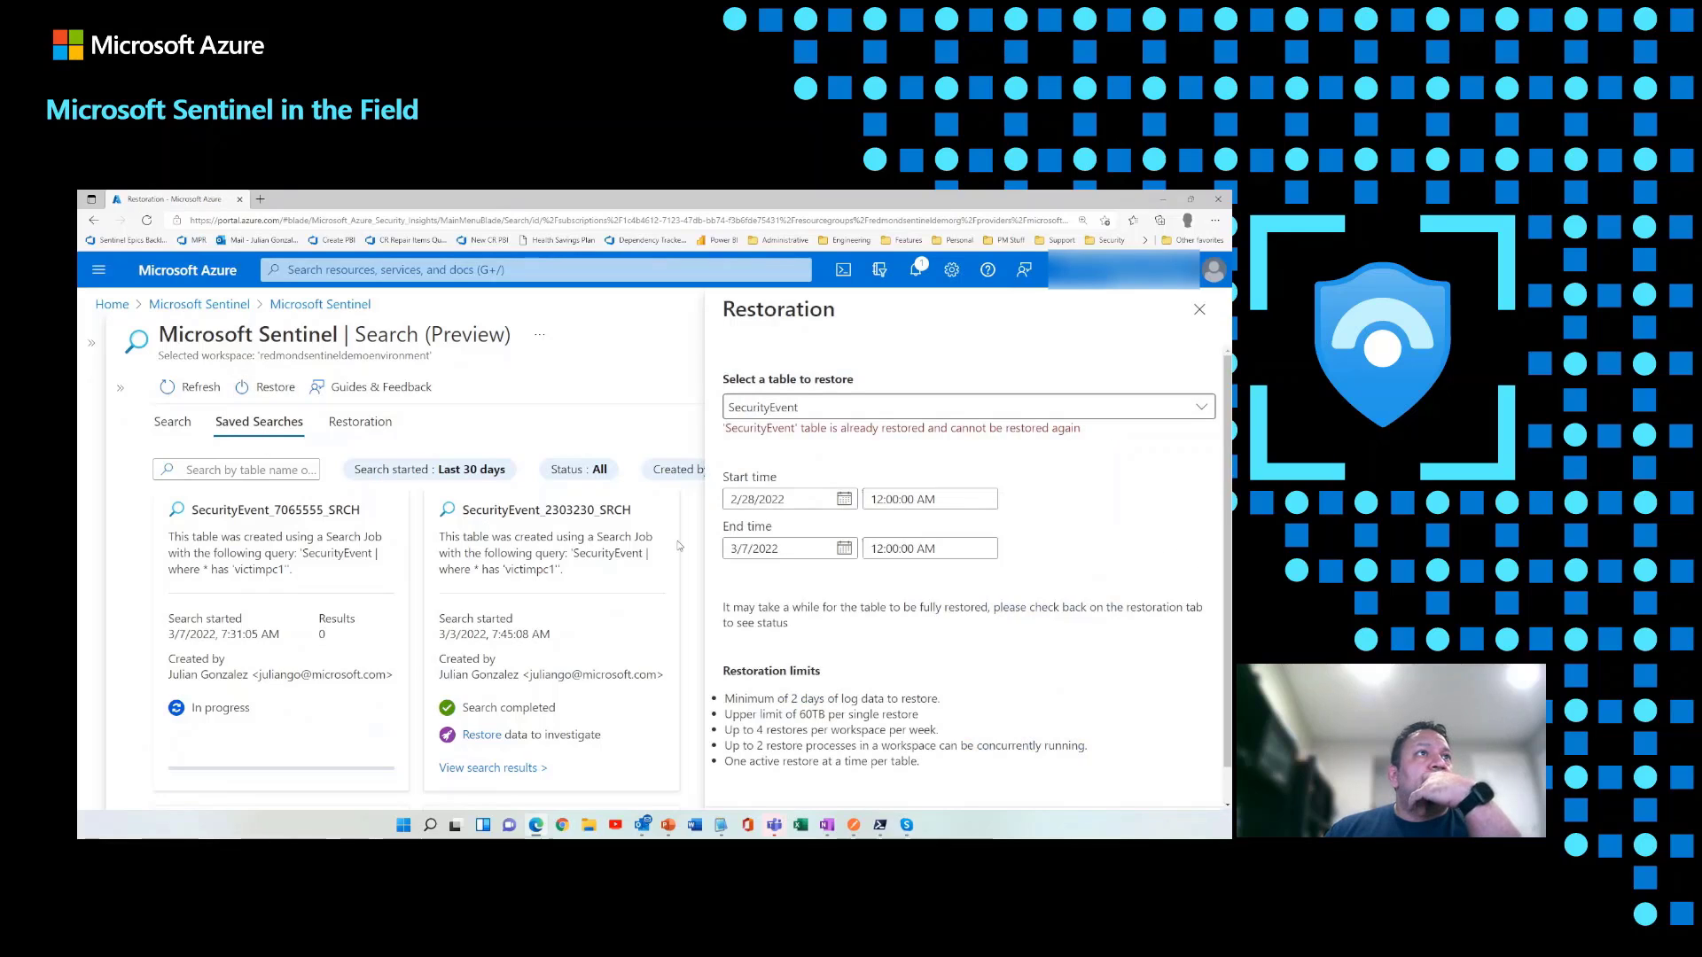
left_click(1203, 407)
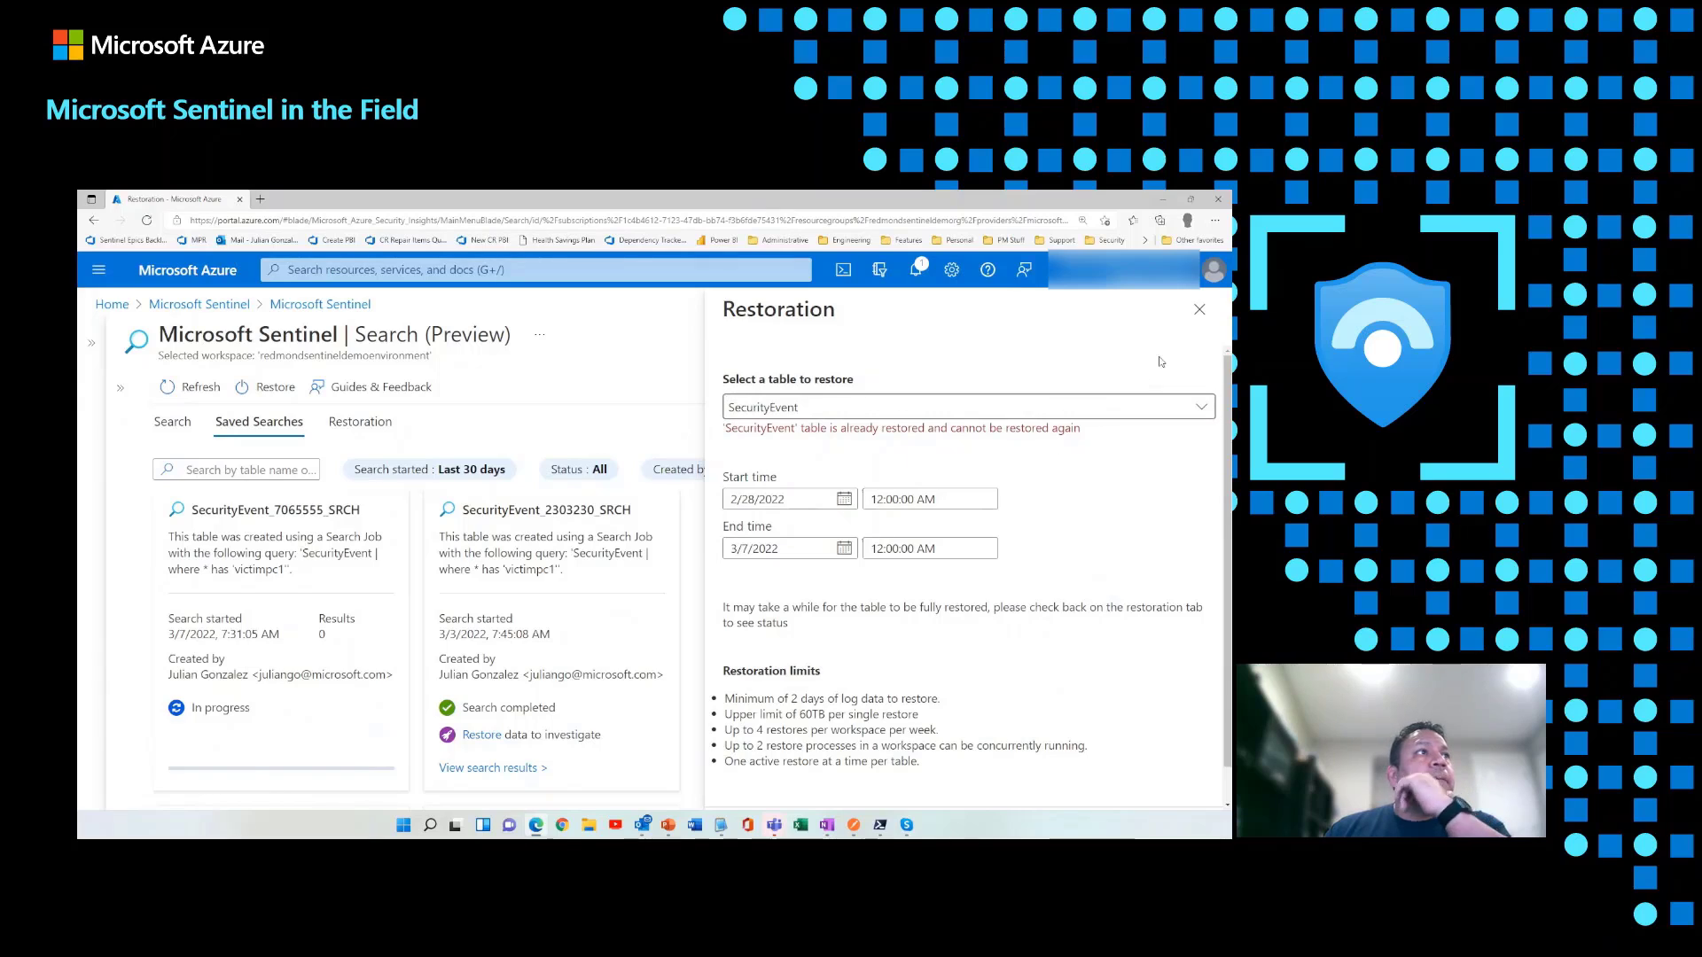
left_click(1199, 309)
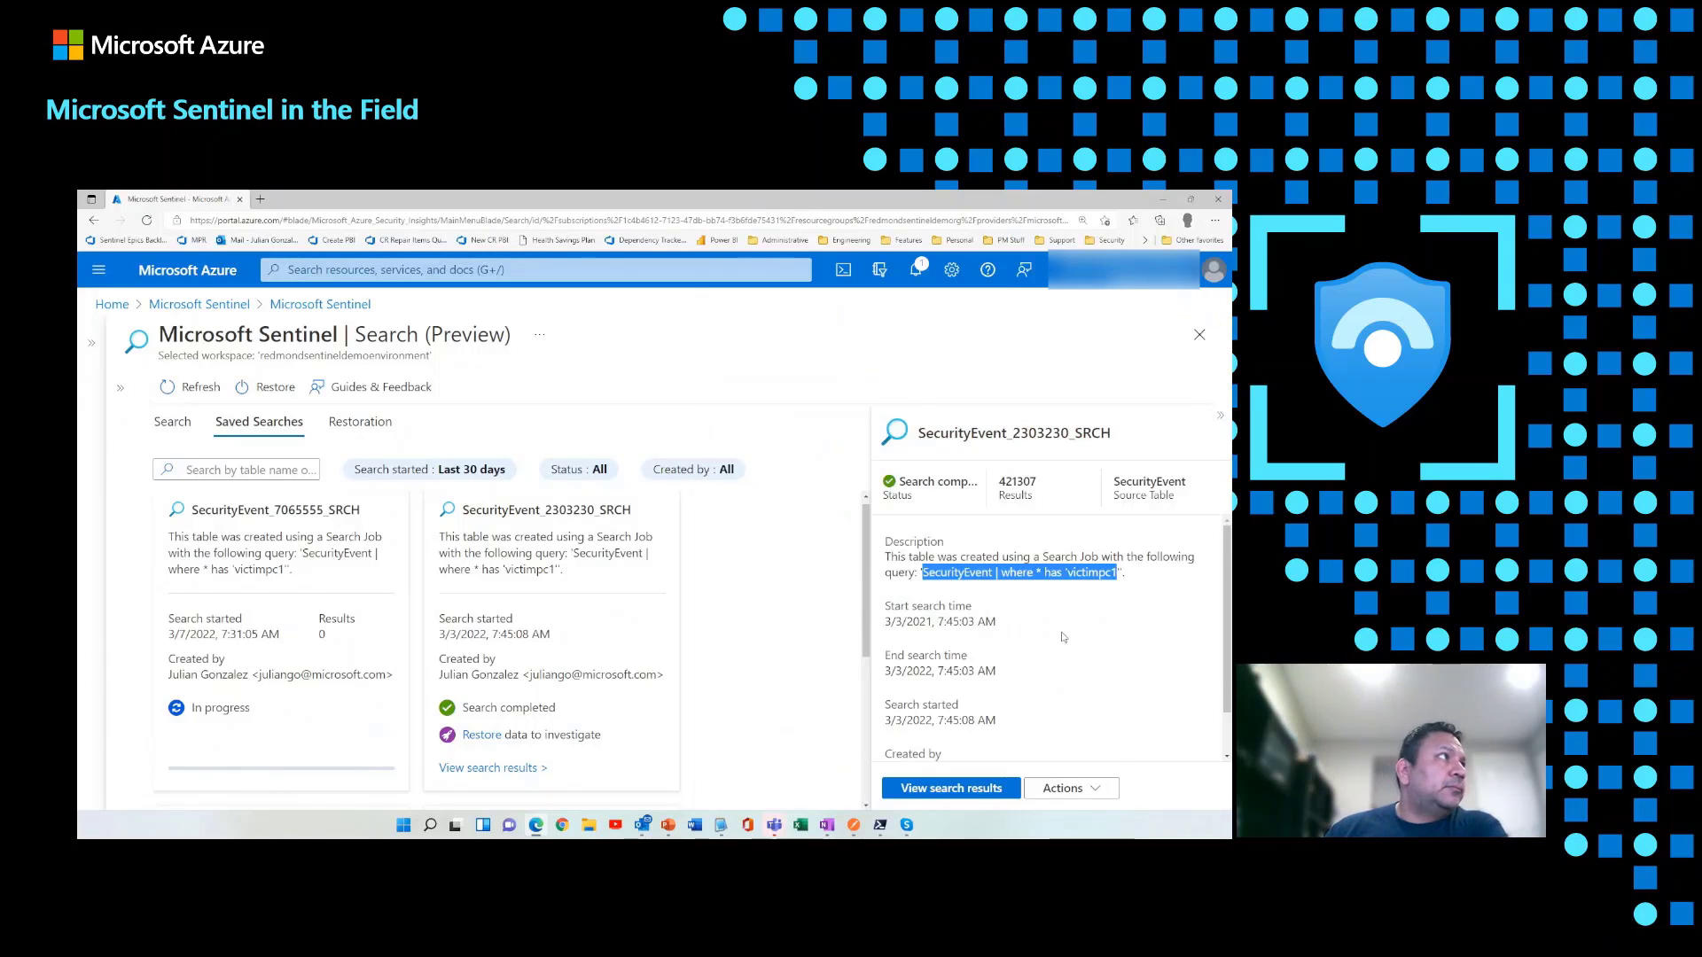
mouse_move(697, 724)
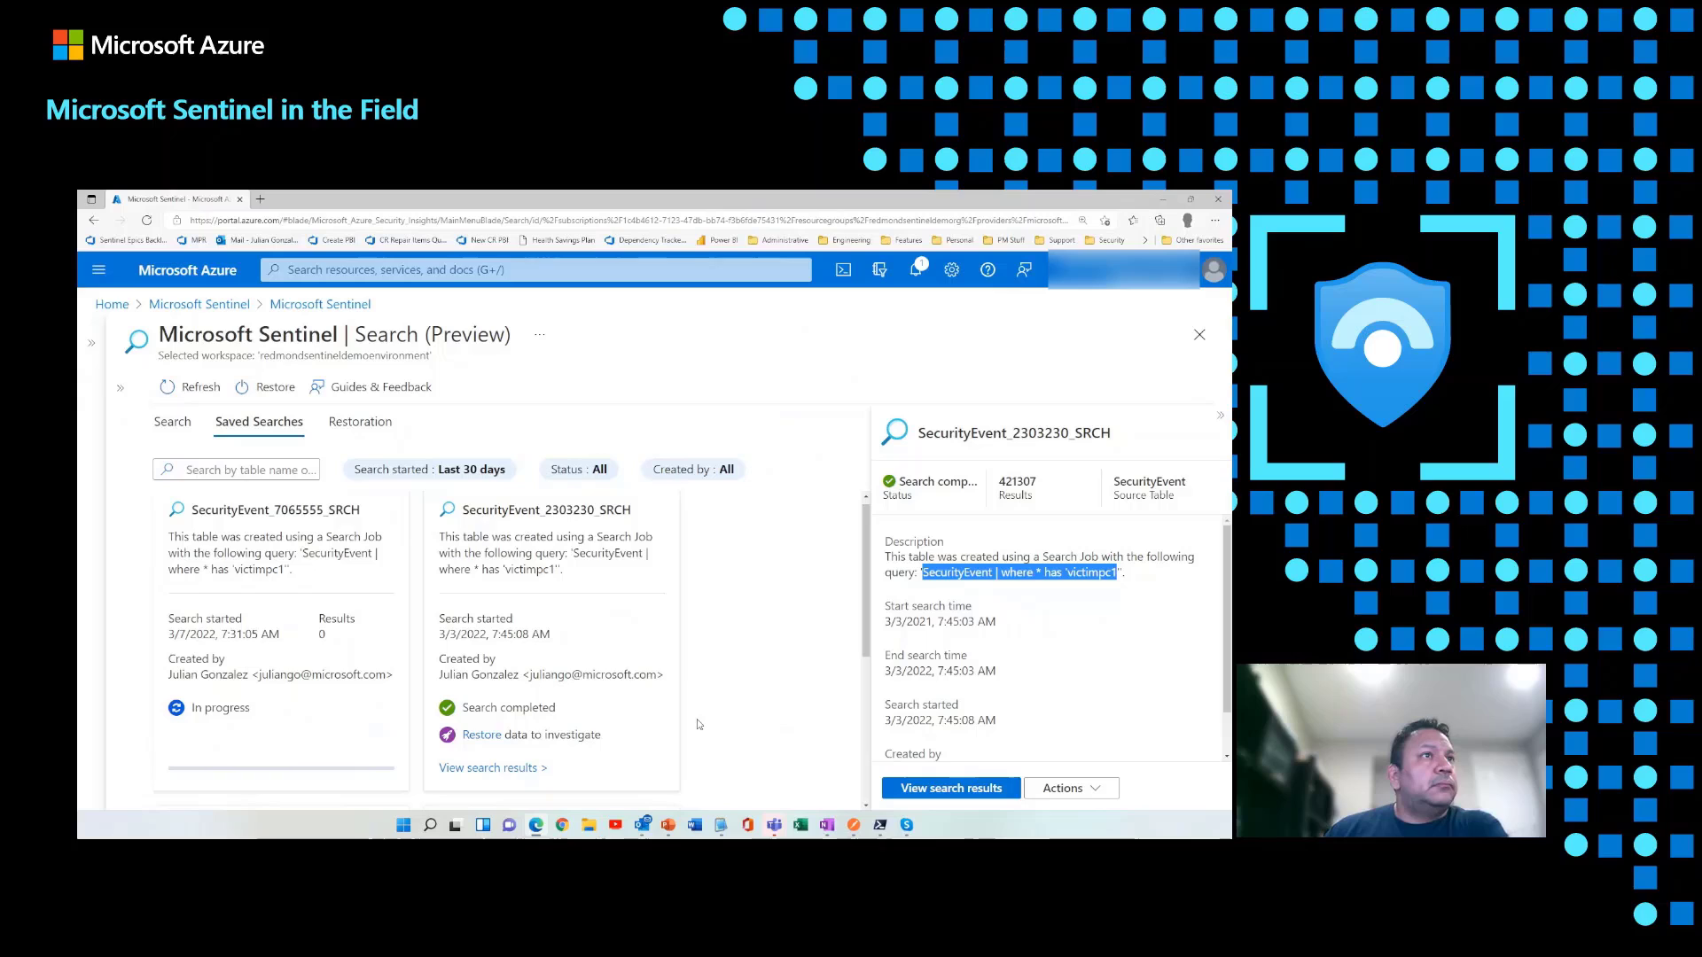
mouse_move(701, 716)
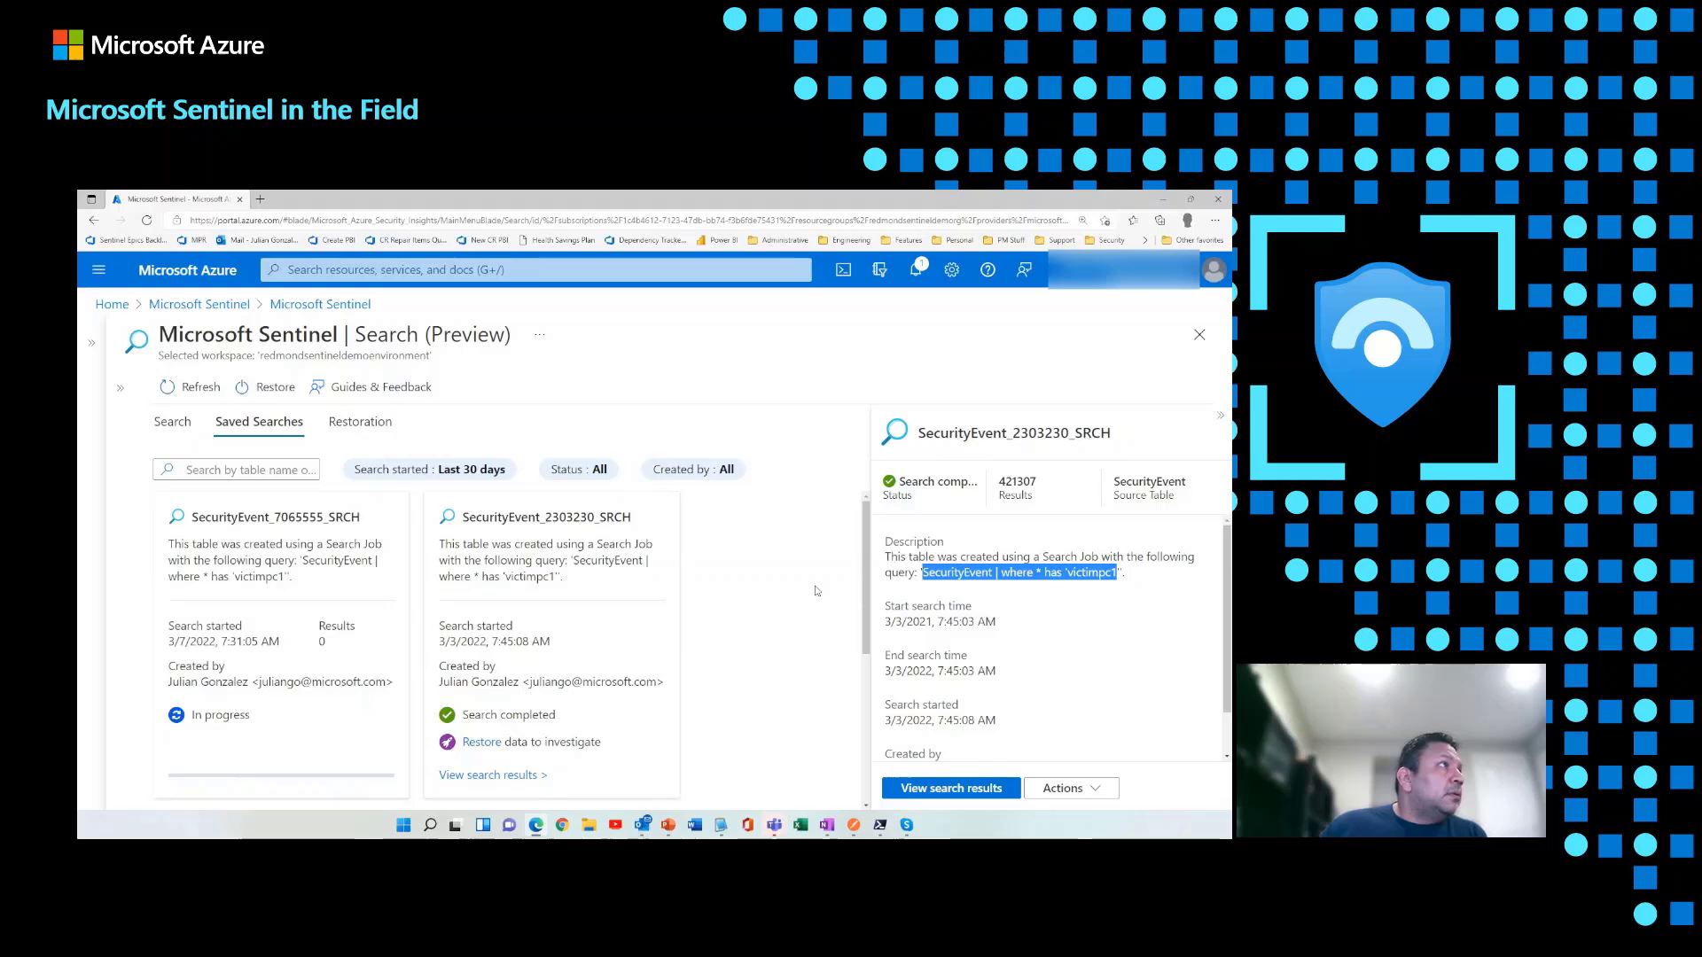
mouse_move(386, 429)
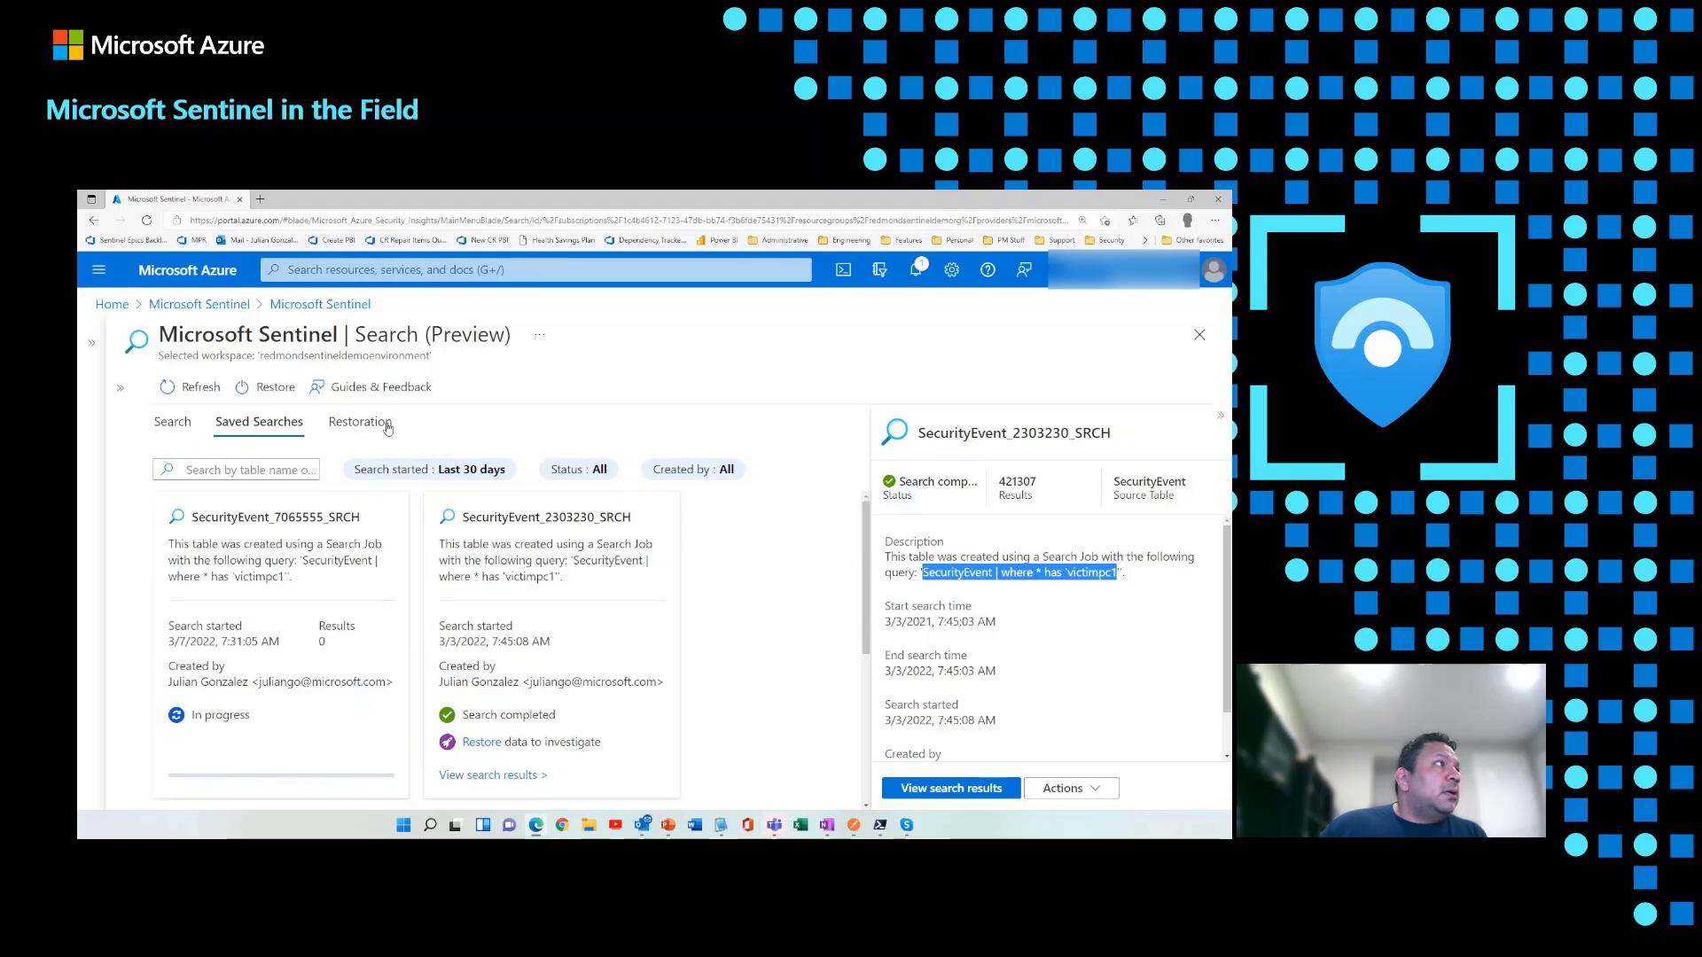
left_click(359, 421)
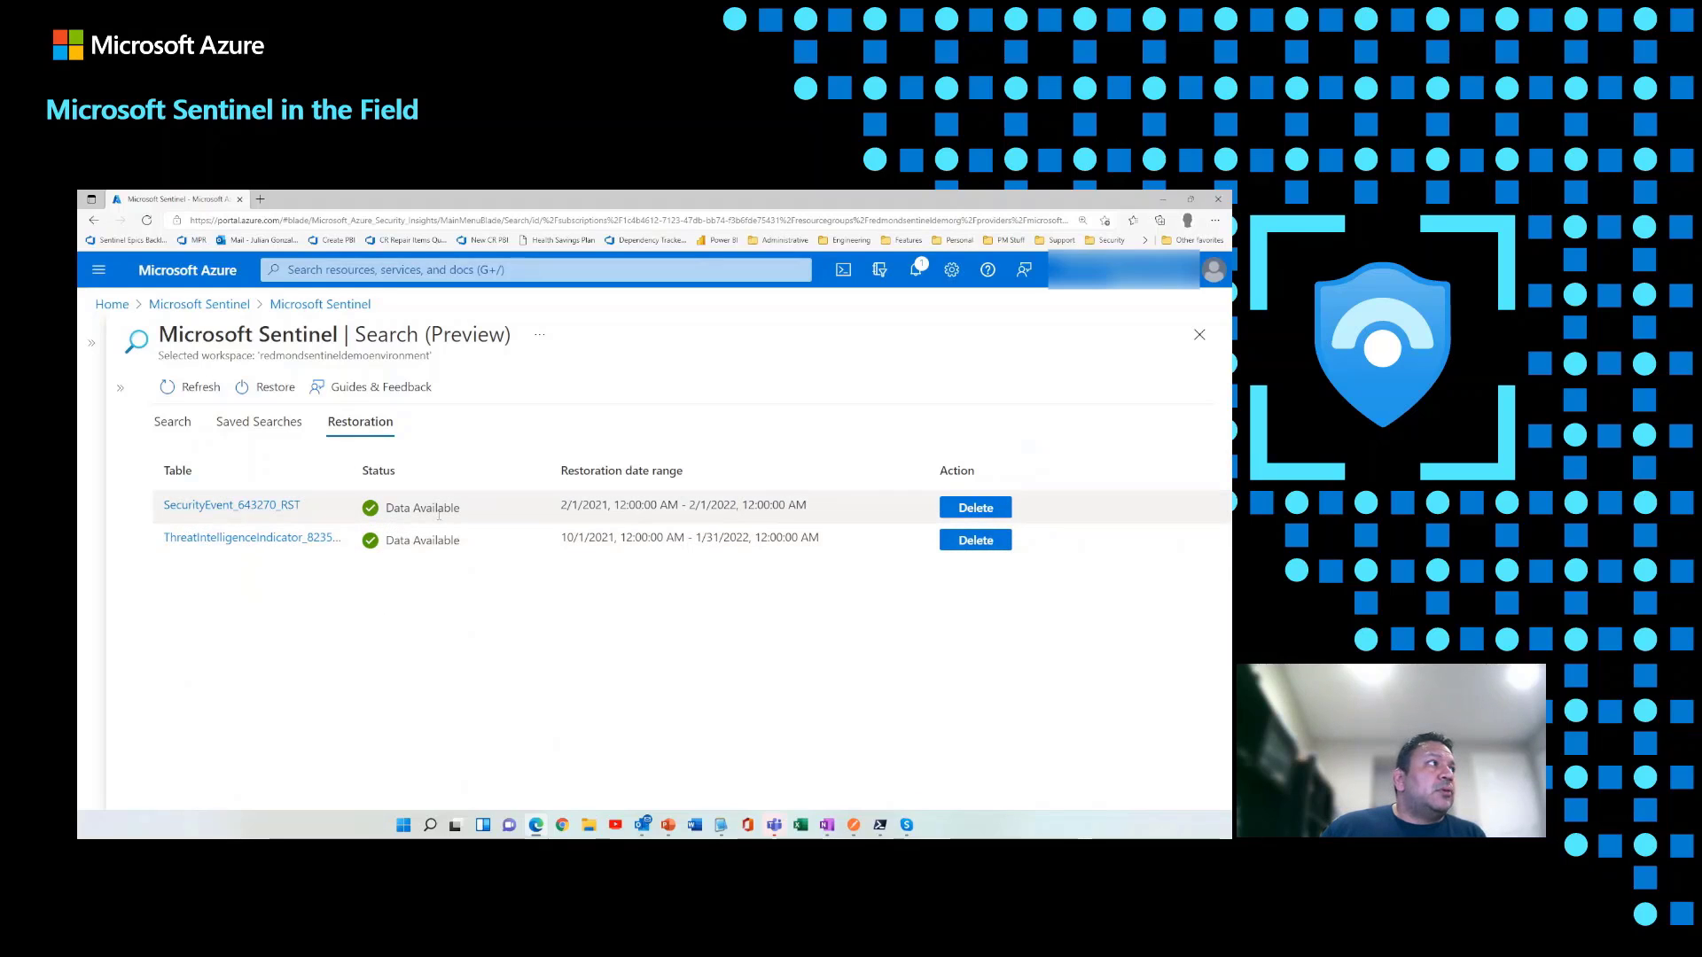
mouse_move(557, 575)
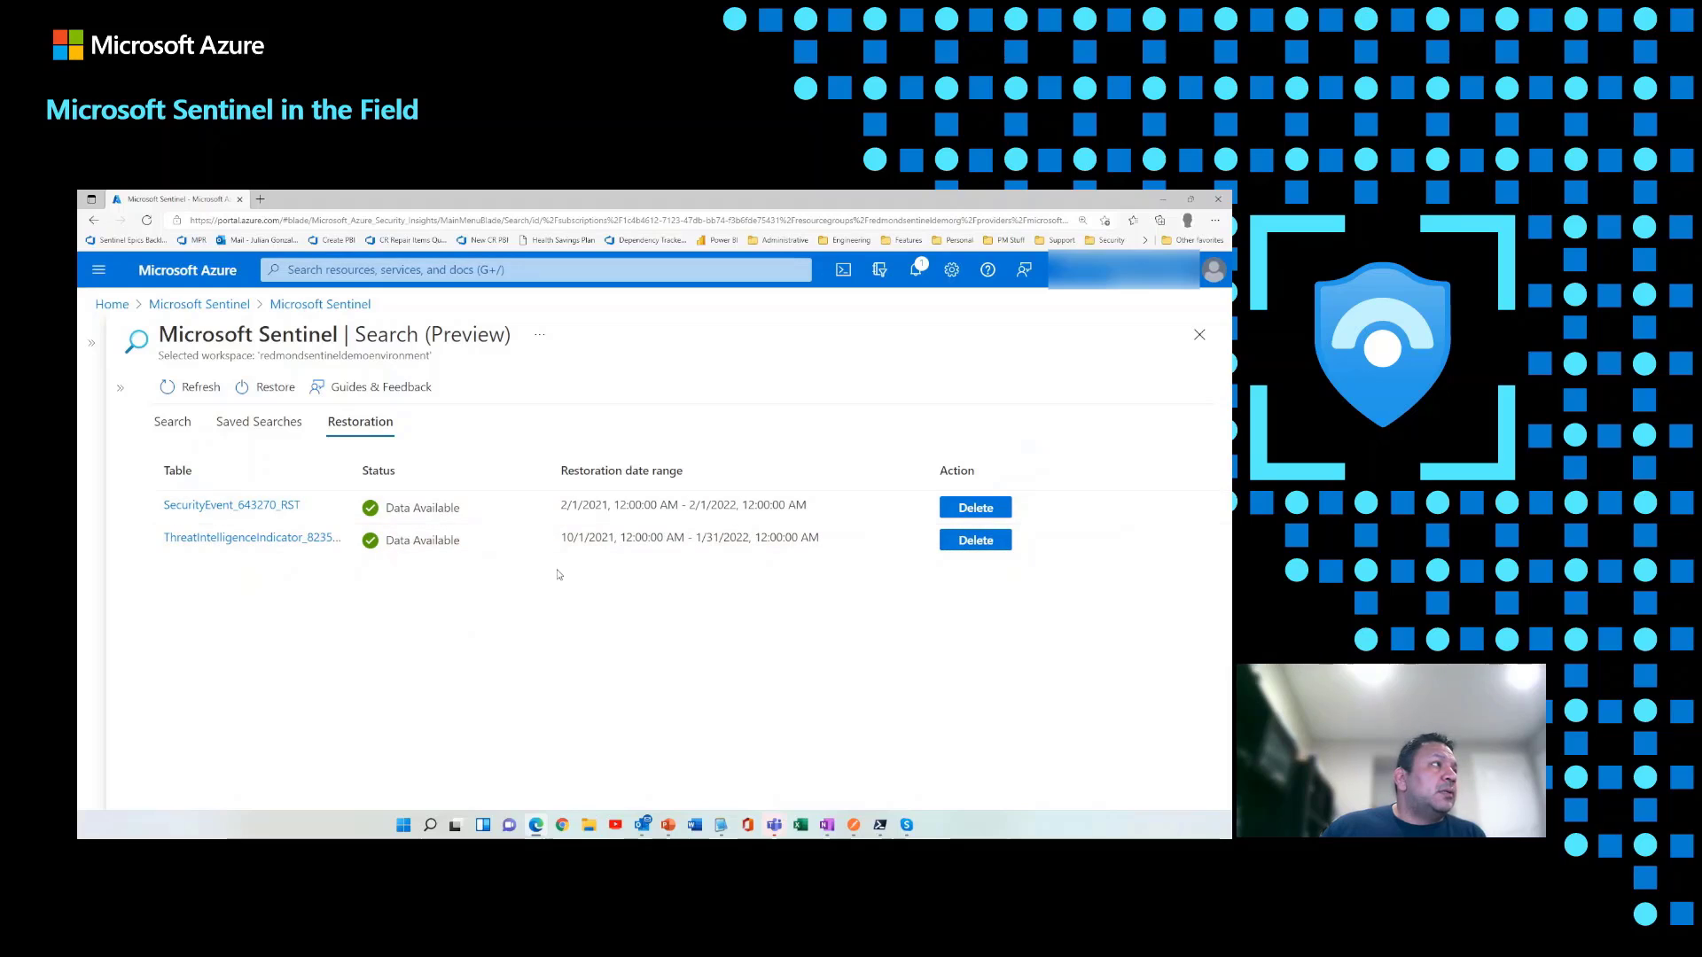
mouse_move(231, 504)
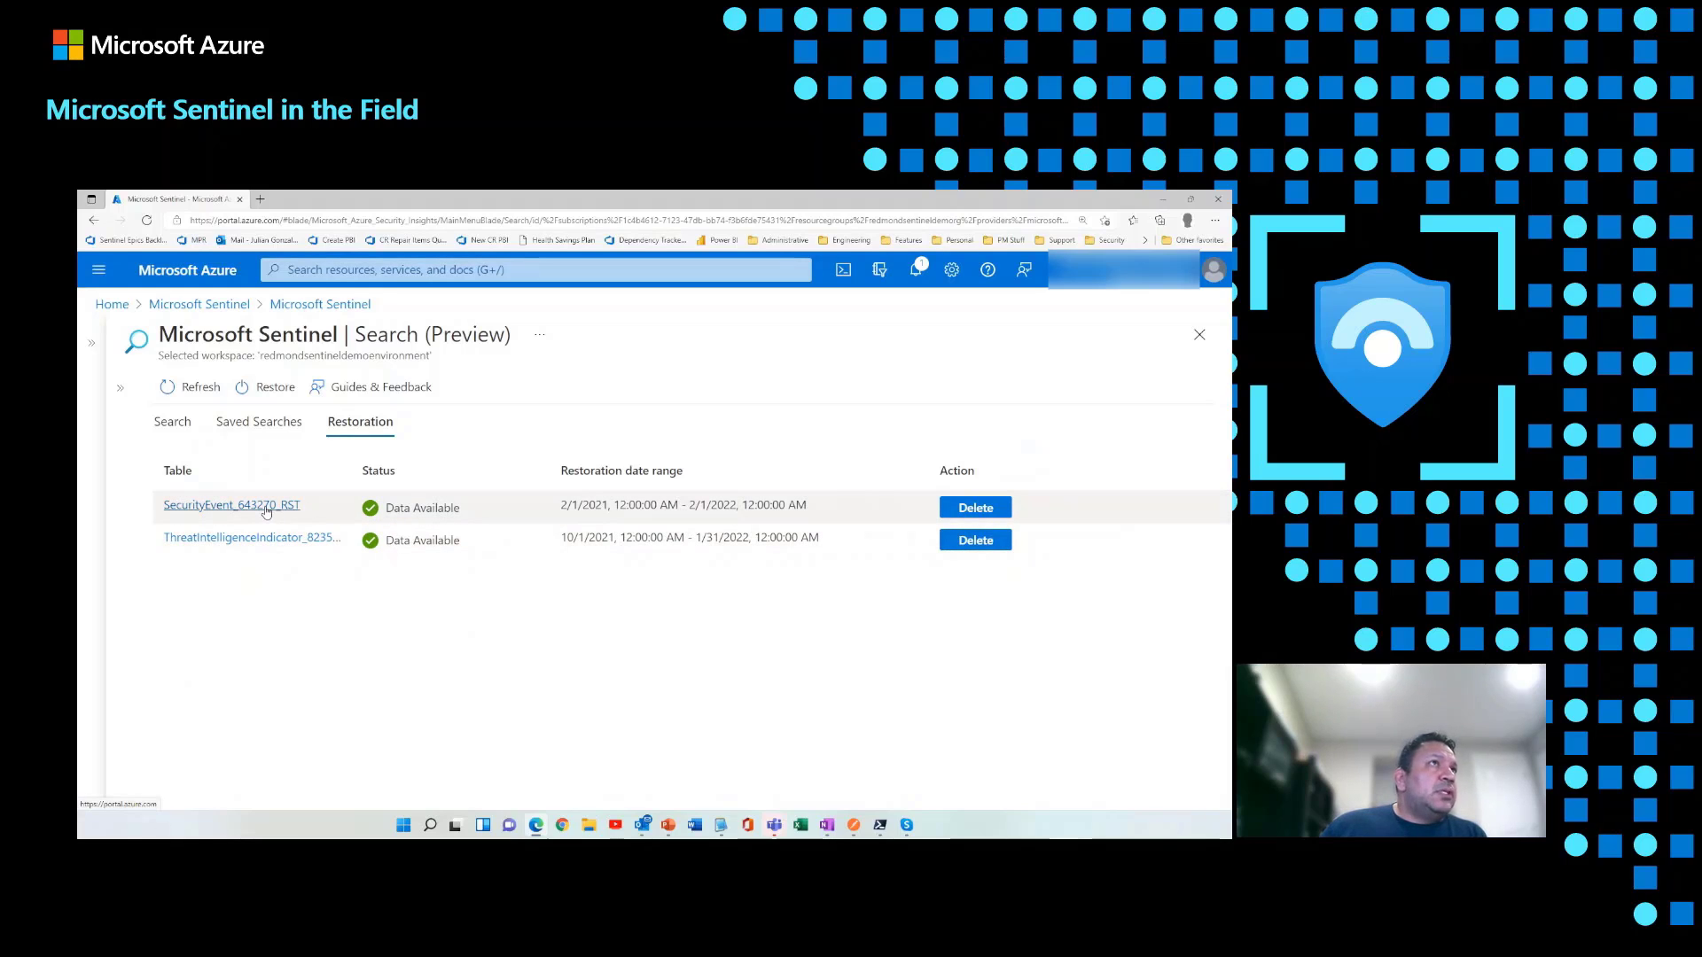
Step: Query 1,000 records from SecurityEvent_643270_RST, then close Logs to the discard prompt
left_click(232, 504)
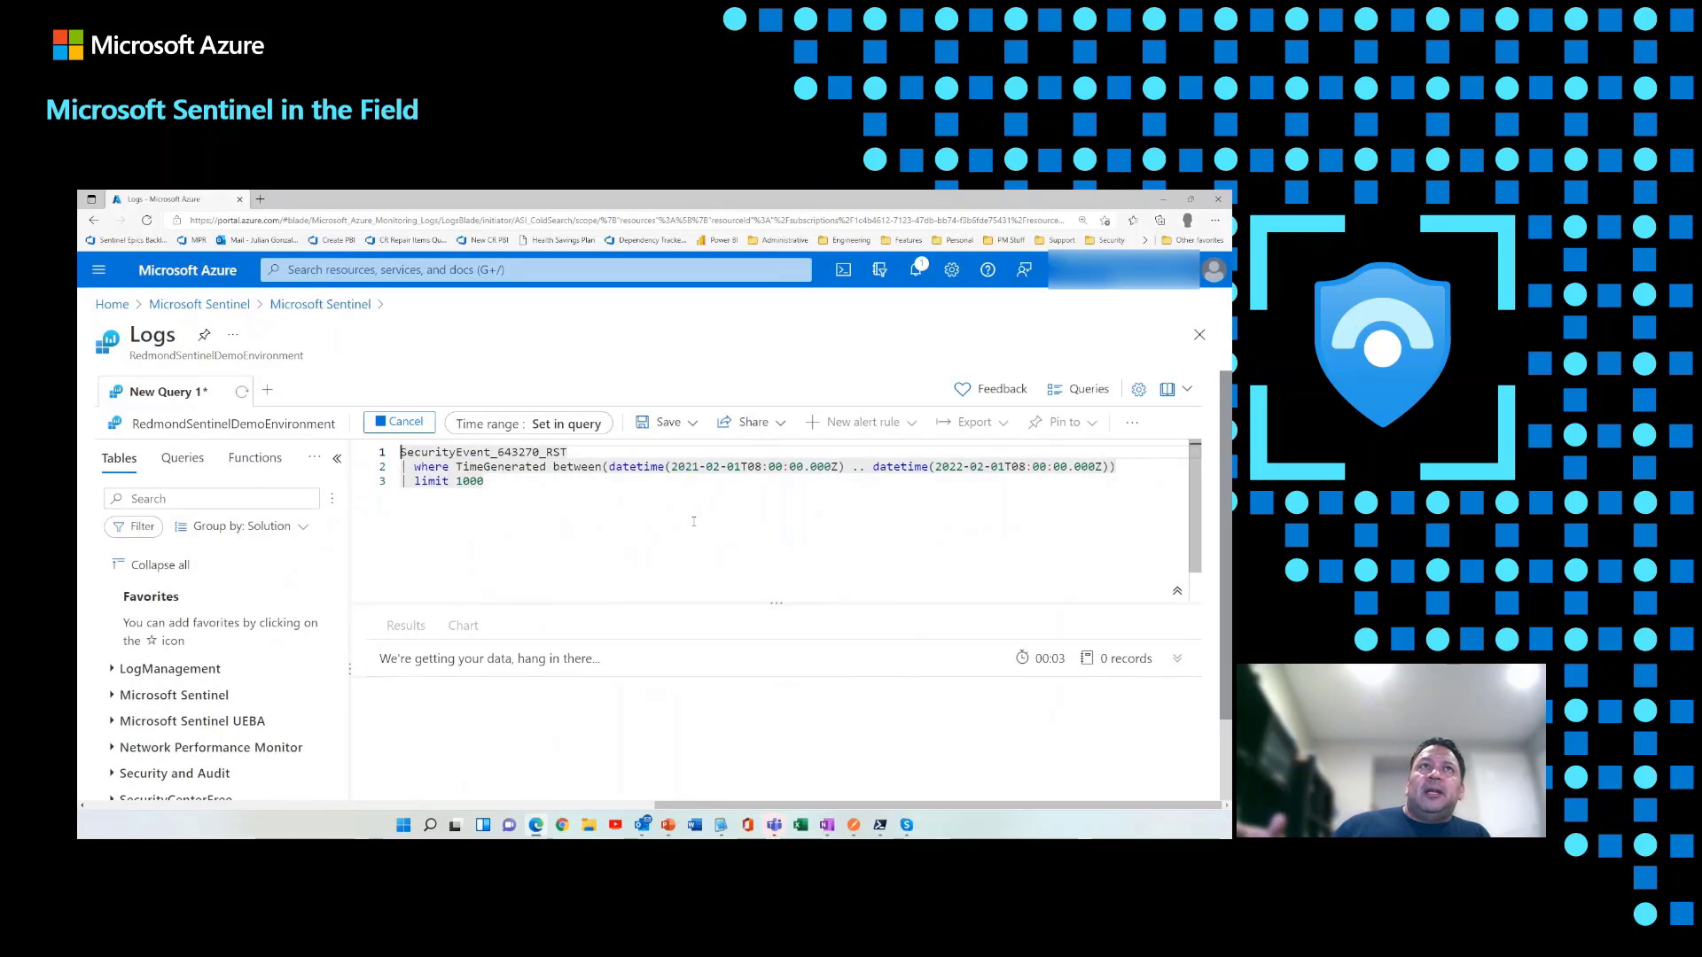
left_click(398, 421)
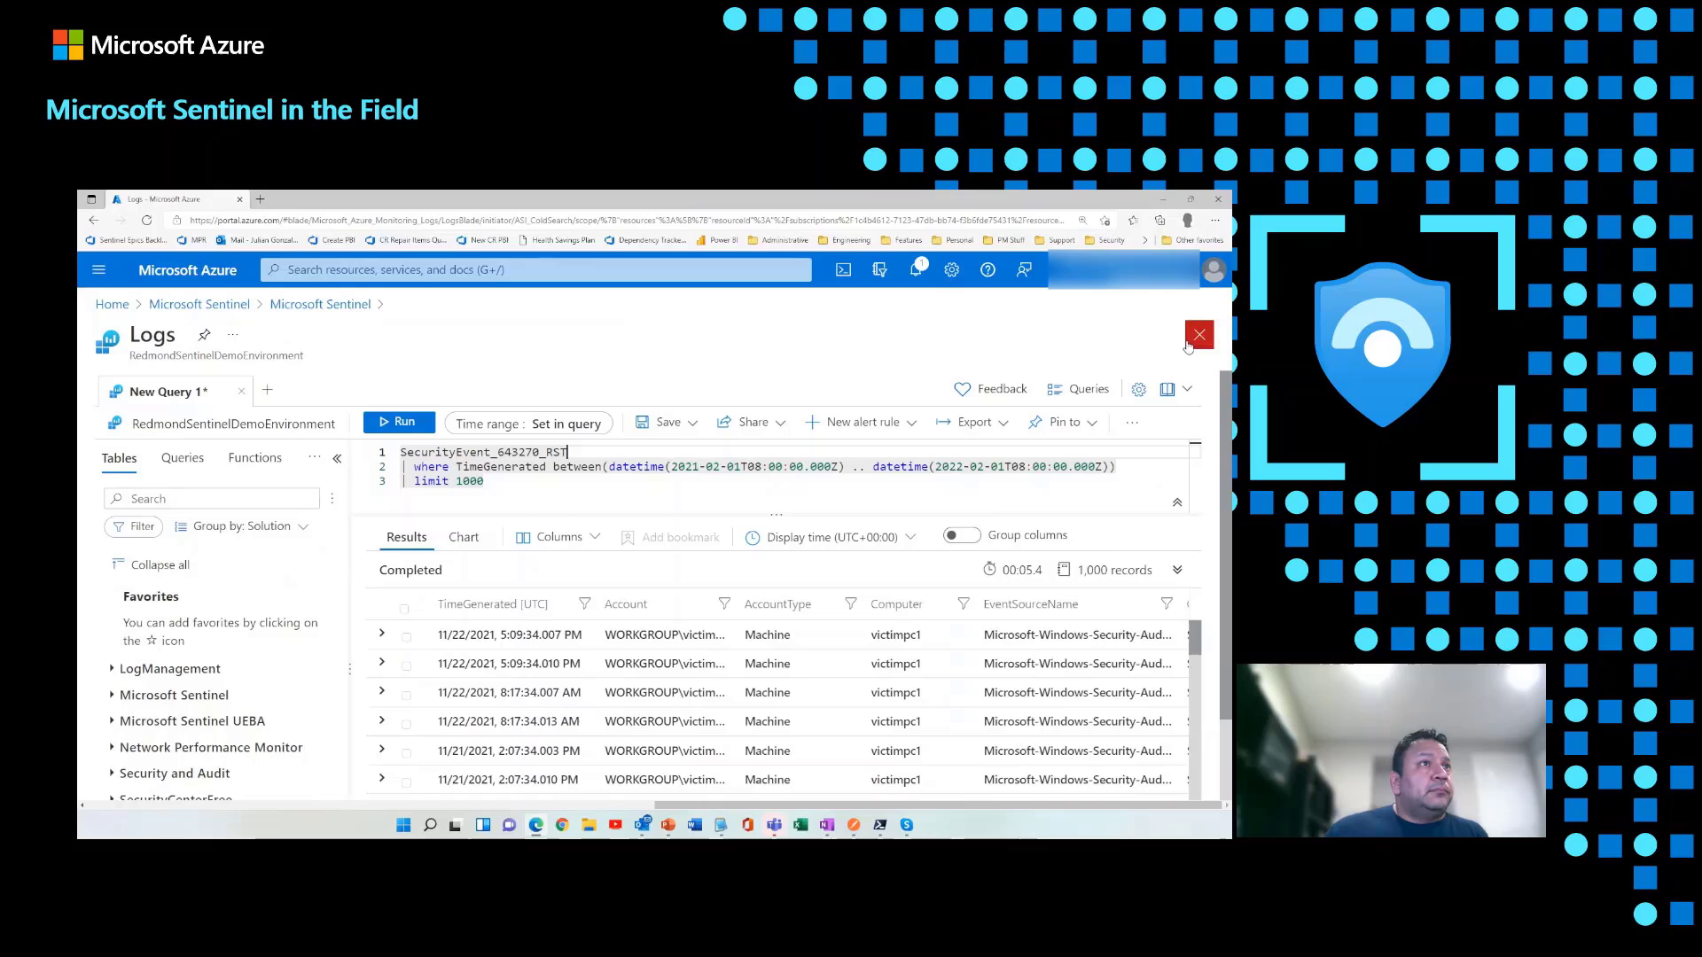
mouse_move(1188, 364)
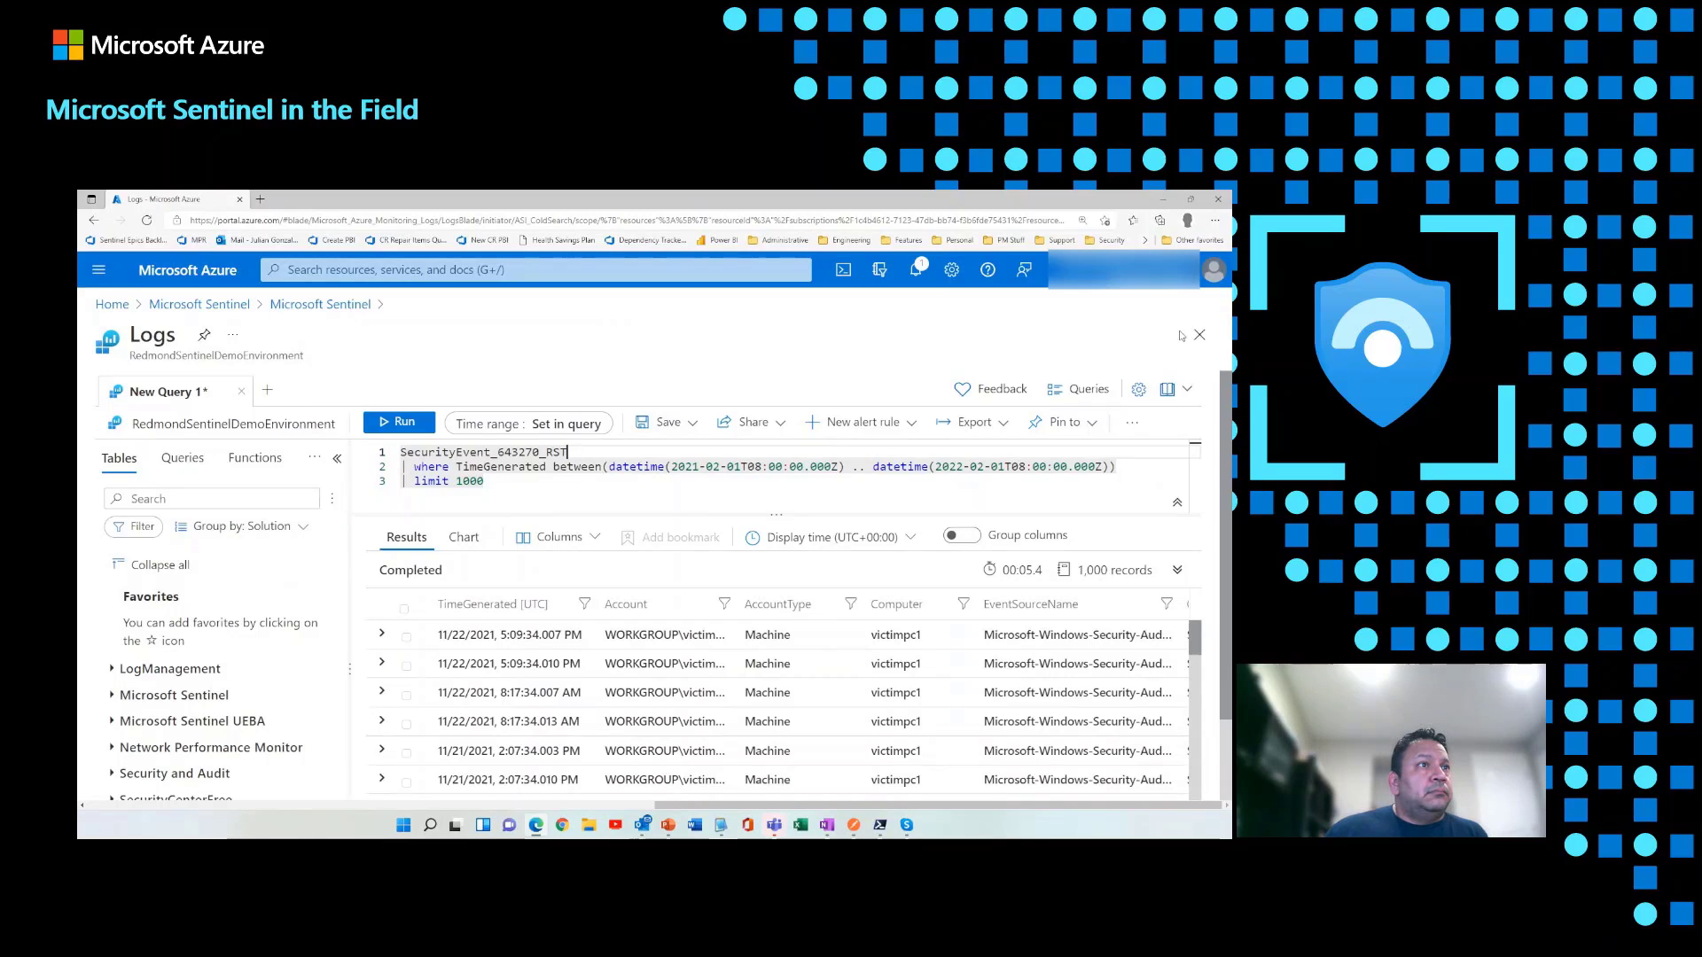
mouse_move(1199, 334)
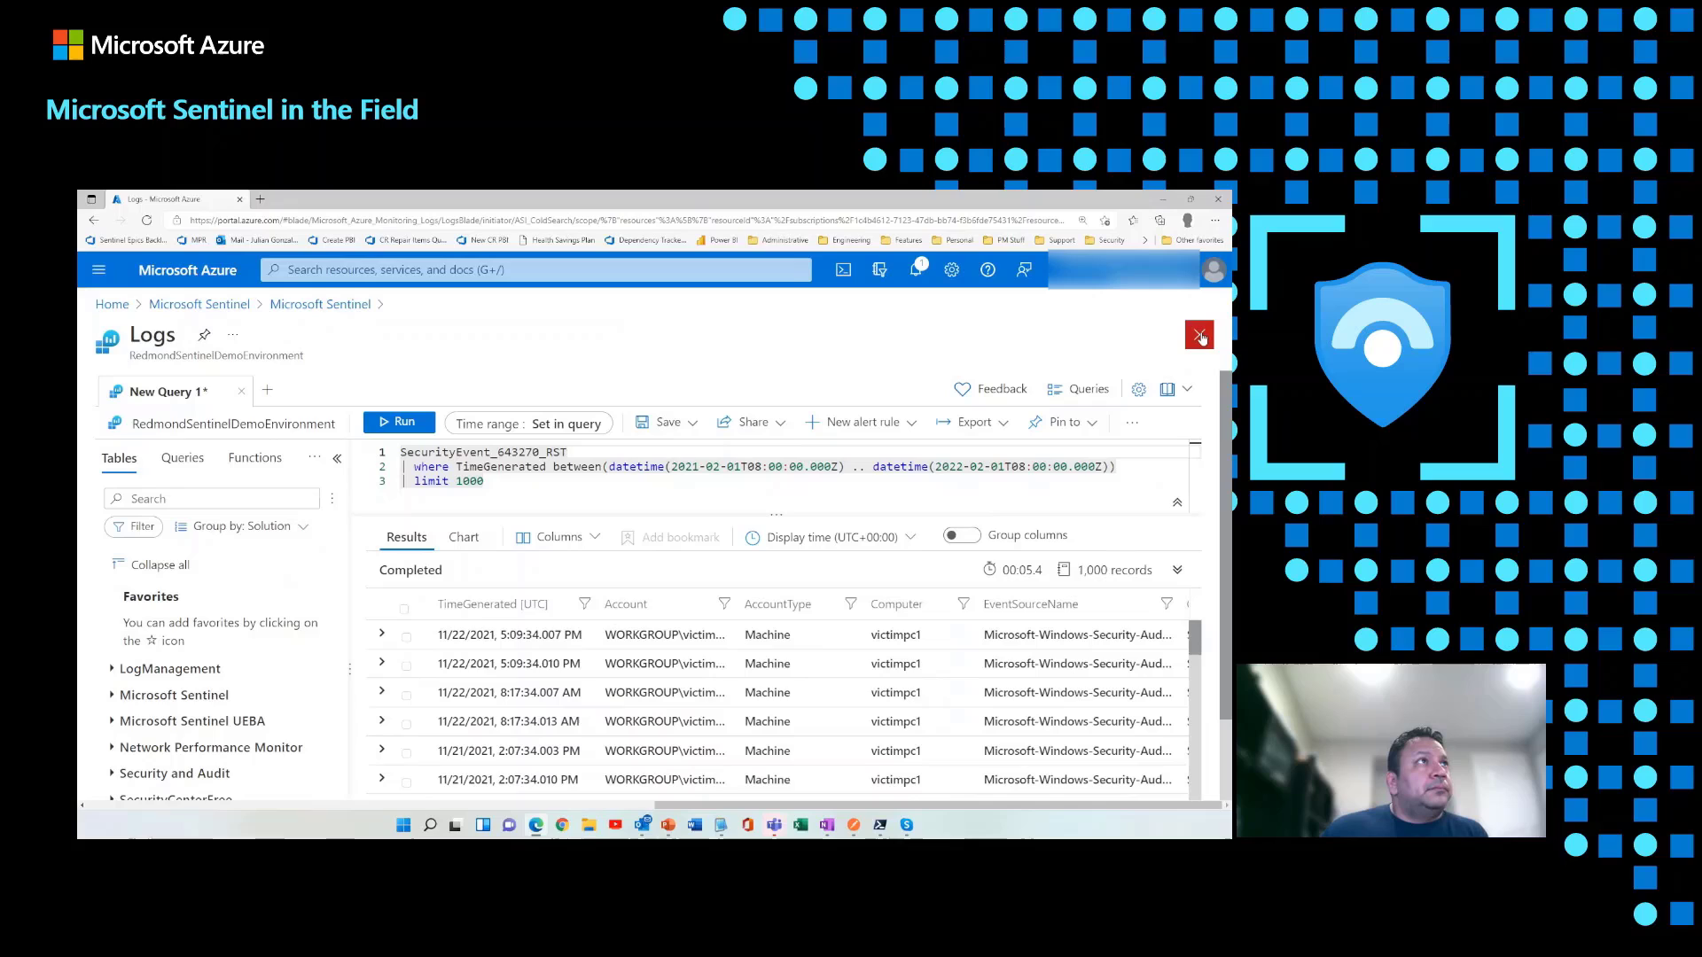
left_click(1199, 334)
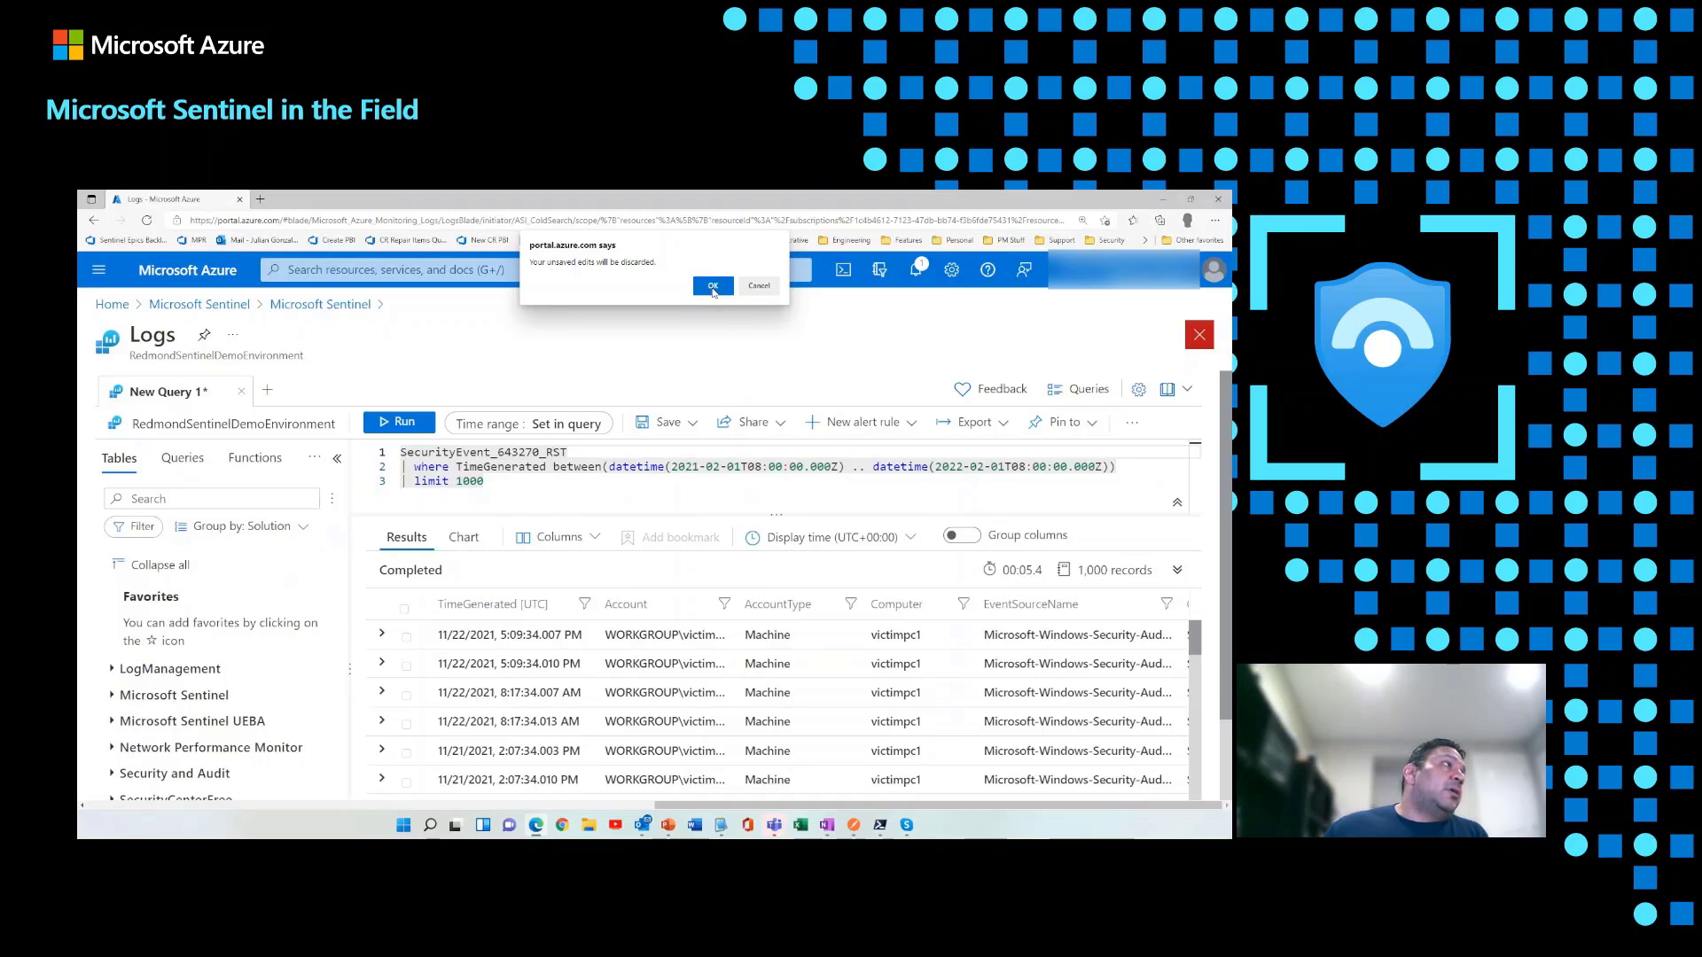
Step: Discard the unsaved query edits and return to the Saved Searches tab
left_click(712, 285)
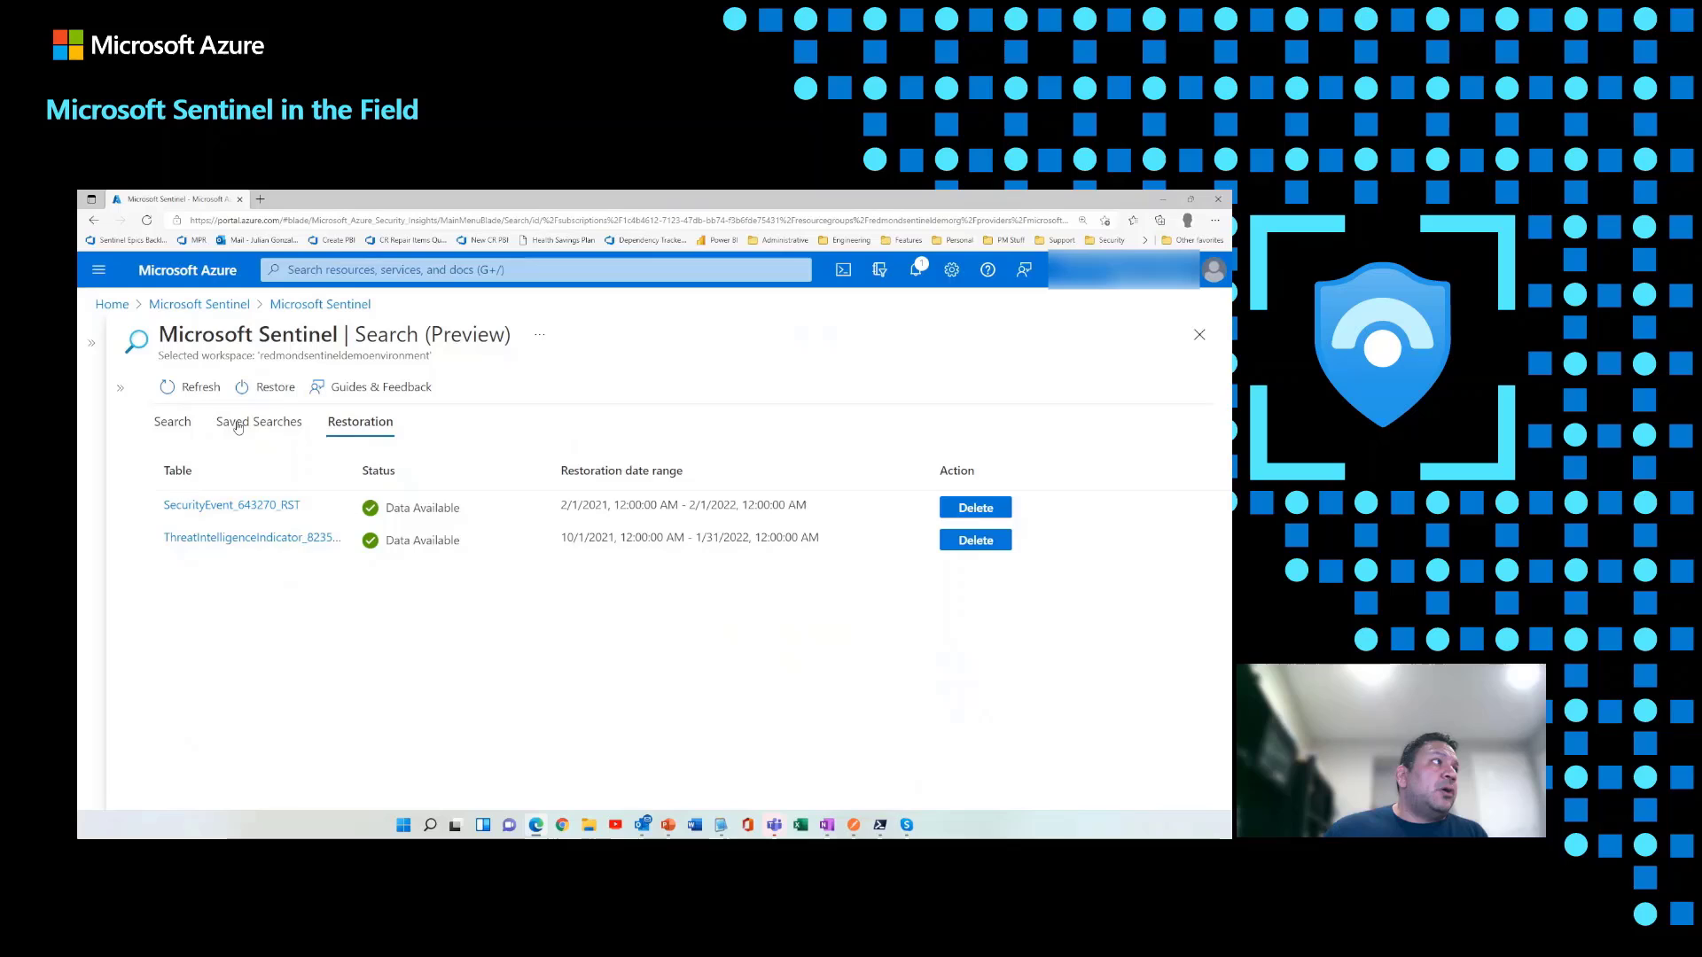
left_click(258, 421)
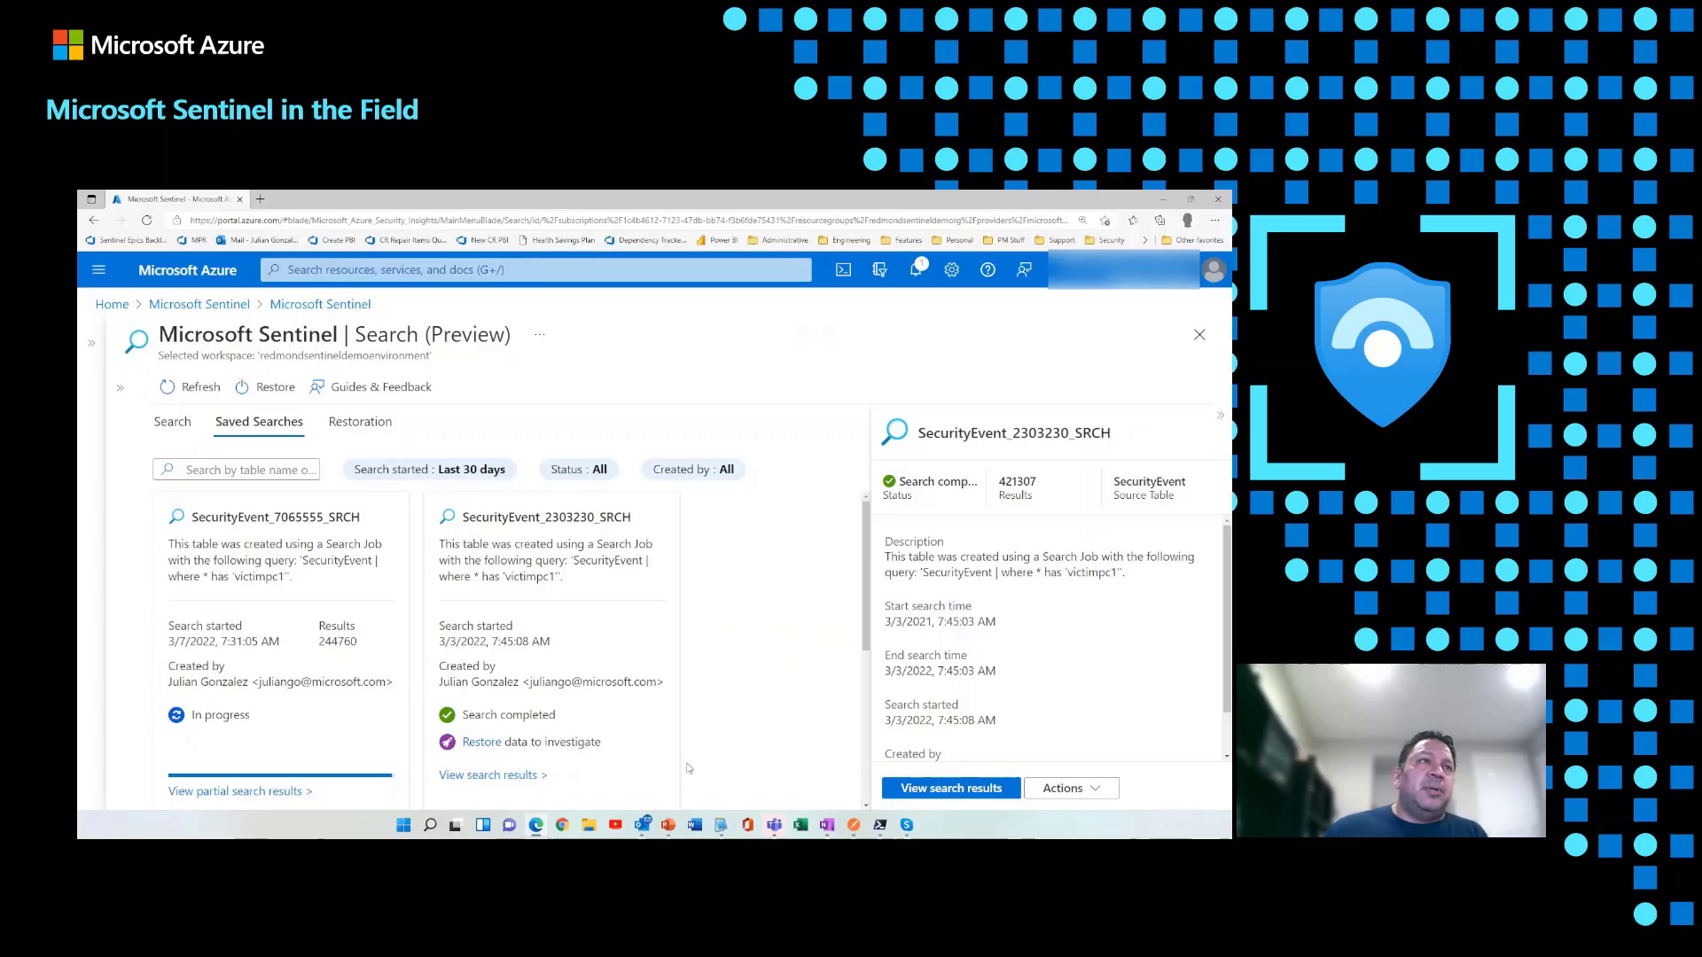
mouse_move(728, 622)
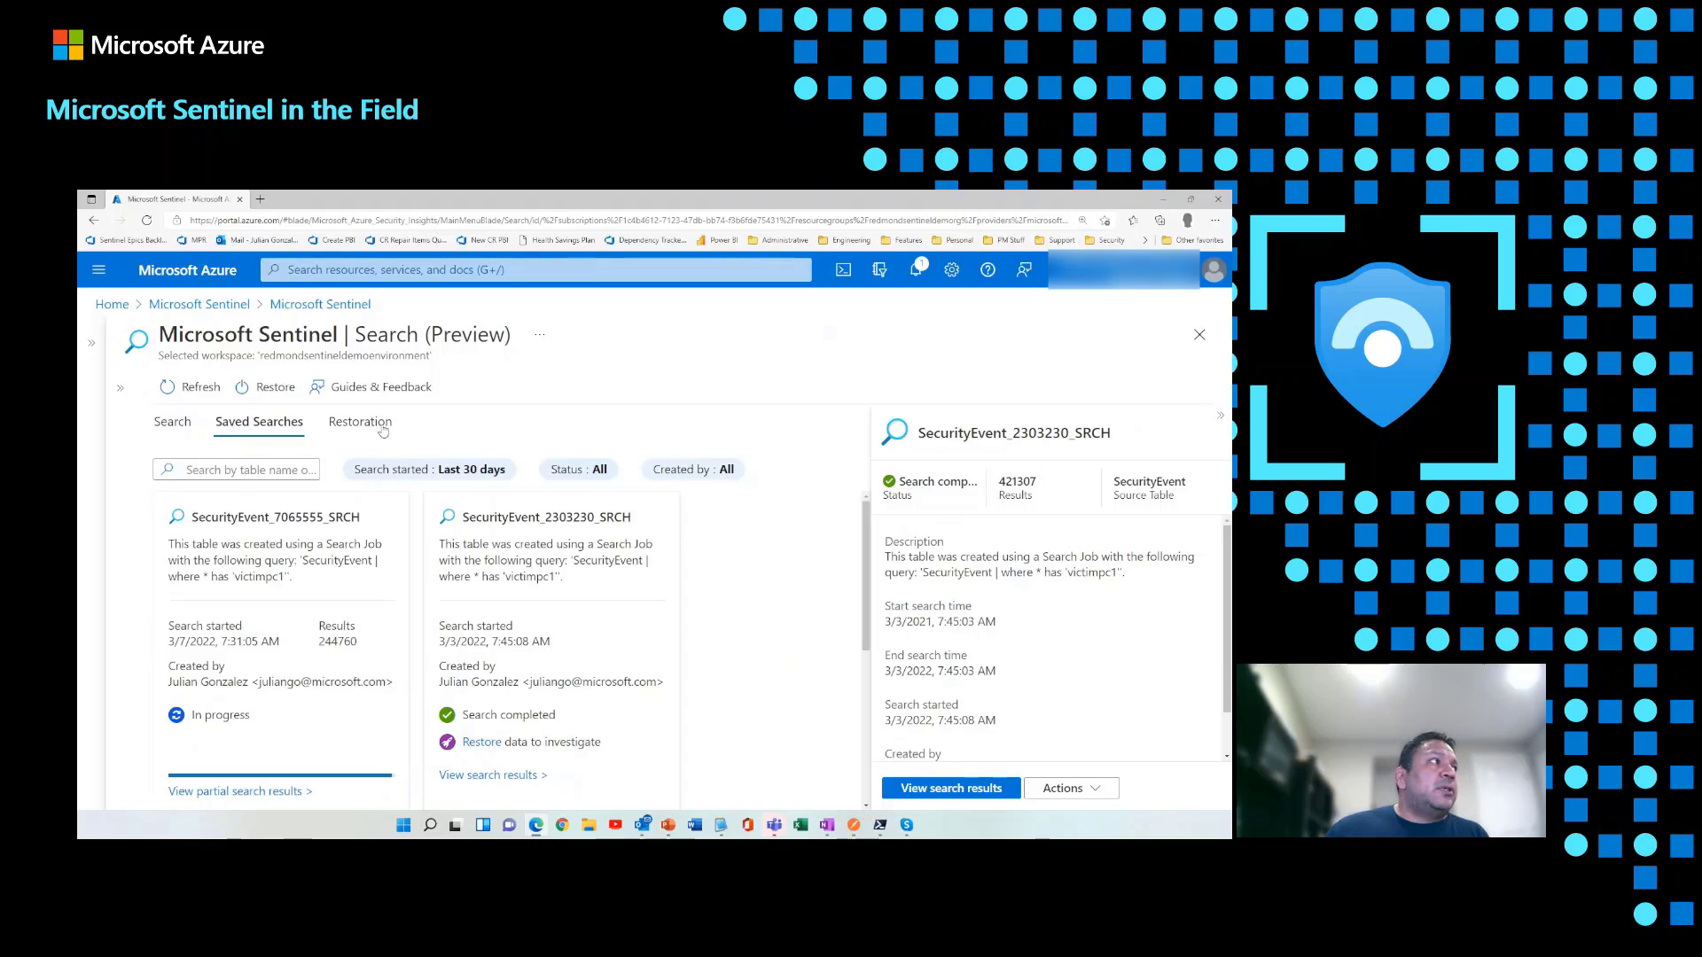
Step: Switch to the Restoration tab listing SecurityEvent_643270_RST and ThreatIntelligenceIndicator
left_click(359, 422)
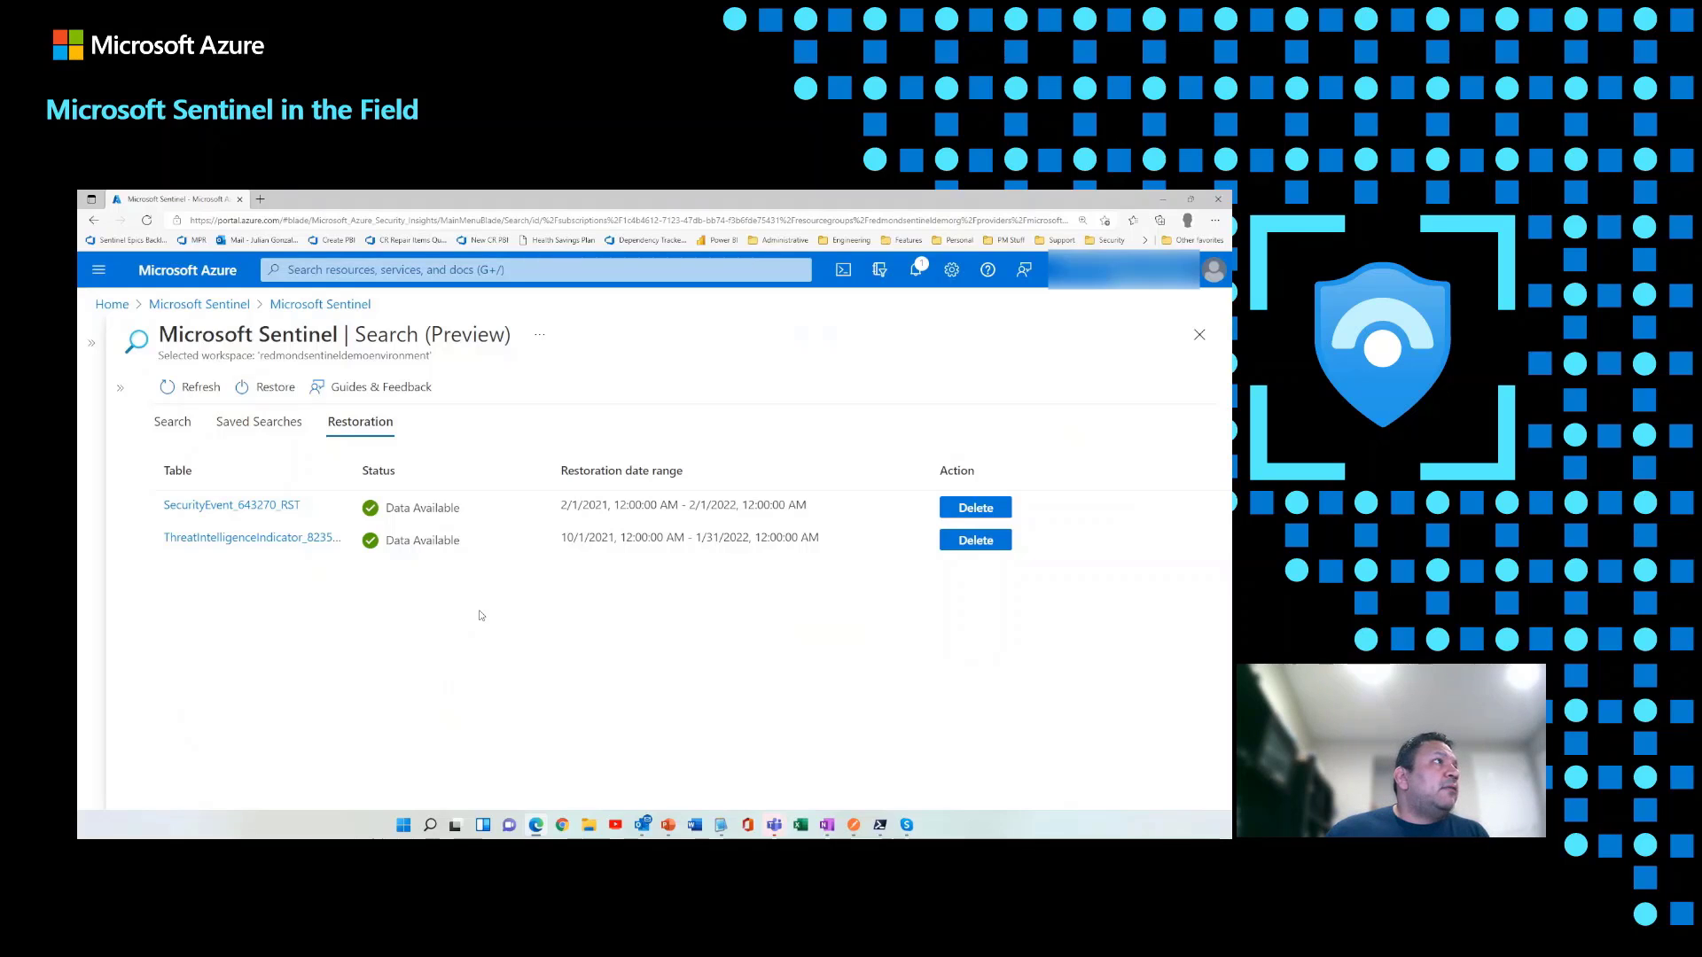
mouse_move(381, 387)
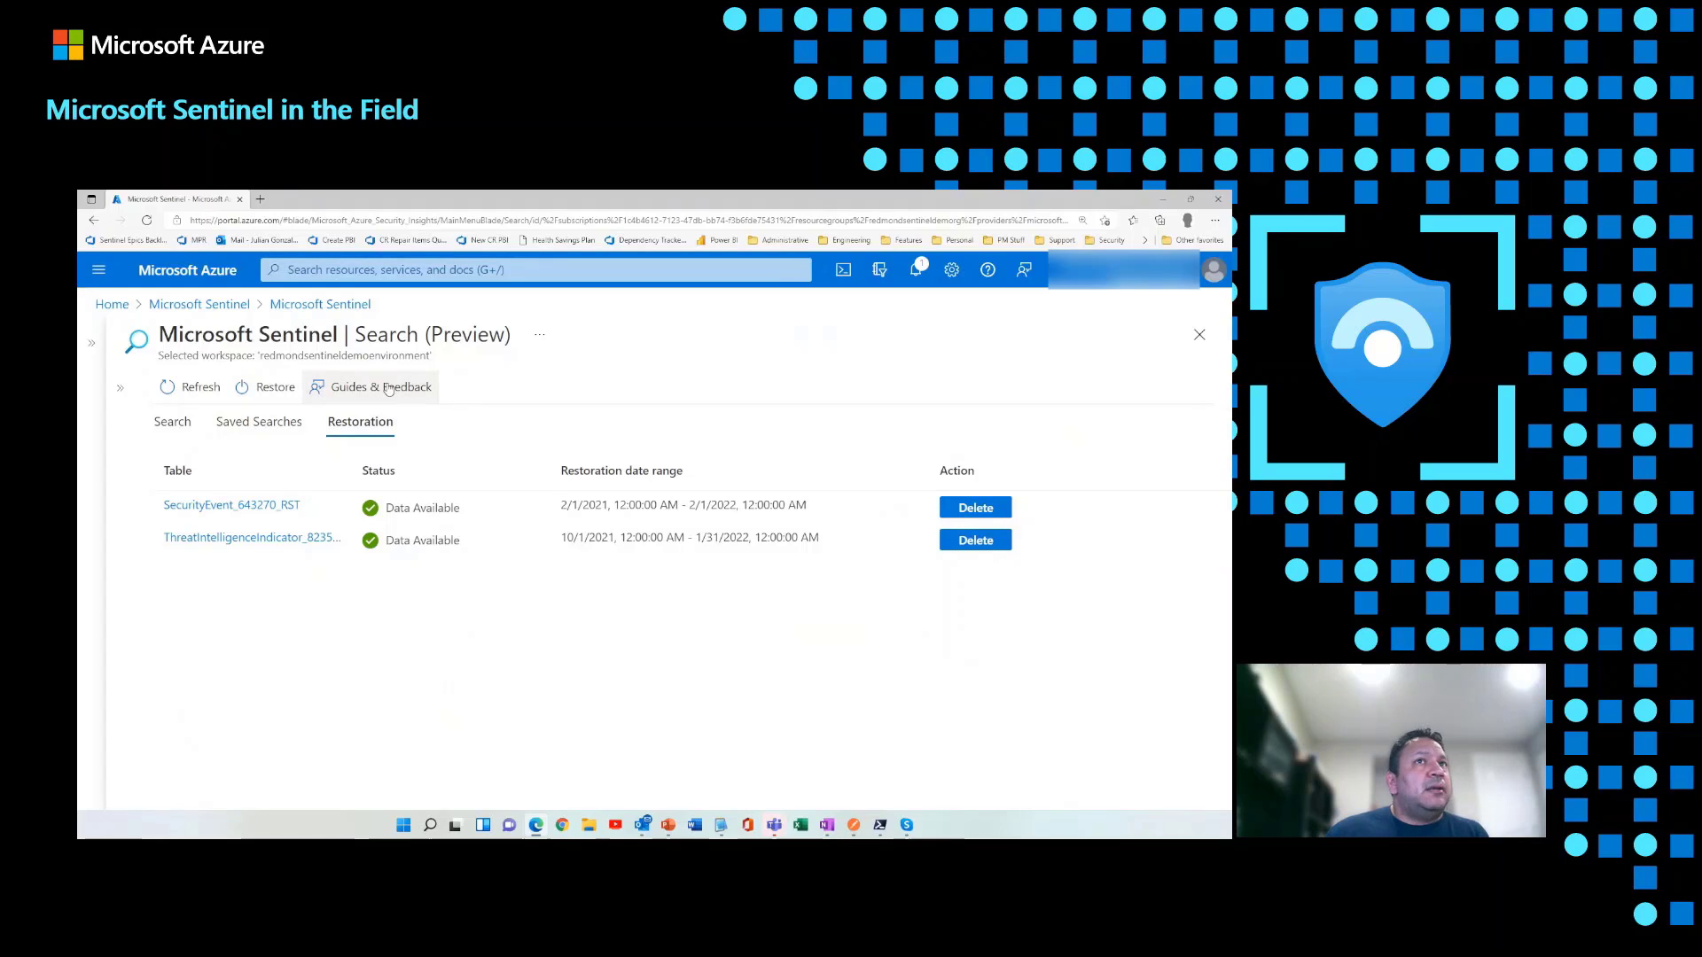
Step: Open Guides & Feedback, launch the archived logs video, and return to Sentinel
left_click(381, 386)
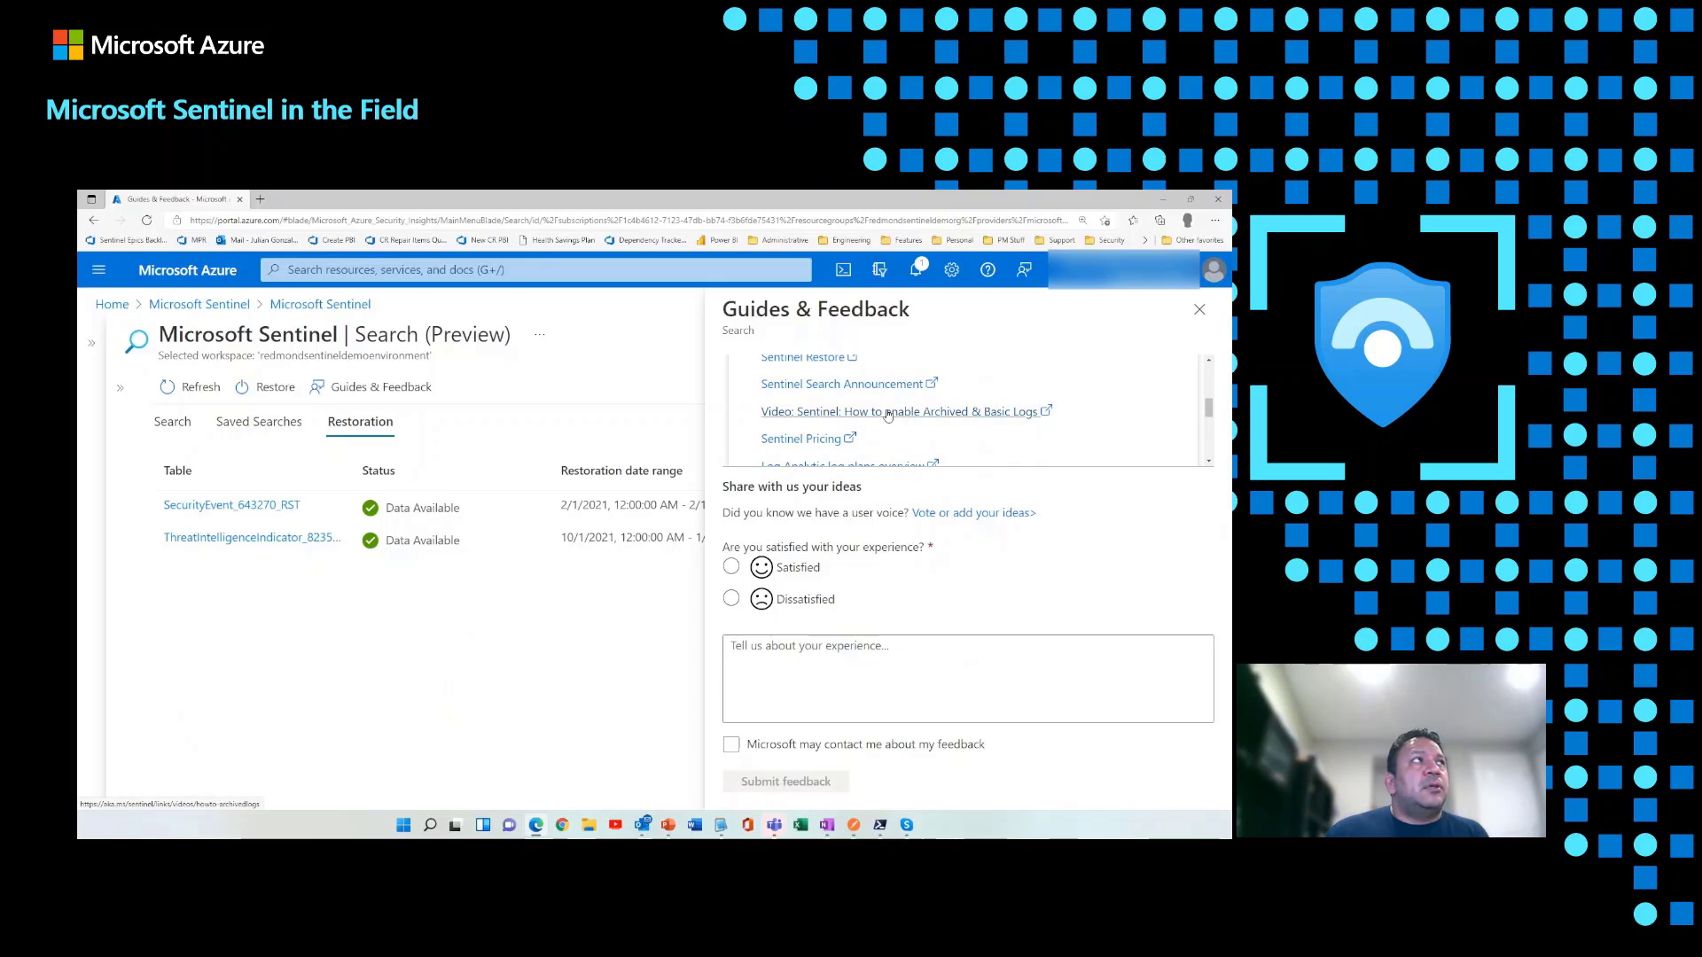
left_click(905, 410)
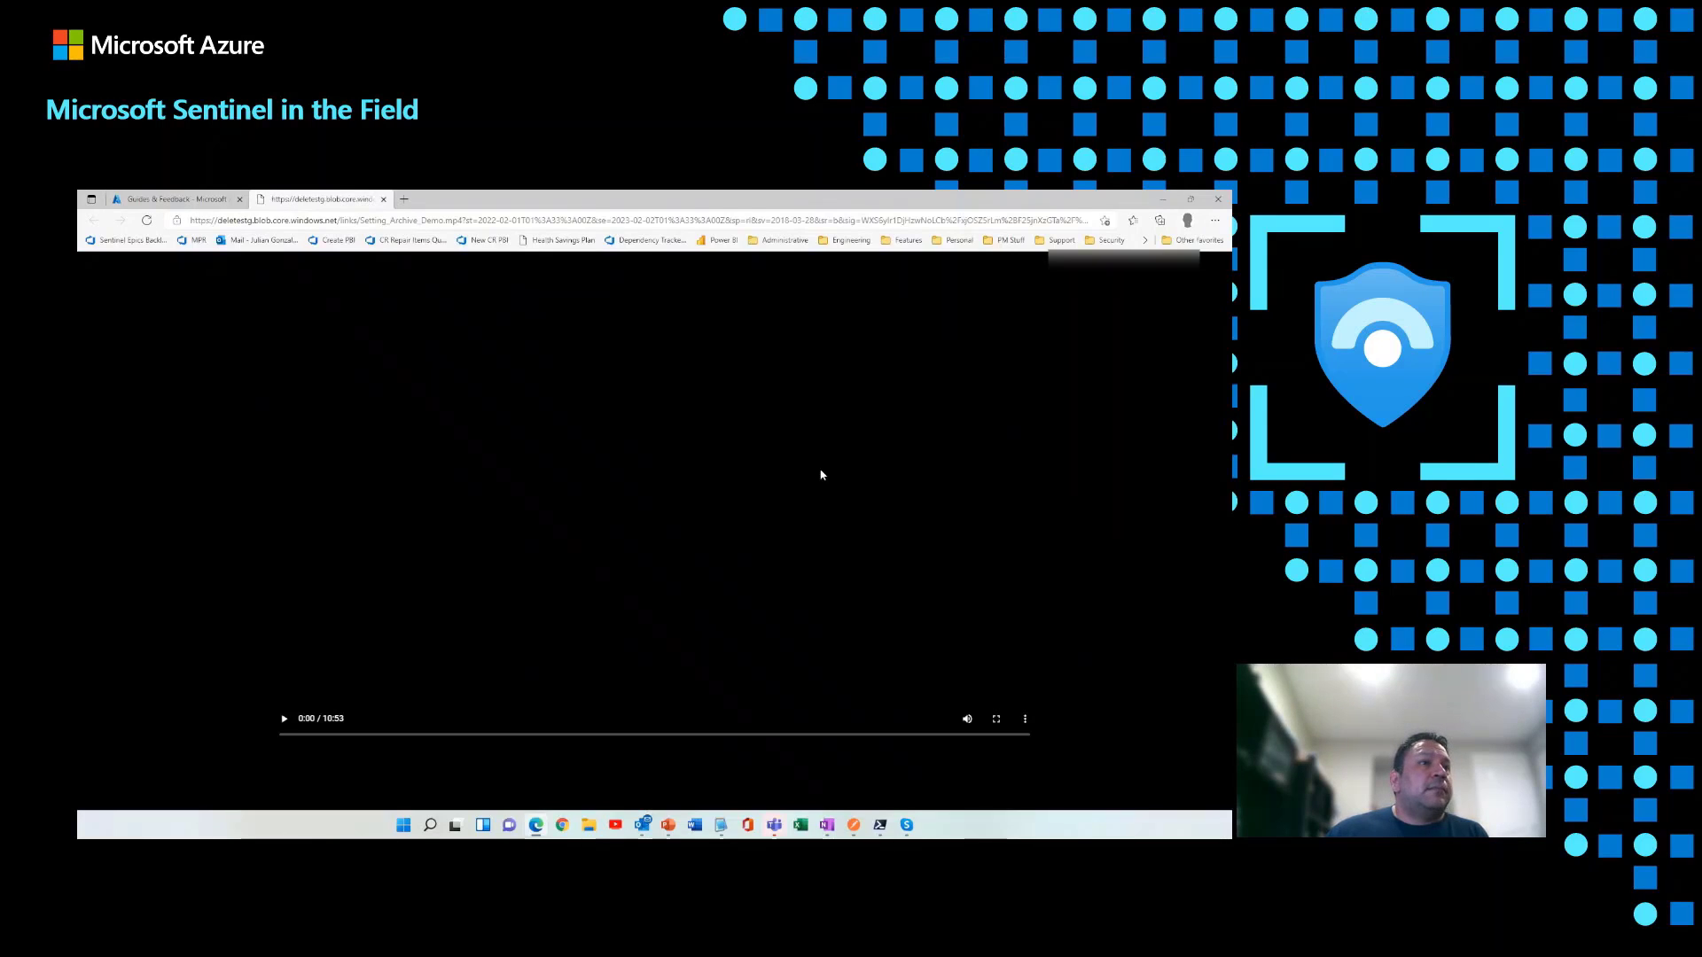
left_click(284, 717)
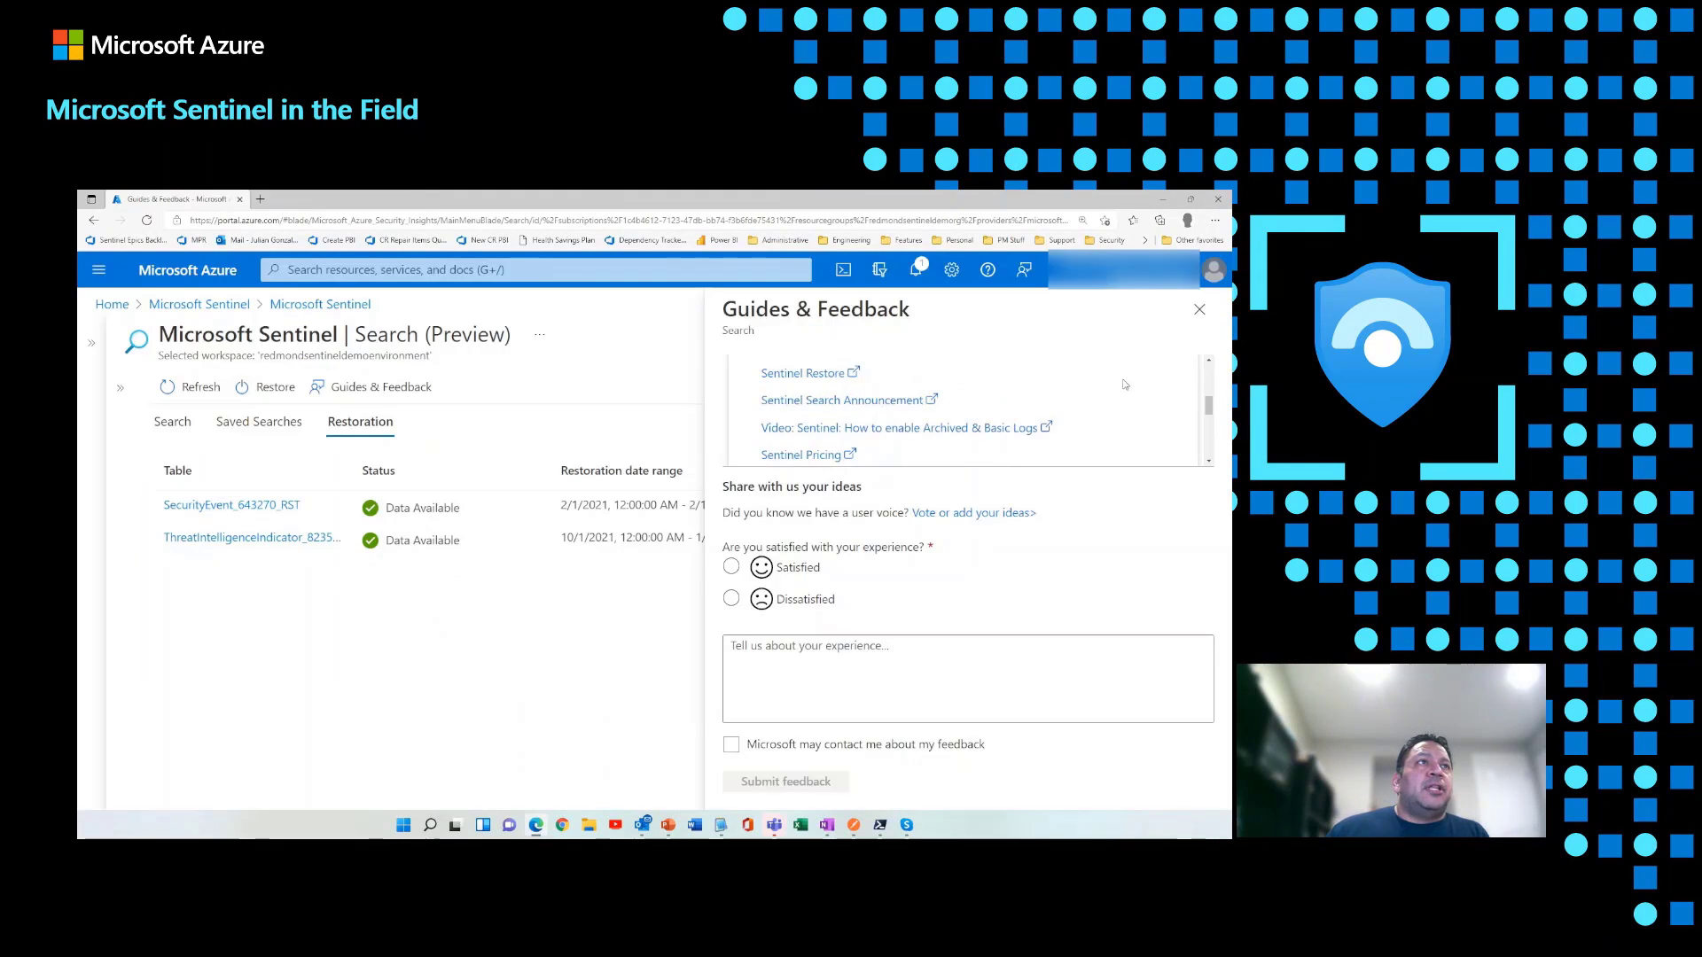
scroll("up", 3)
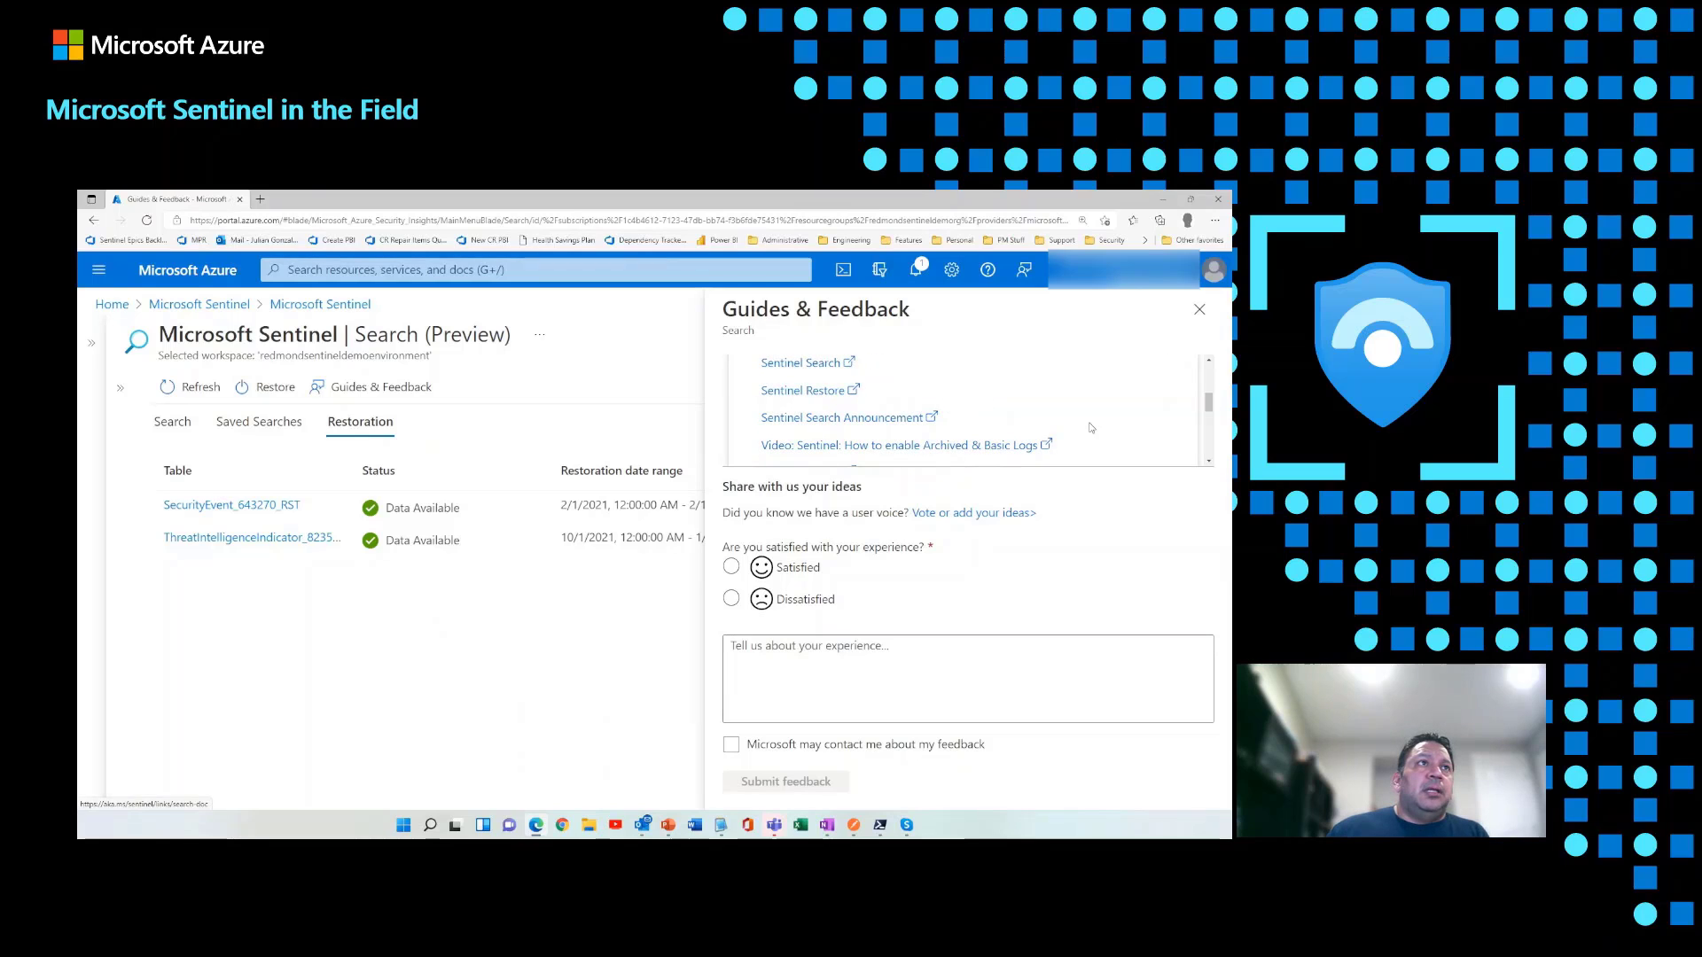
scroll("down", 3)
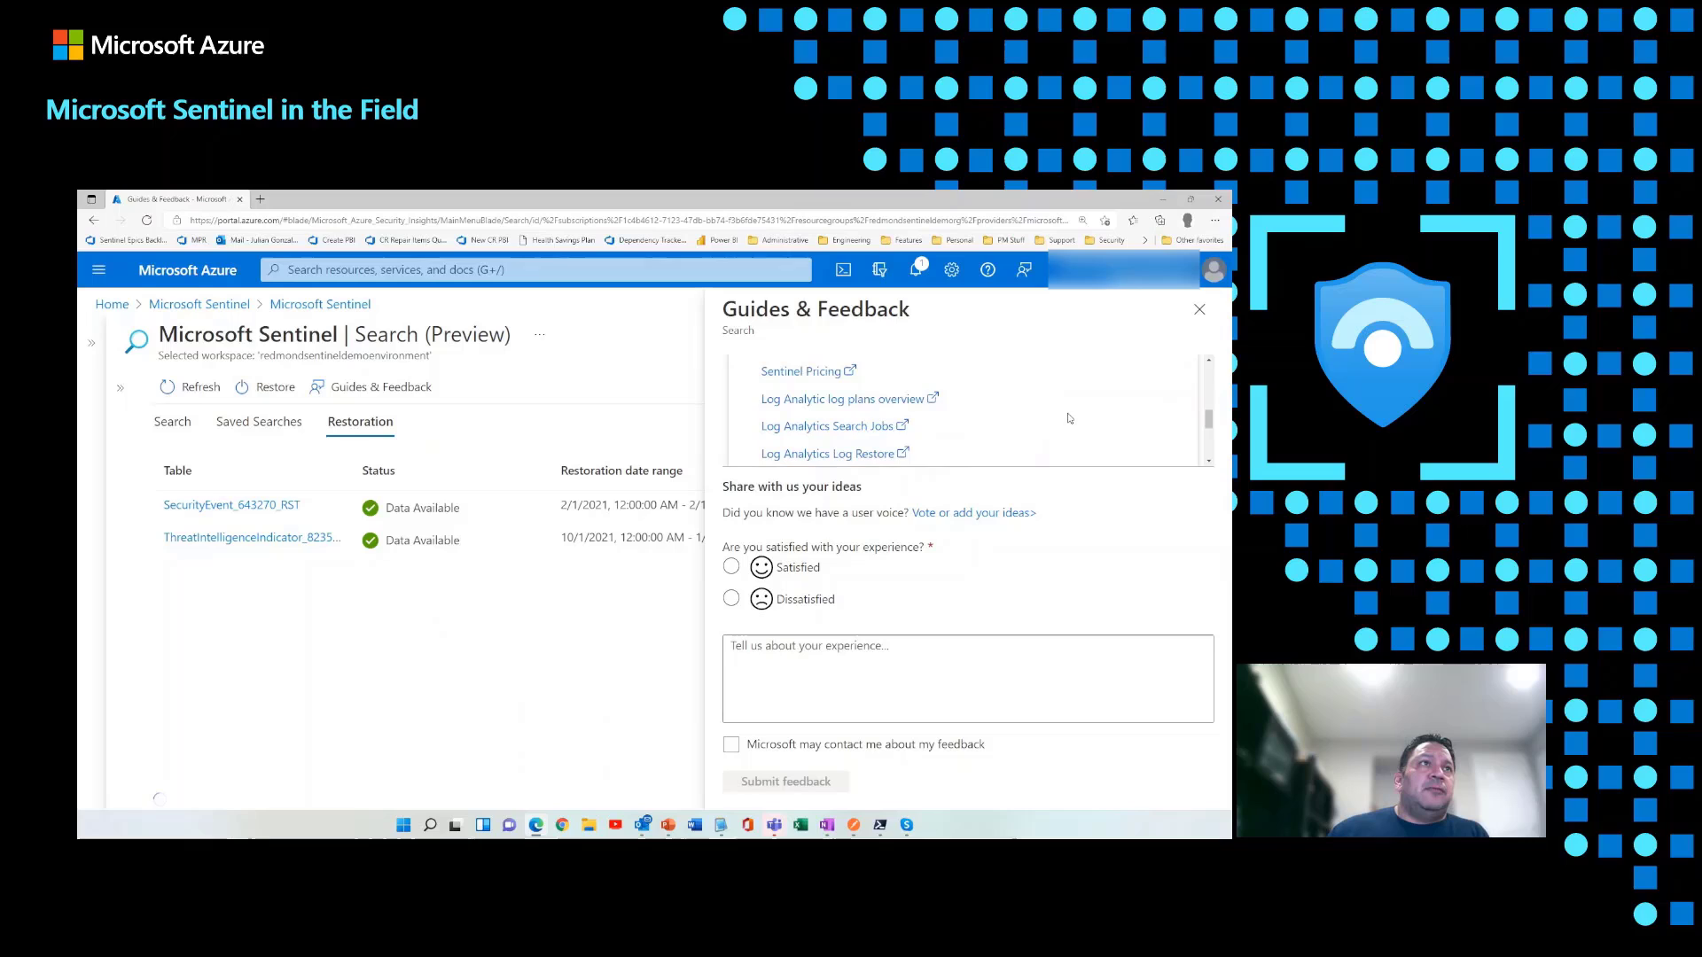
scroll("down", 3)
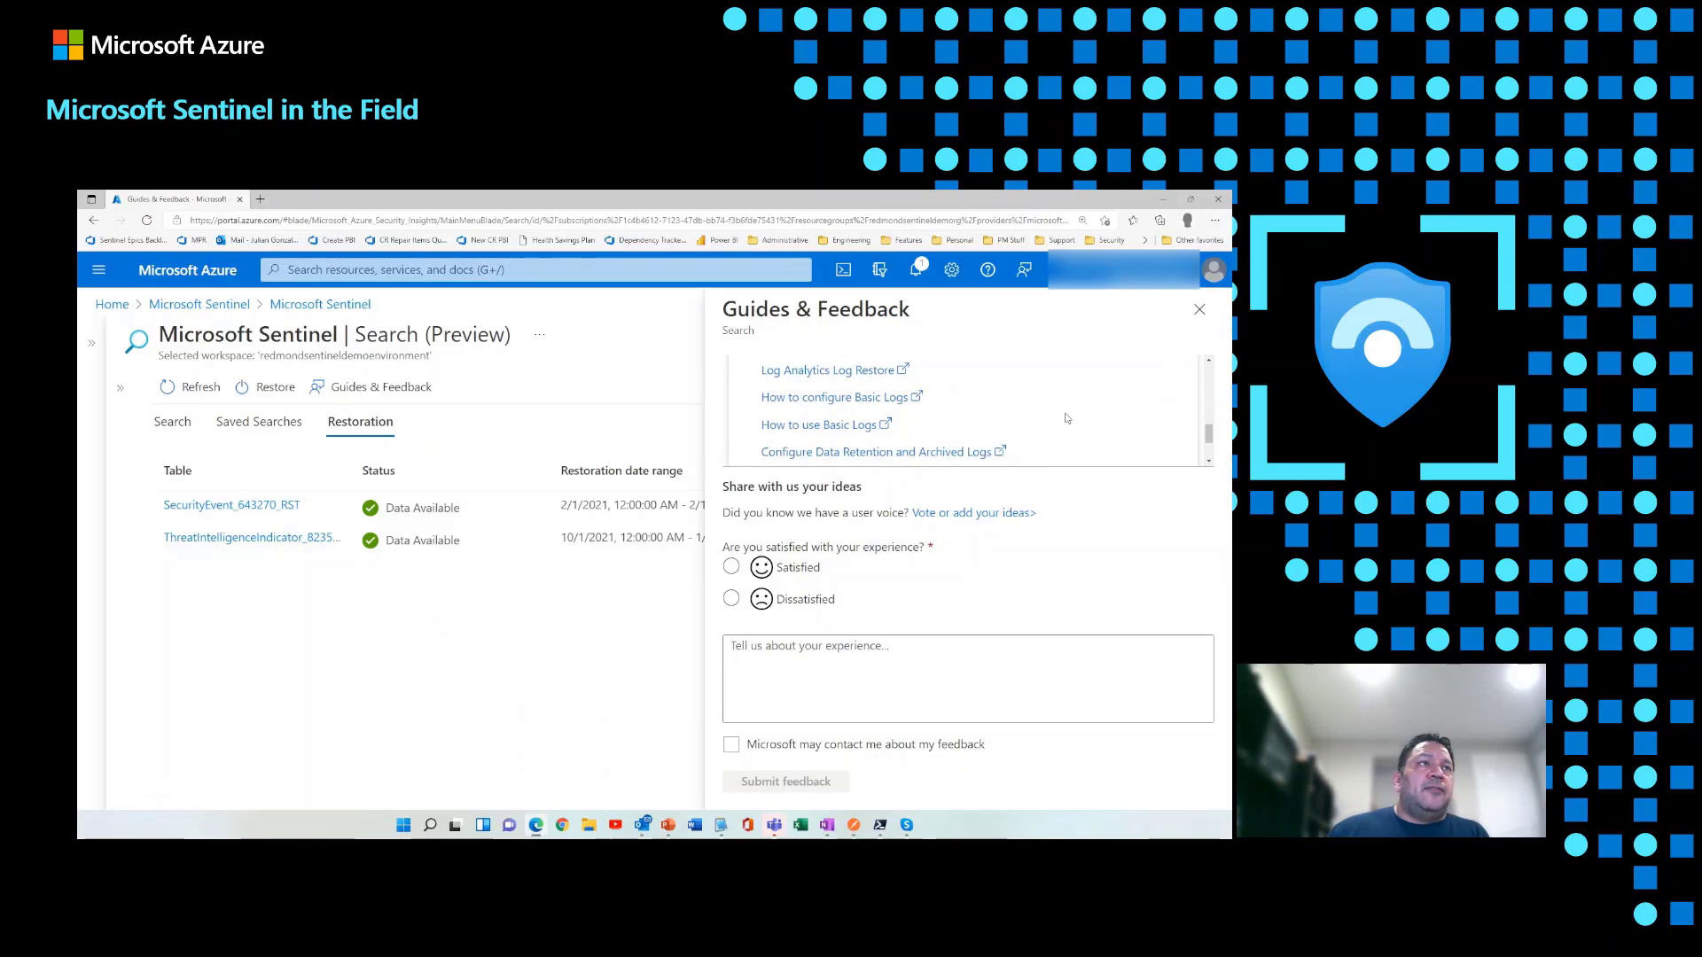
scroll("down", 3)
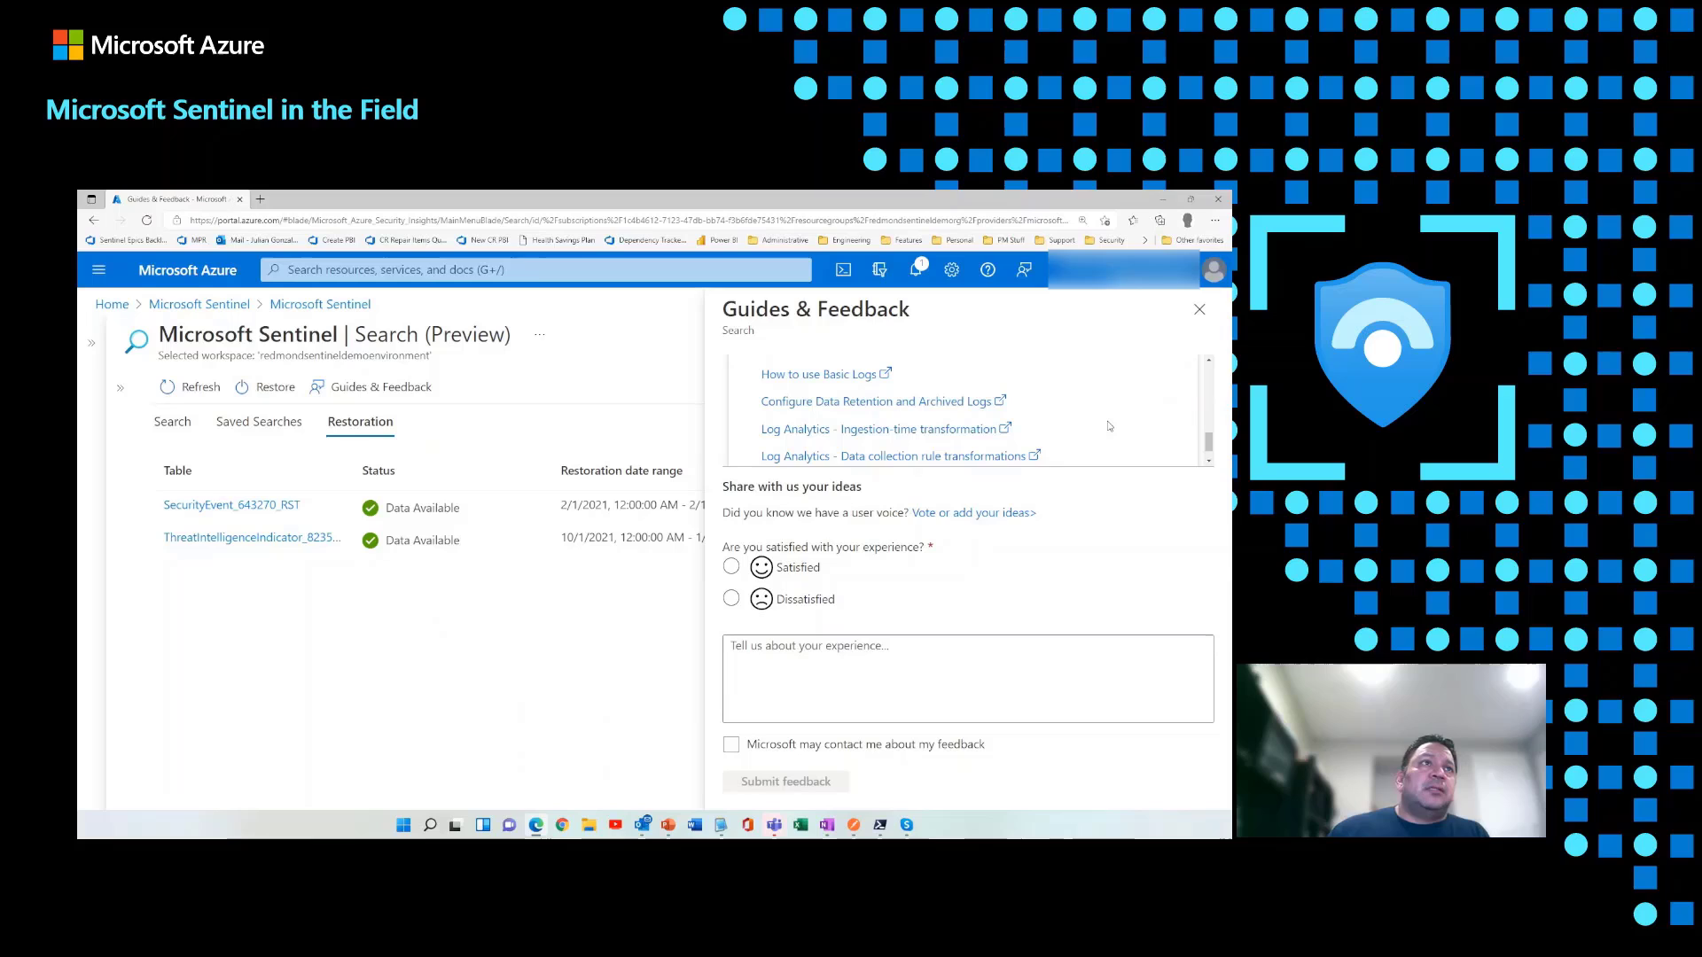
scroll("down", 3)
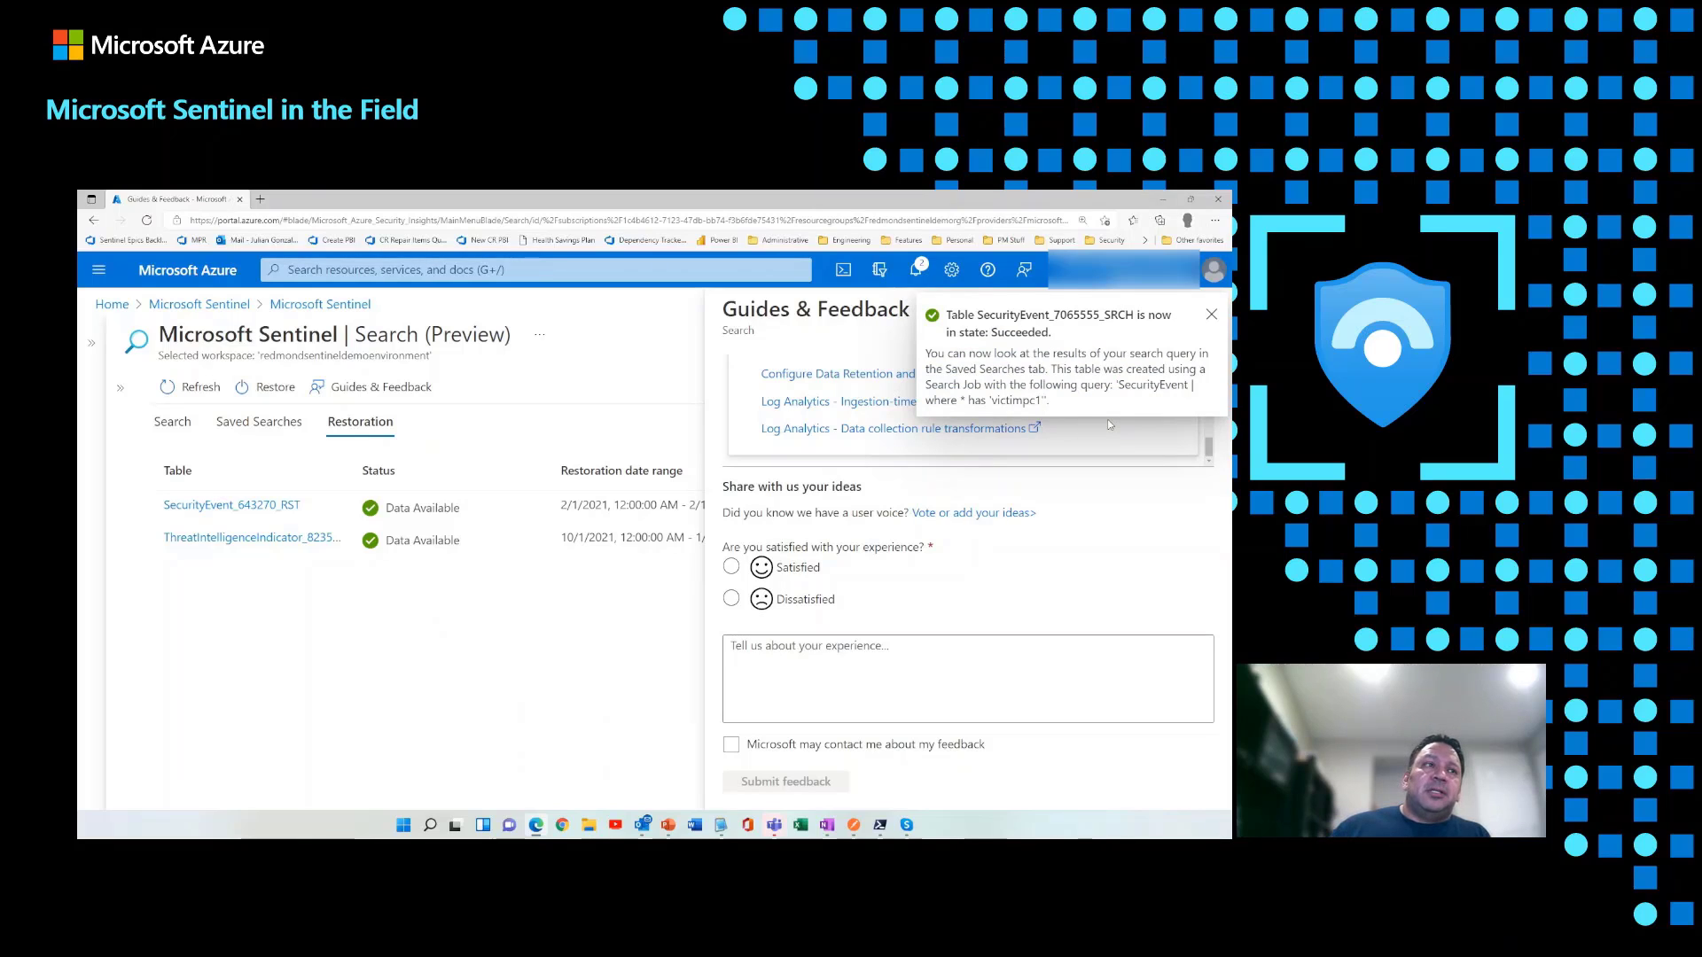
left_click(1212, 315)
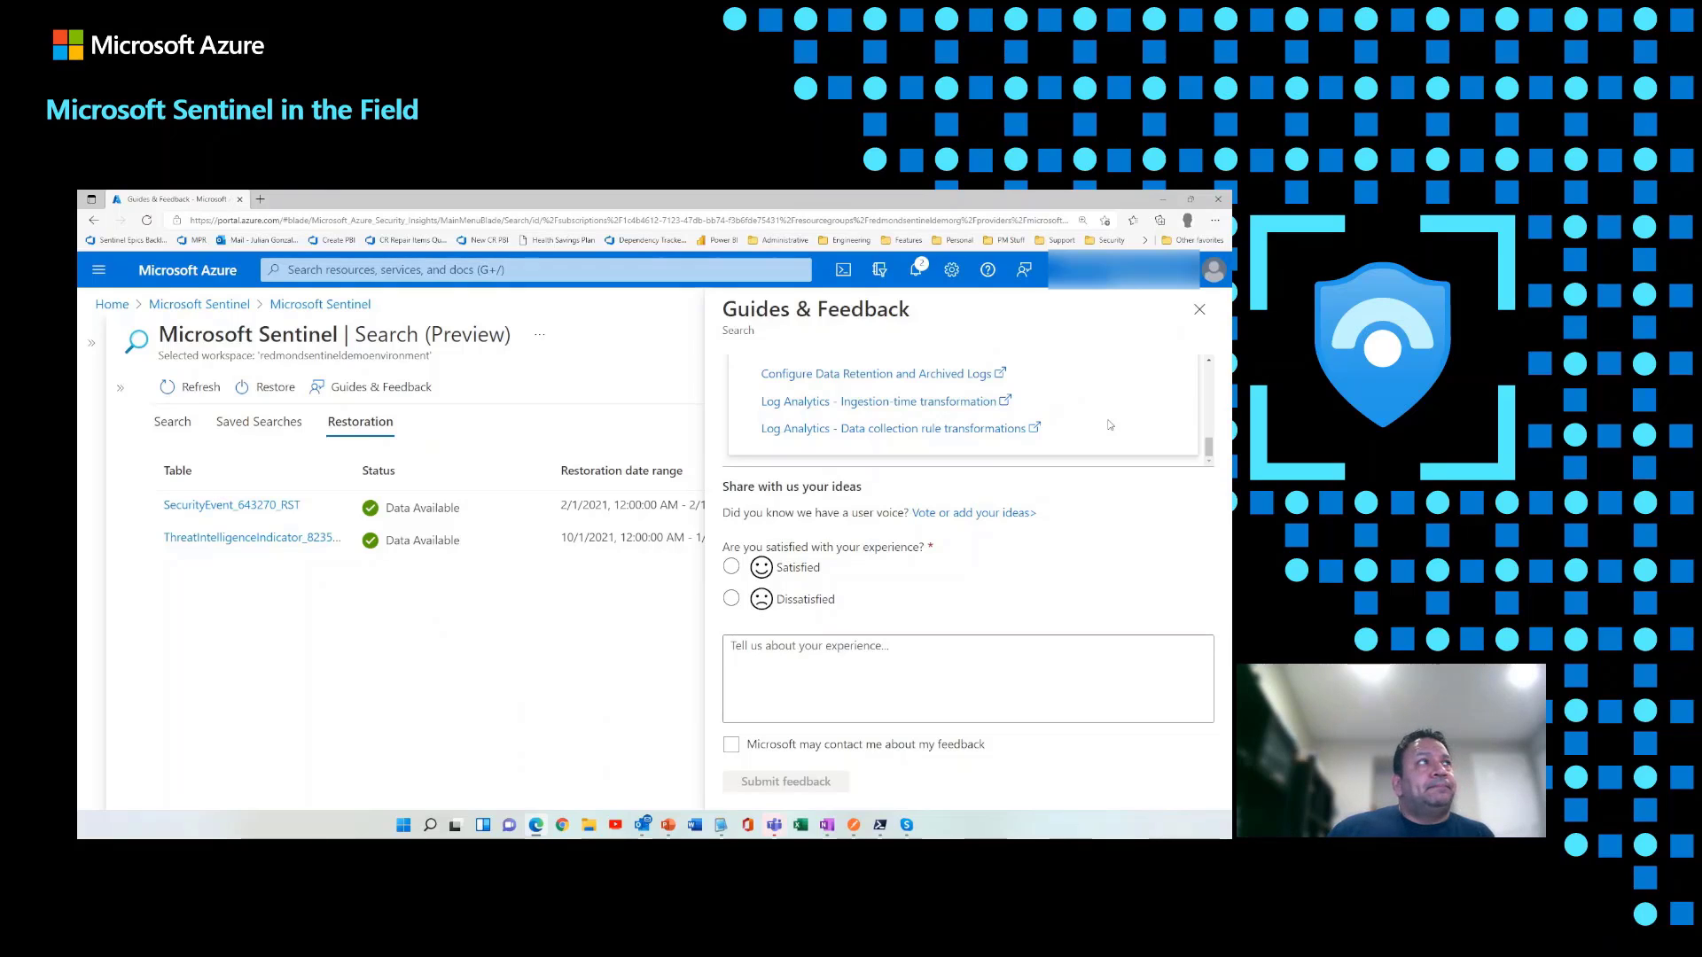
Step: Close Guides & Feedback and show SecurityEvent_7065555_SRCH details on Saved Searches
left_click(1198, 310)
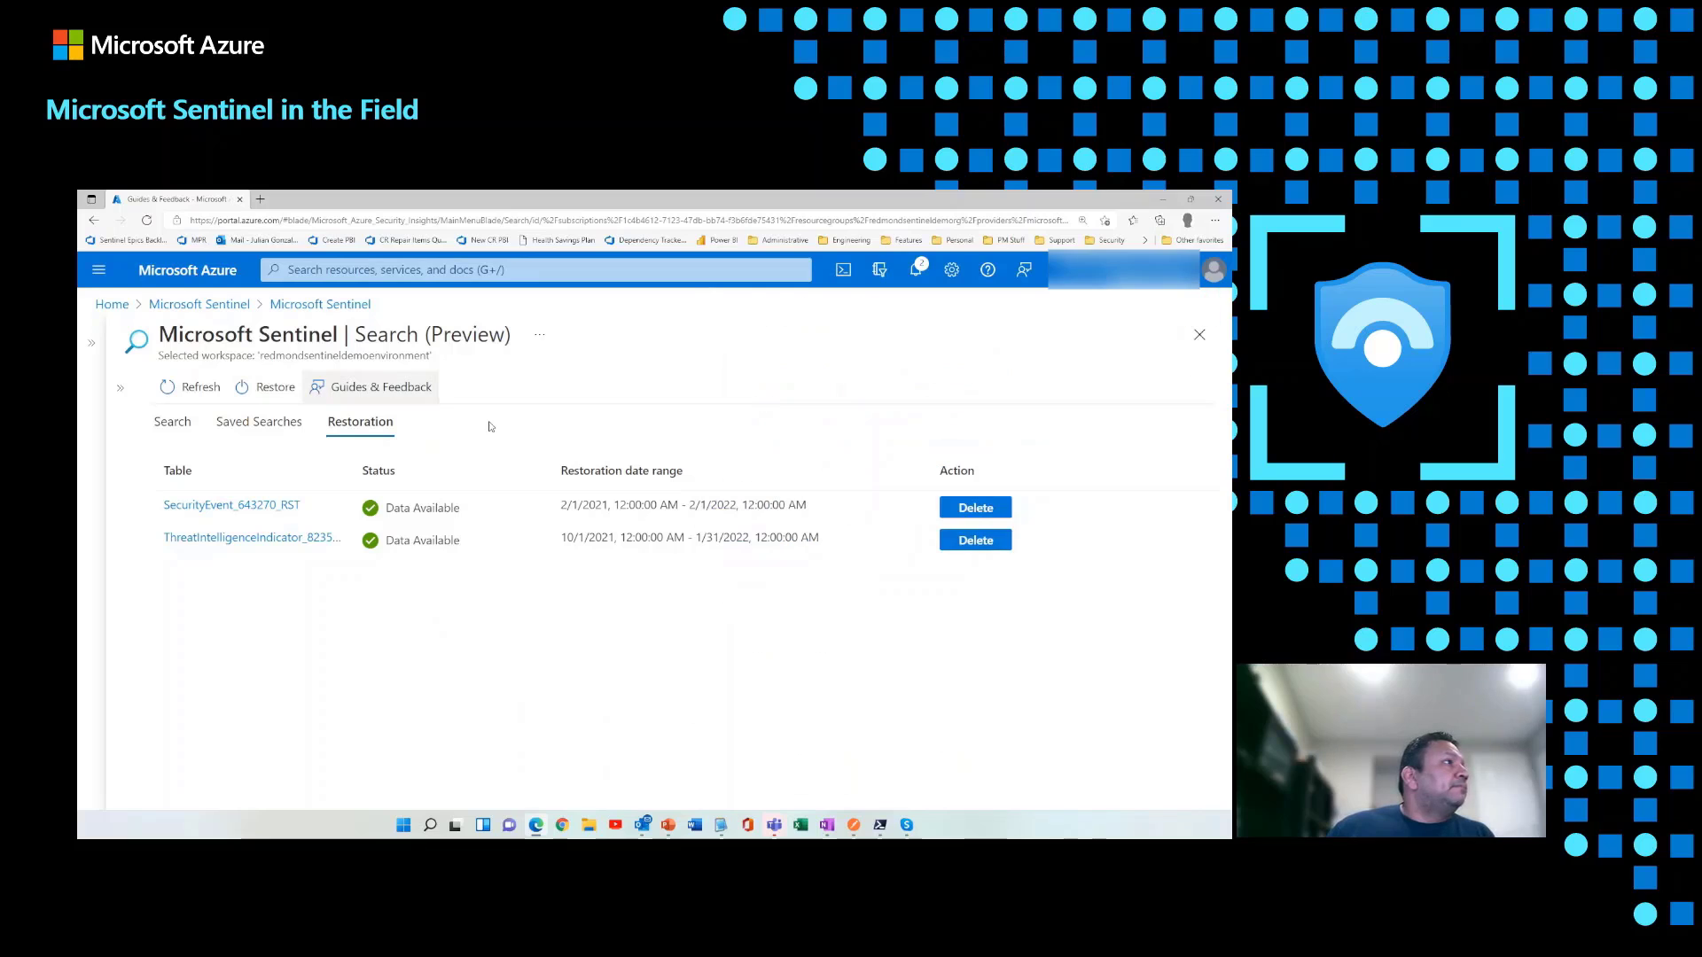
left_click(258, 421)
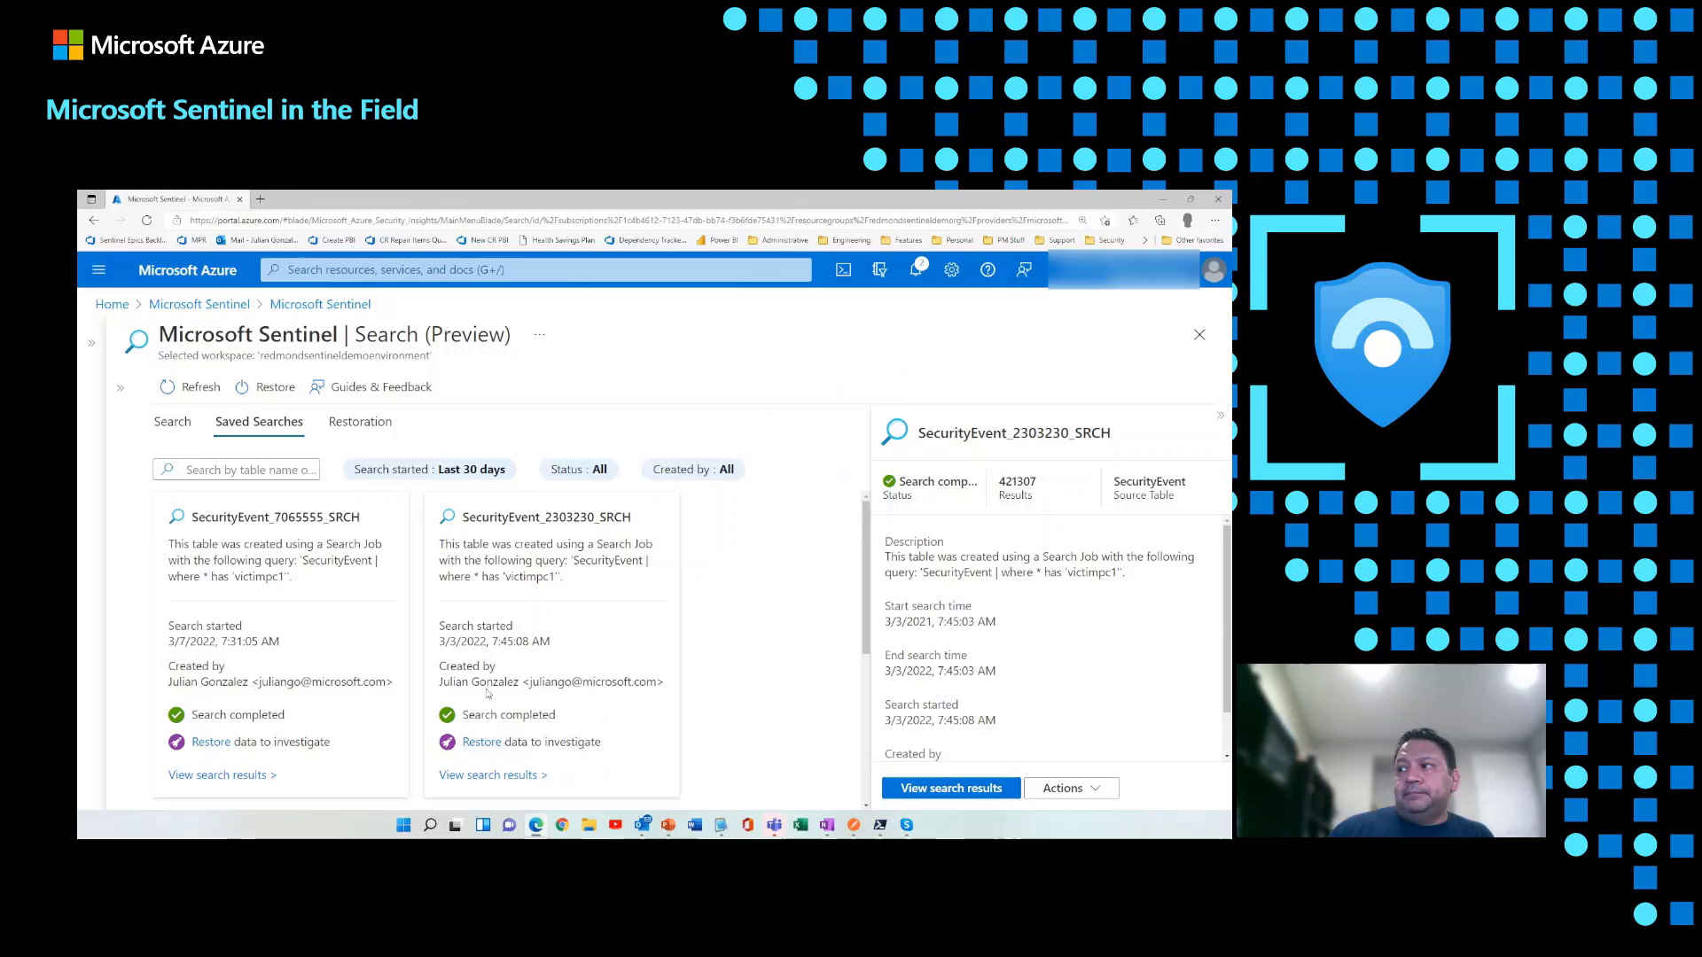
mouse_move(324, 642)
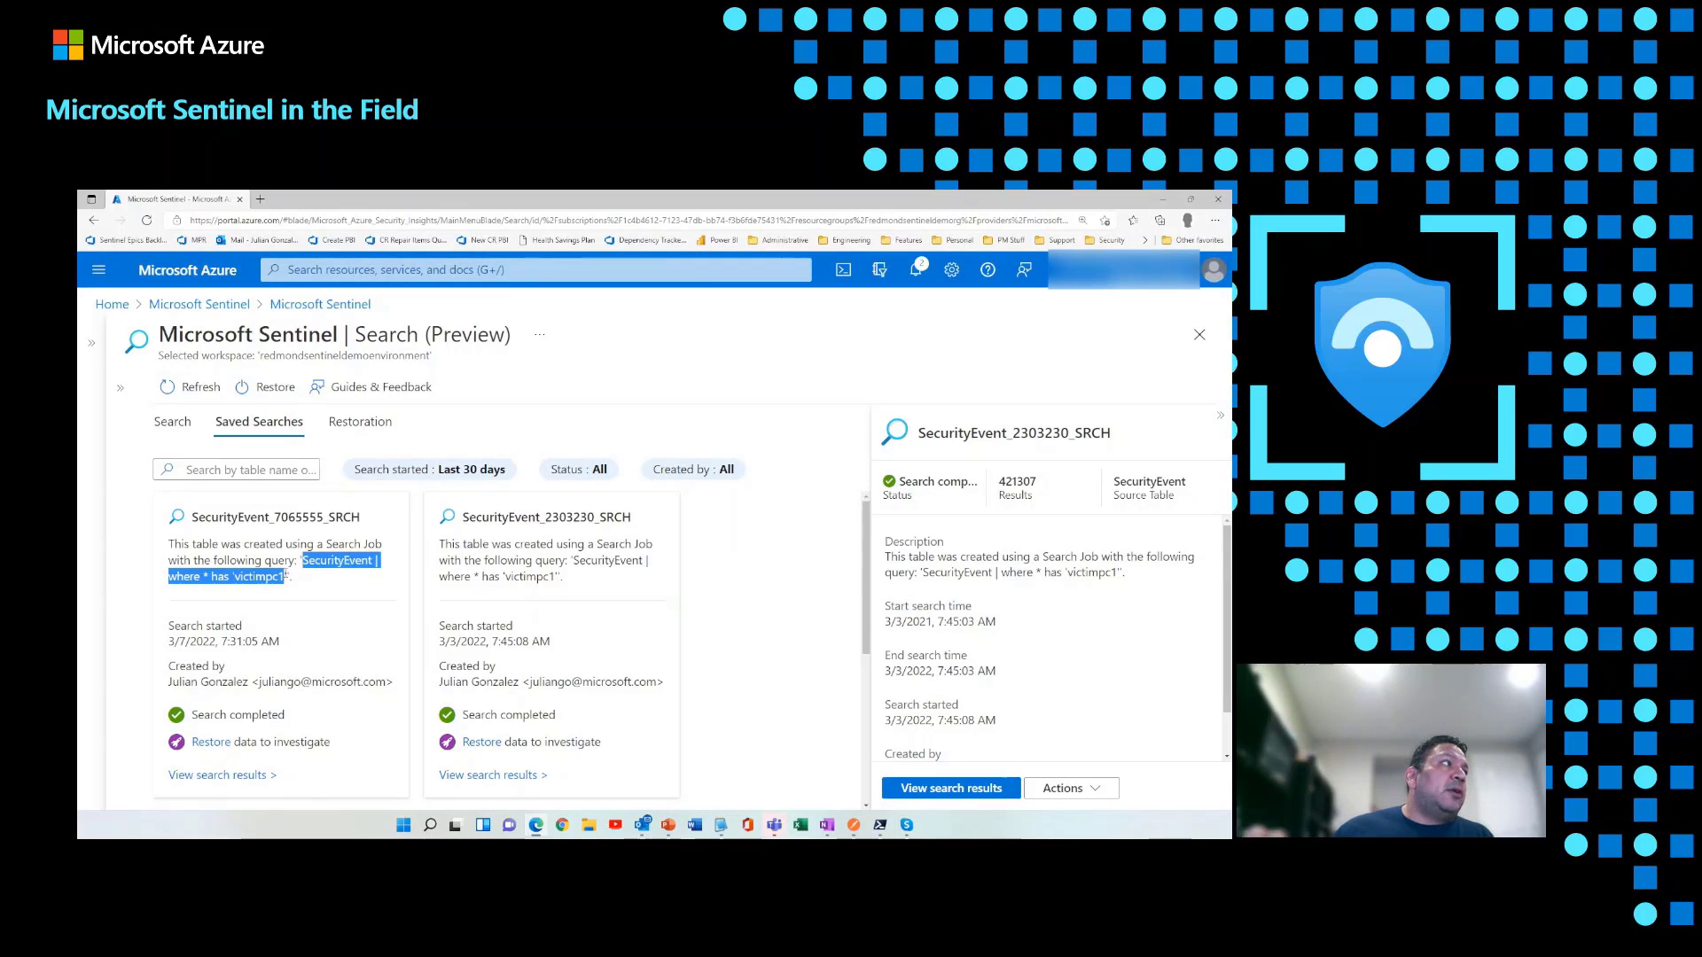
left_click(268, 517)
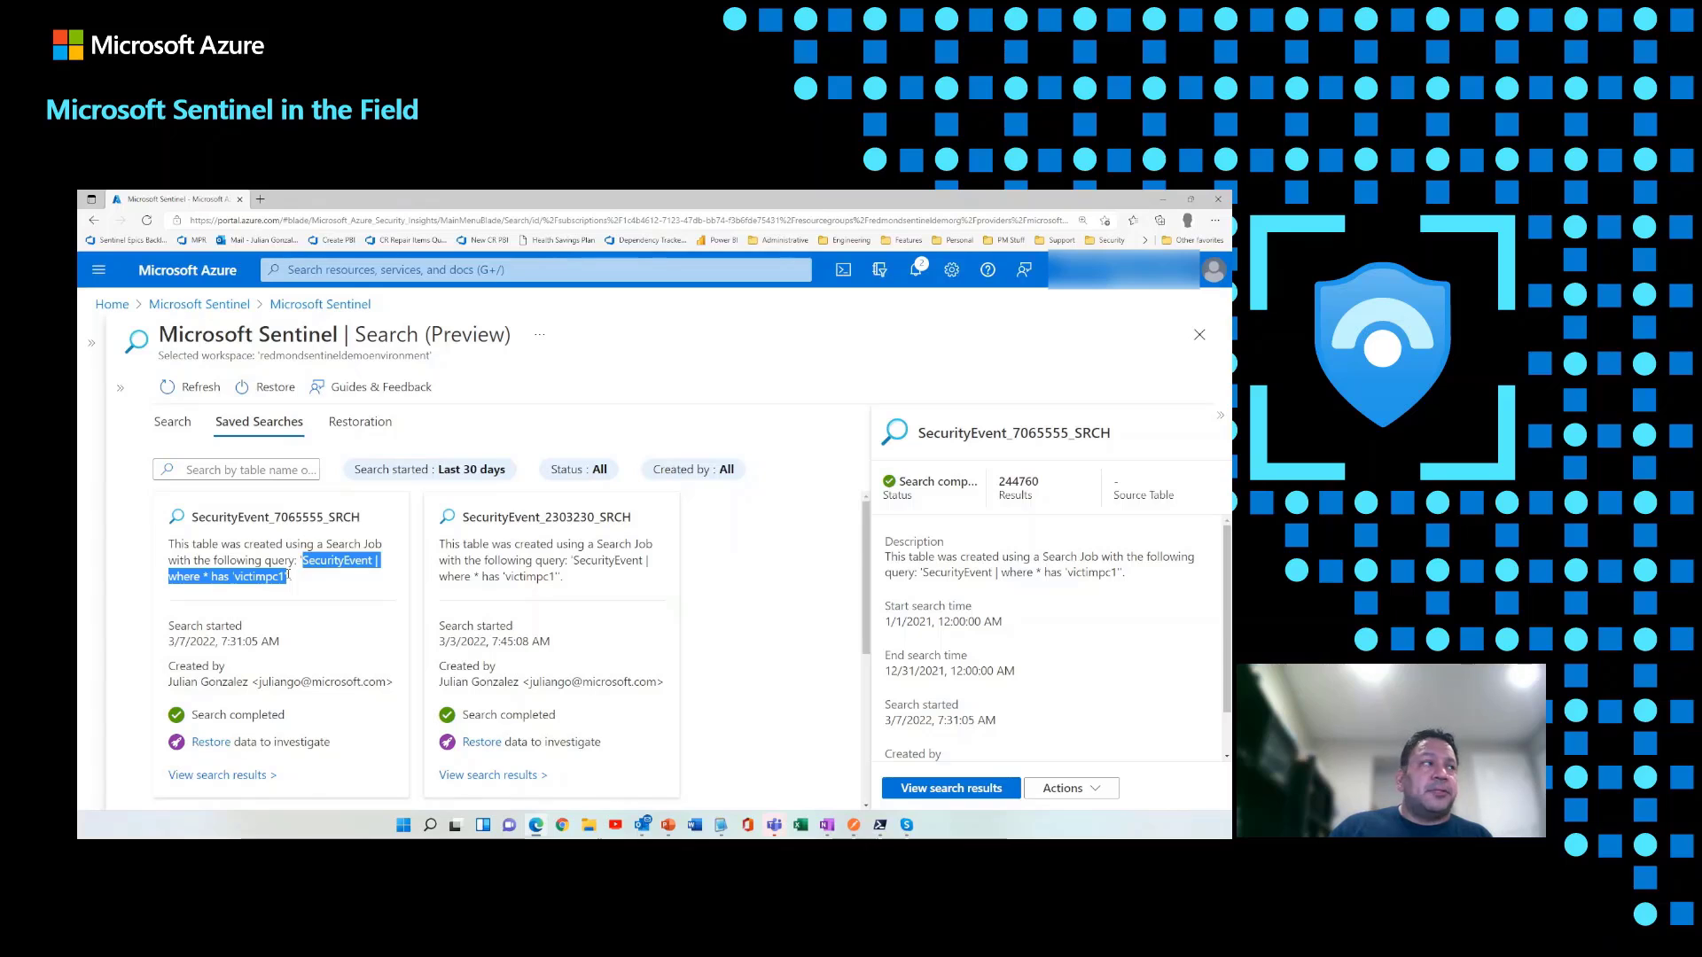
mouse_move(1213, 270)
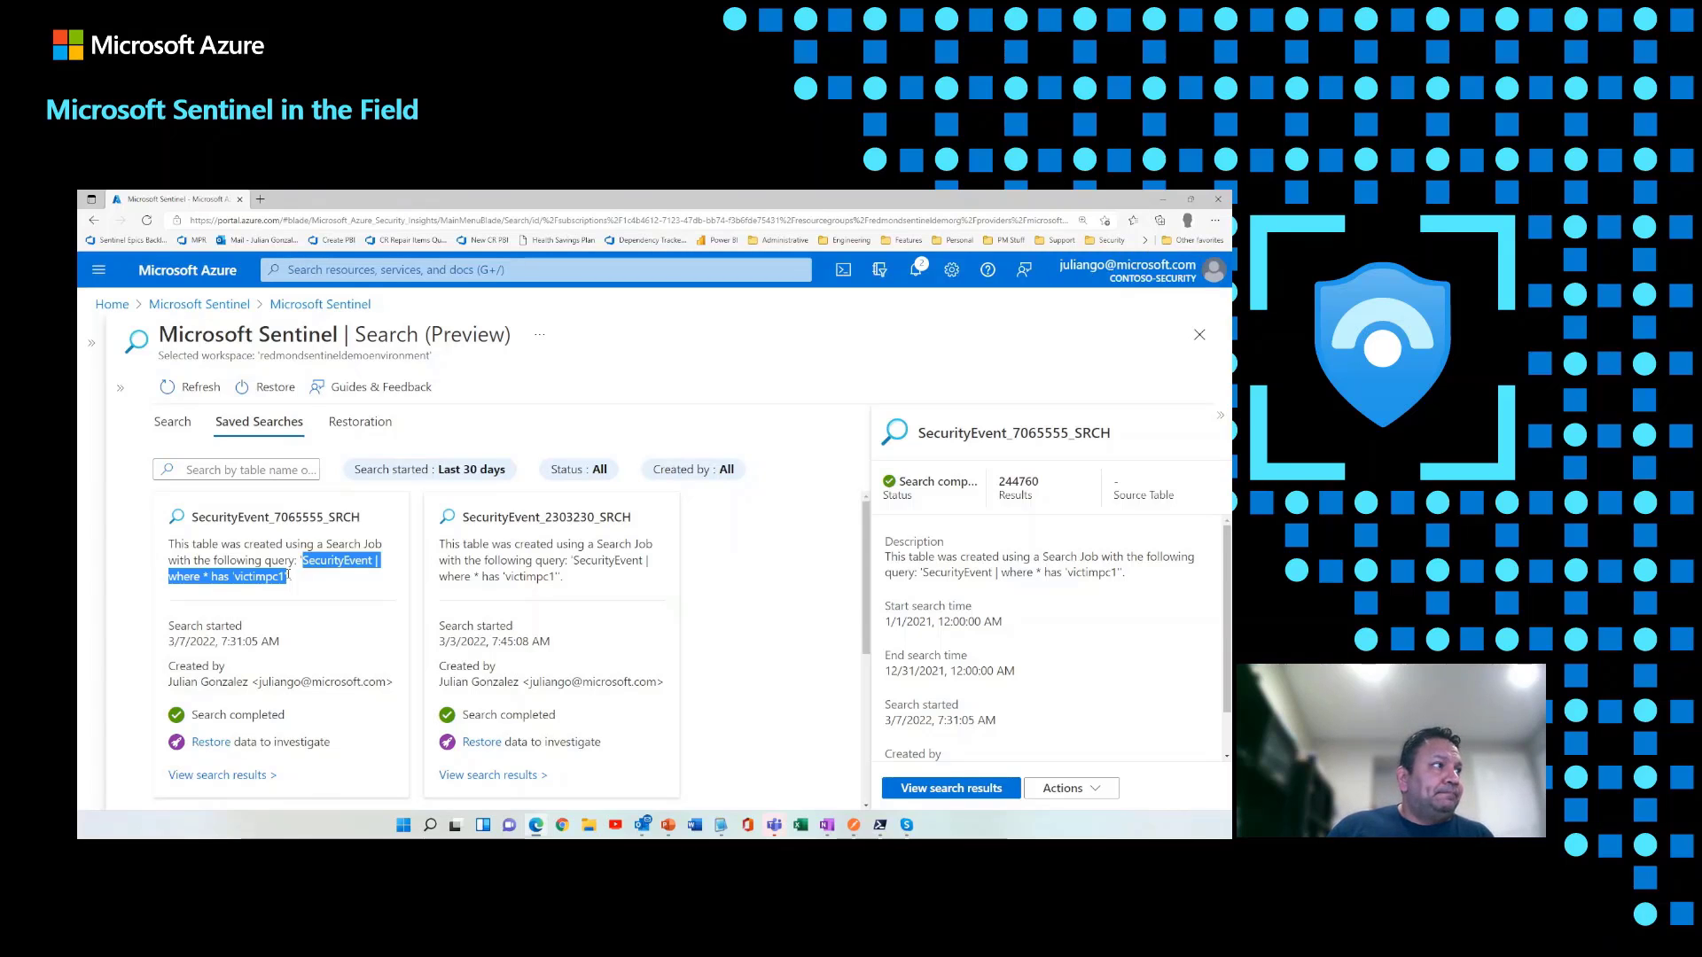